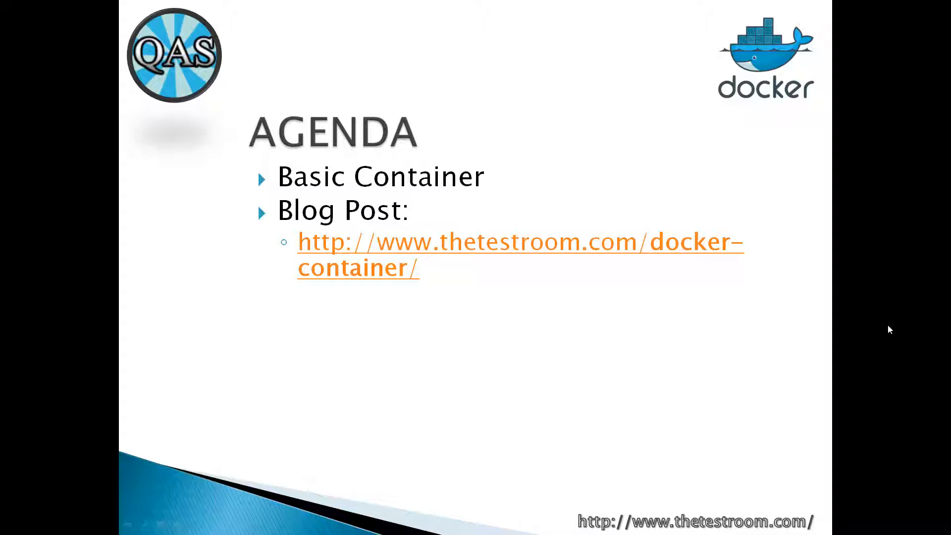
{"action": "mouse_move", "coordinate": [795, 373]}
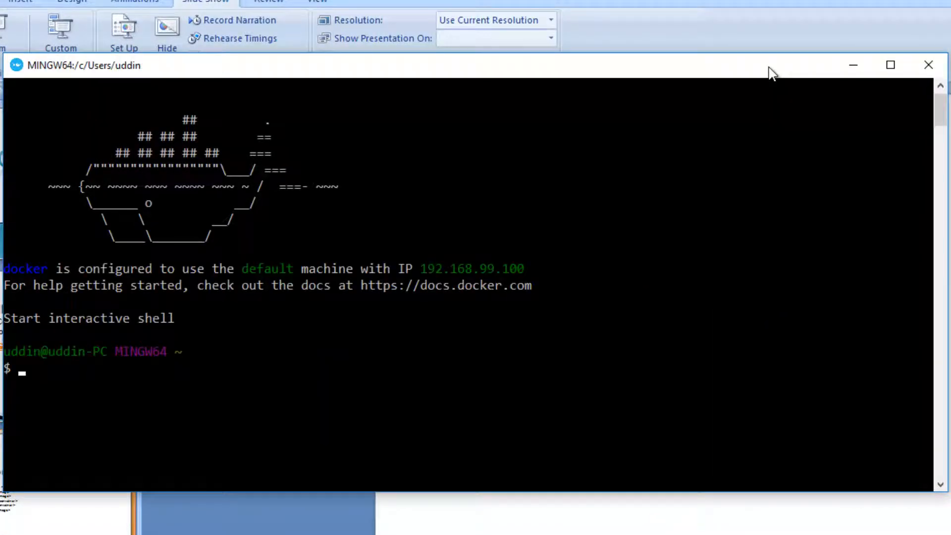
{"action": "mouse_move", "coordinate": [465, 388]}
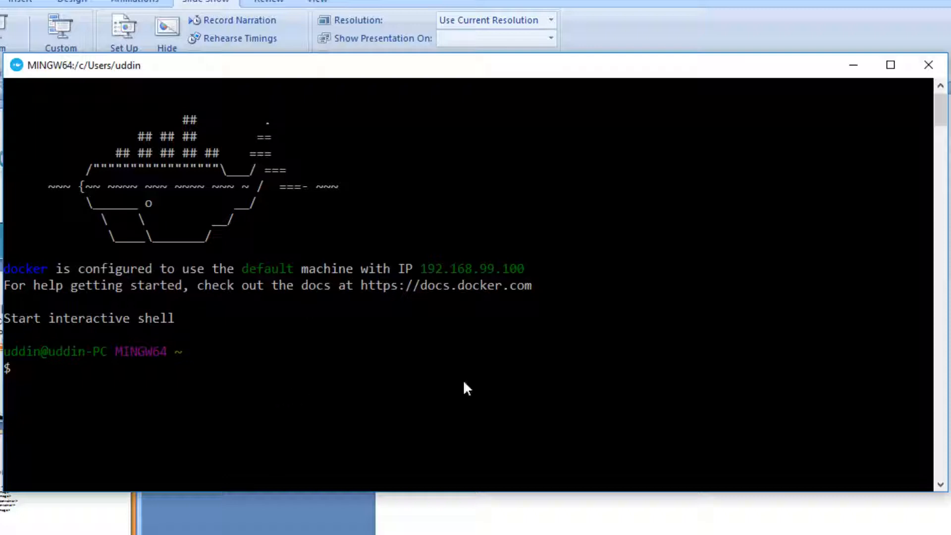
{"action": "mouse_move", "coordinate": [193, 236]}
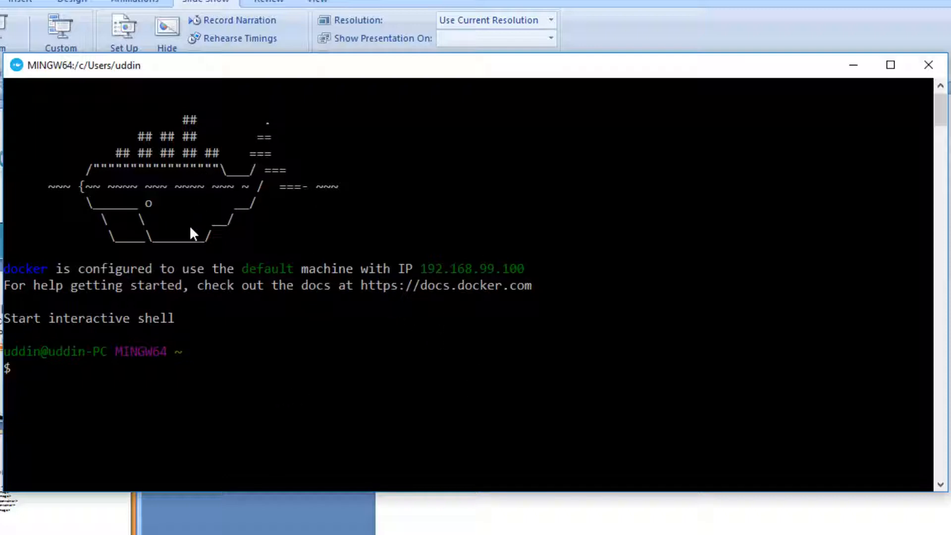
{"action": "mouse_move", "coordinate": [172, 237]}
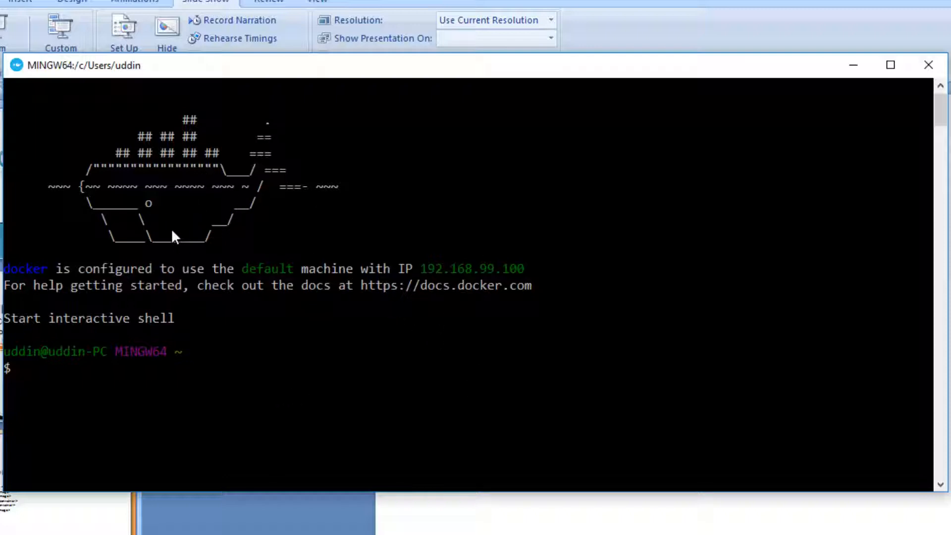
Begin entering docker --help at the $ prompt without running it yet.
{"action": "type", "text": "d"}
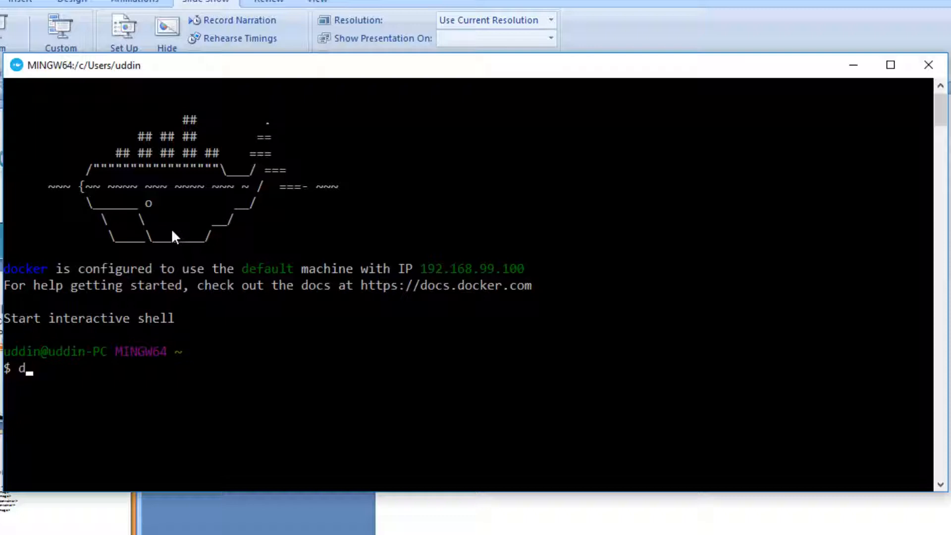
{"action": "type", "text": "ocker --he"}
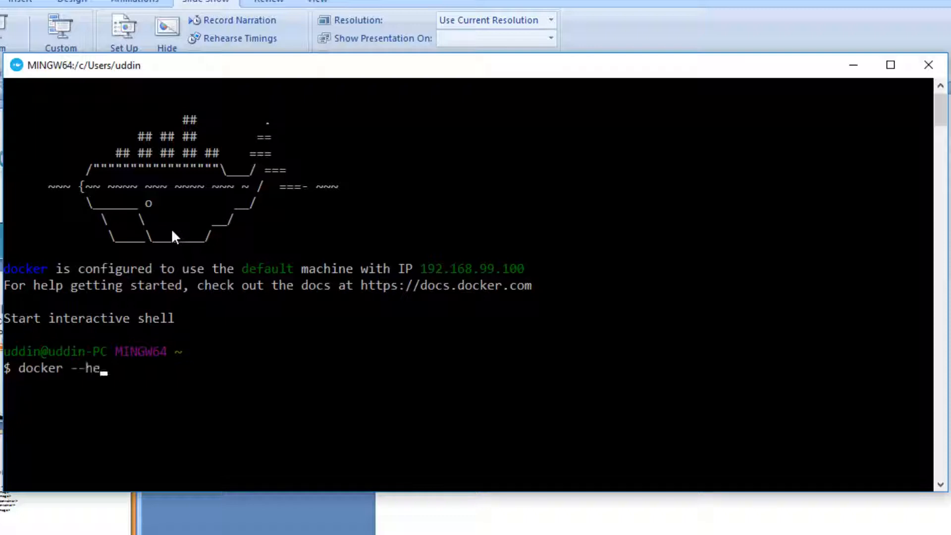
Run docker --help and review the printed options and Commands list.
{"action": "key", "text": "Return"}
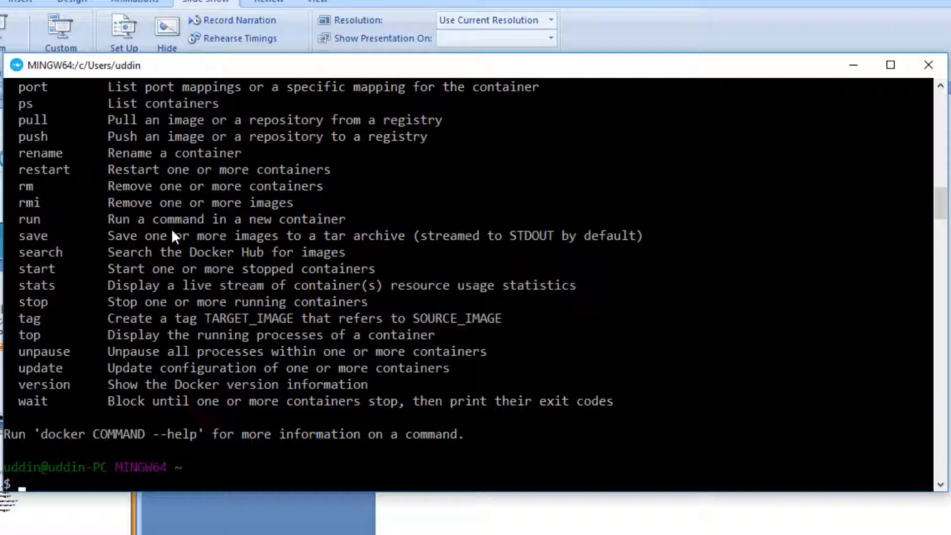
{"action": "mouse_move", "coordinate": [425, 355]}
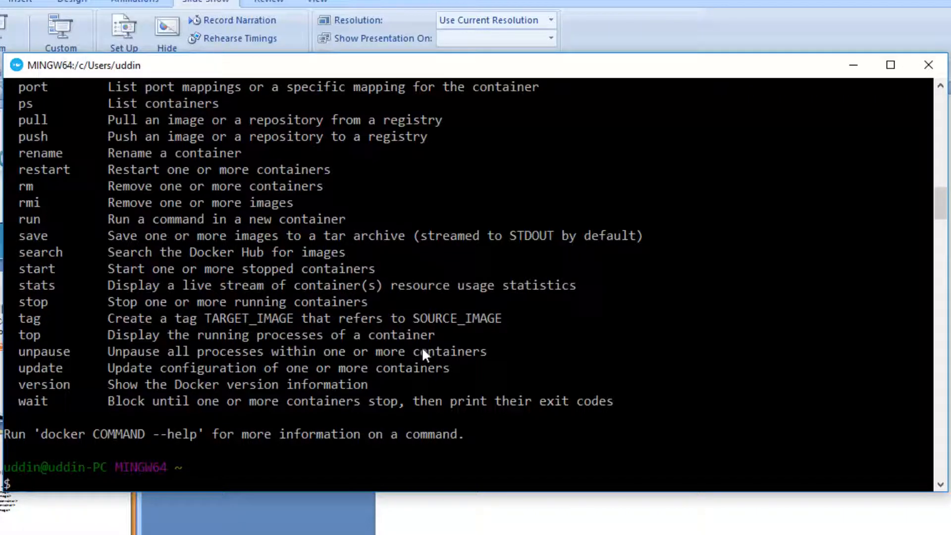
{"action": "scroll", "scroll_direction": "up", "scroll_amount": 3}
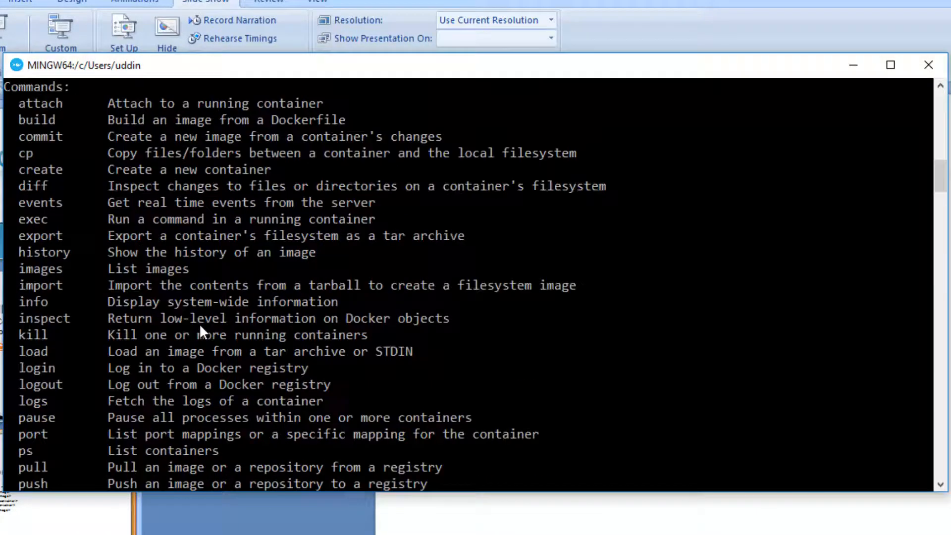
{"action": "scroll", "scroll_direction": "up", "scroll_amount": 3}
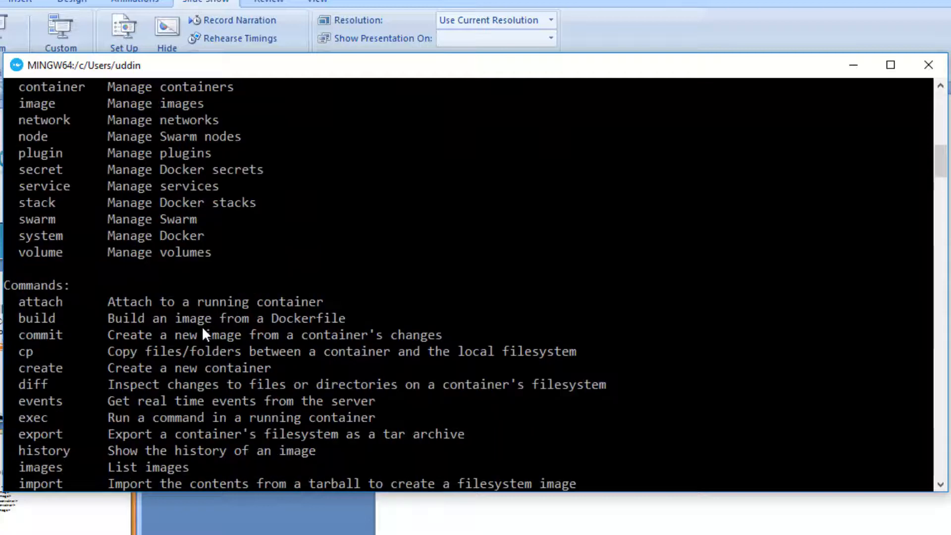
{"action": "scroll", "scroll_direction": "up", "scroll_amount": 3}
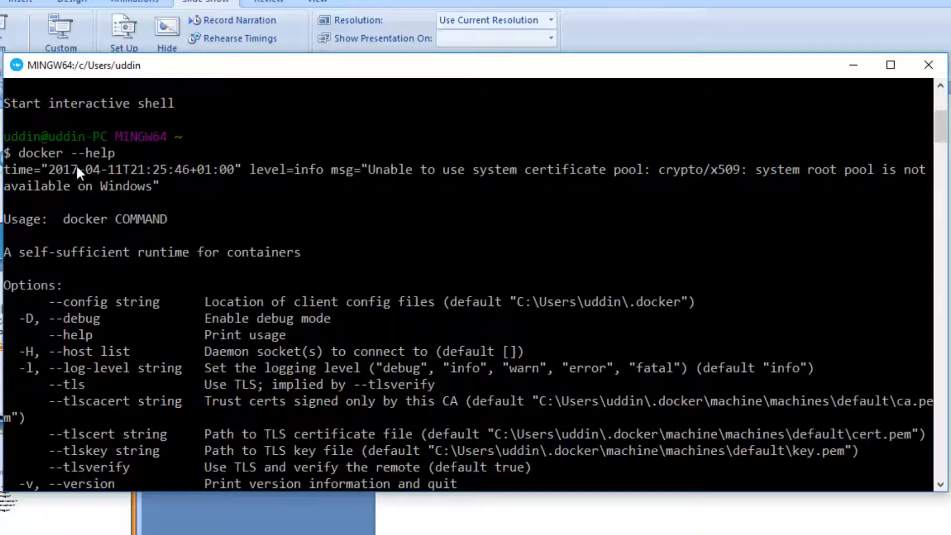
{"action": "scroll", "scroll_direction": "down", "scroll_amount": 3}
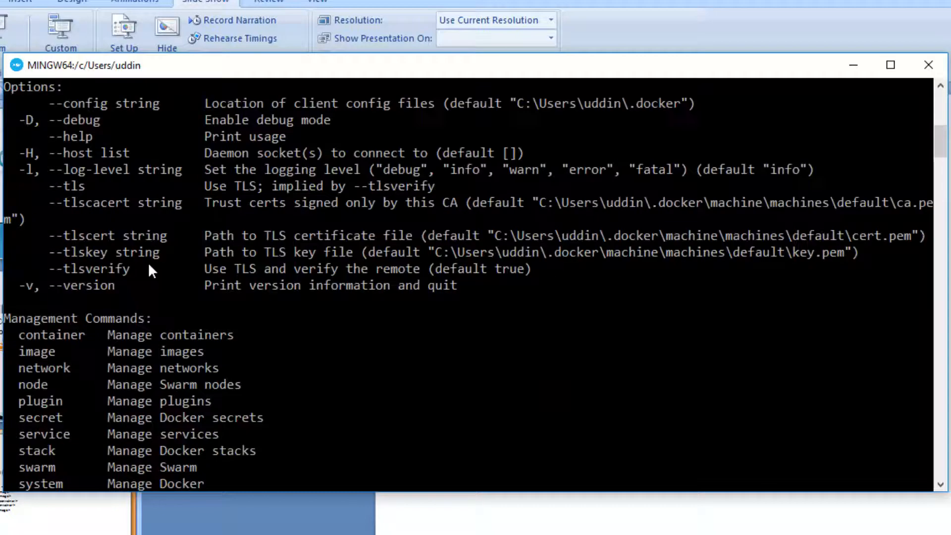
{"action": "scroll", "scroll_direction": "down", "scroll_amount": 3}
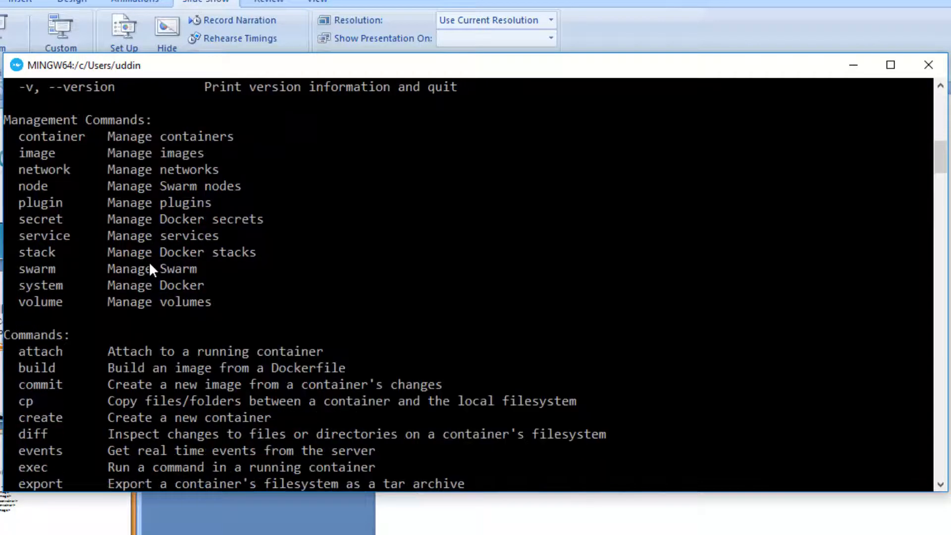
{"action": "scroll", "scroll_direction": "down", "scroll_amount": 3}
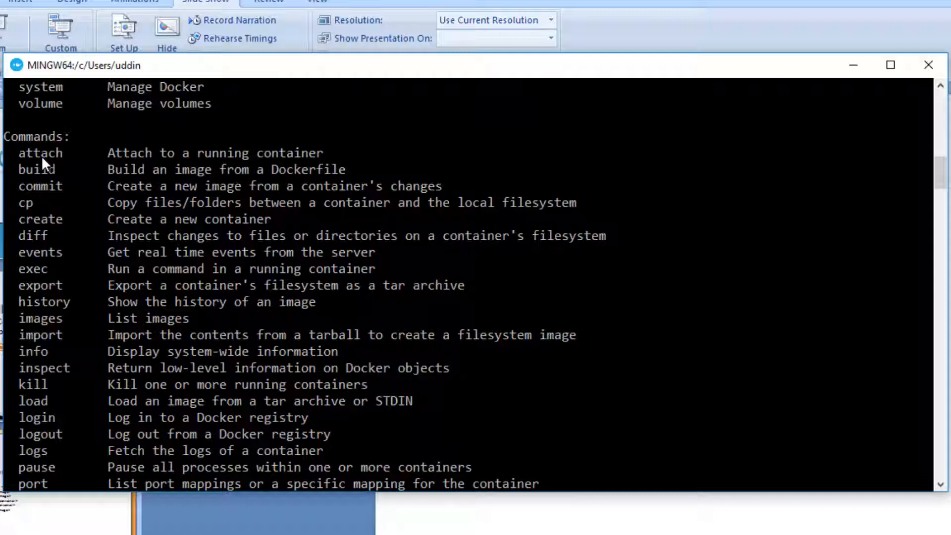
{"action": "mouse_move", "coordinate": [37, 252]}
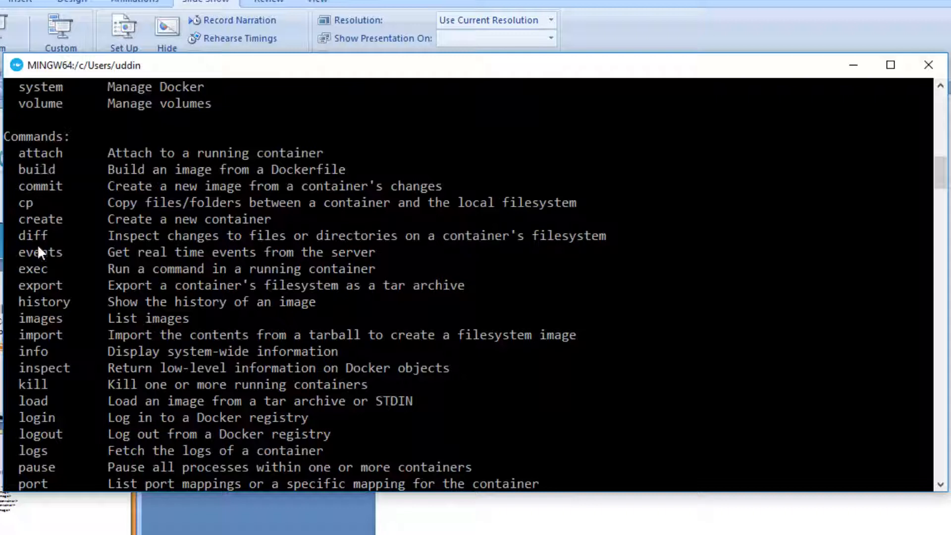
{"action": "mouse_move", "coordinate": [66, 385]}
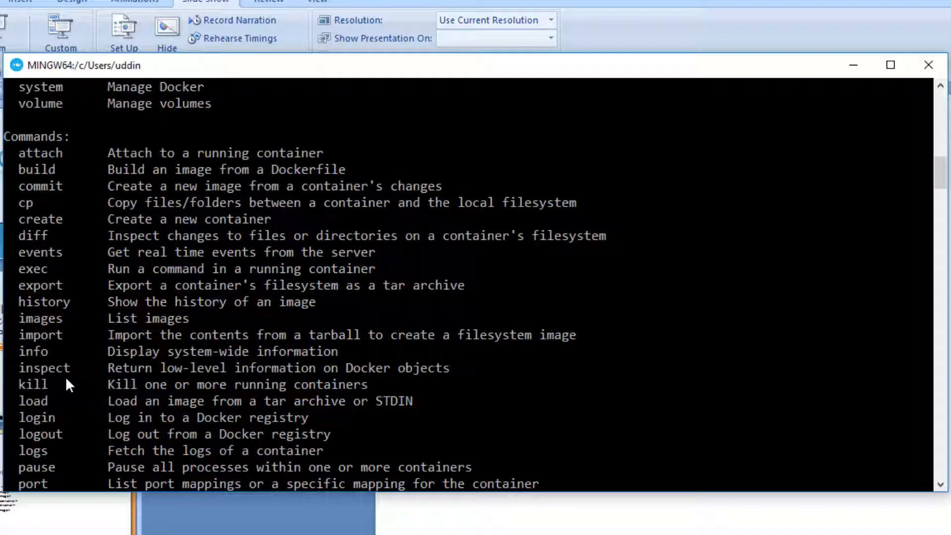
{"action": "mouse_move", "coordinate": [103, 158]}
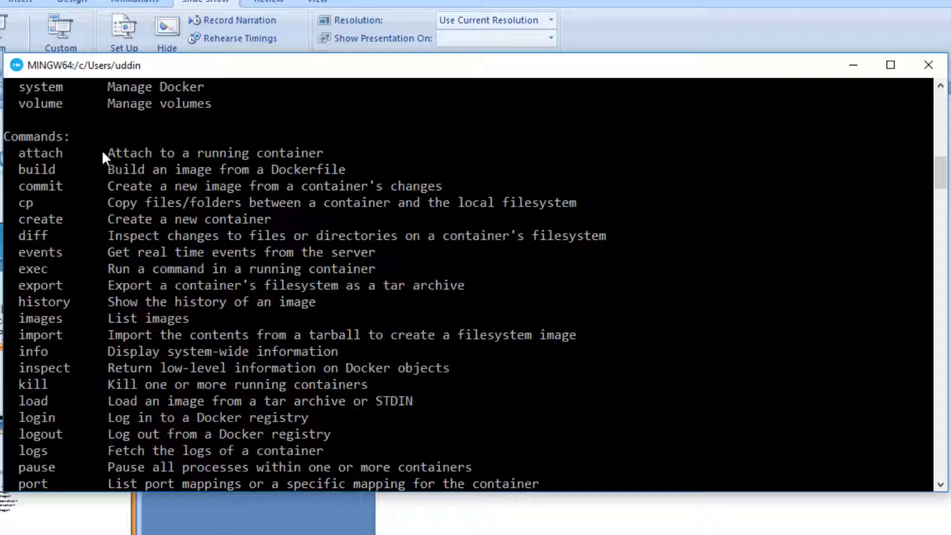
{"action": "mouse_move", "coordinate": [520, 284]}
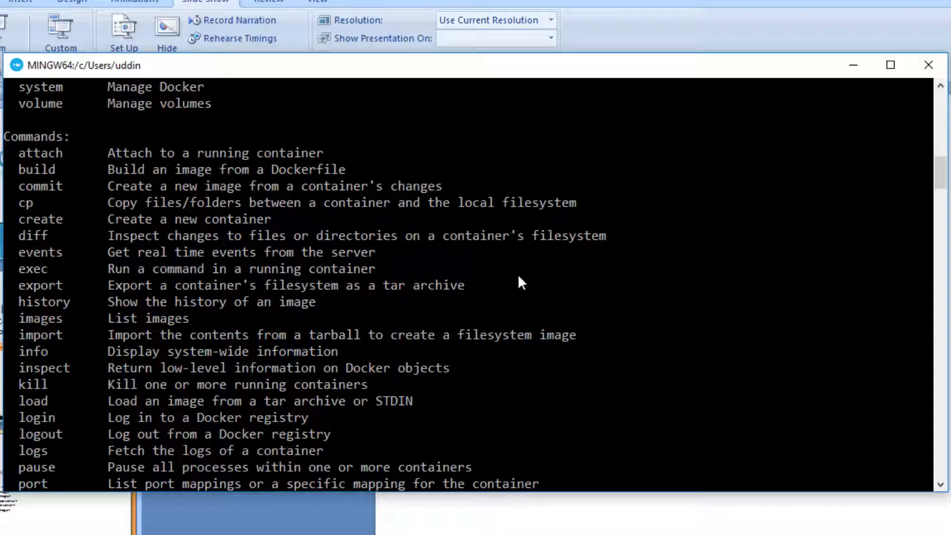
{"action": "scroll", "scroll_direction": "down", "scroll_amount": 3}
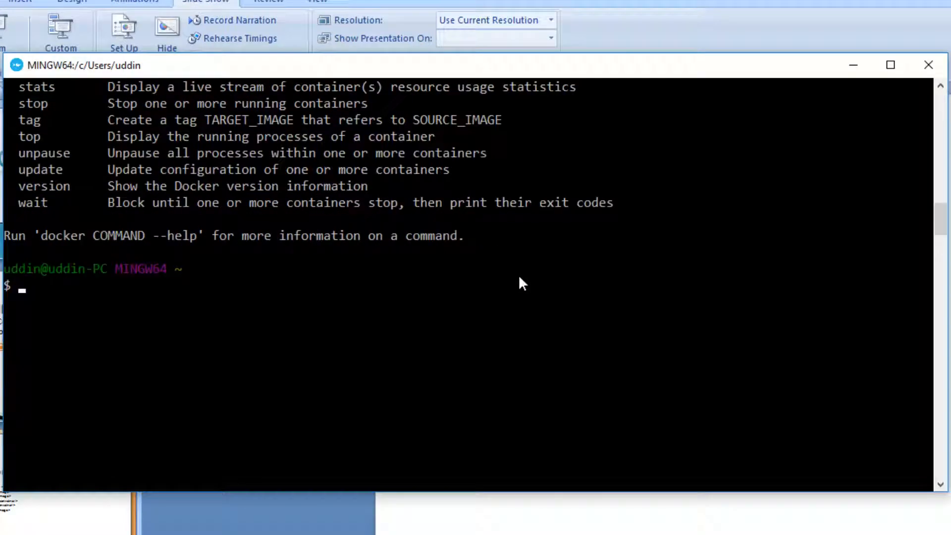
{"action": "mouse_move", "coordinate": [515, 283]}
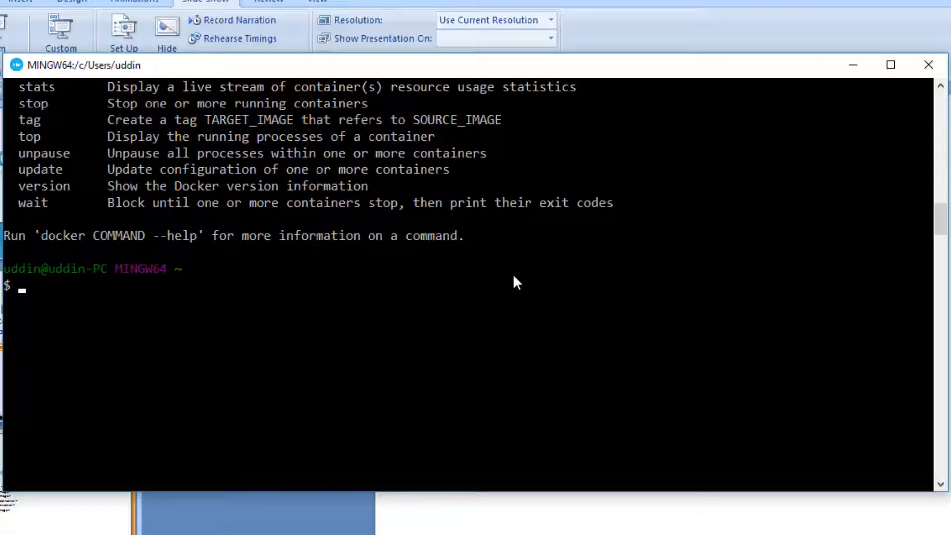
Run docker search ubuntu and review the matching images with stars and official flags.
{"action": "type", "text": "docker sear"}
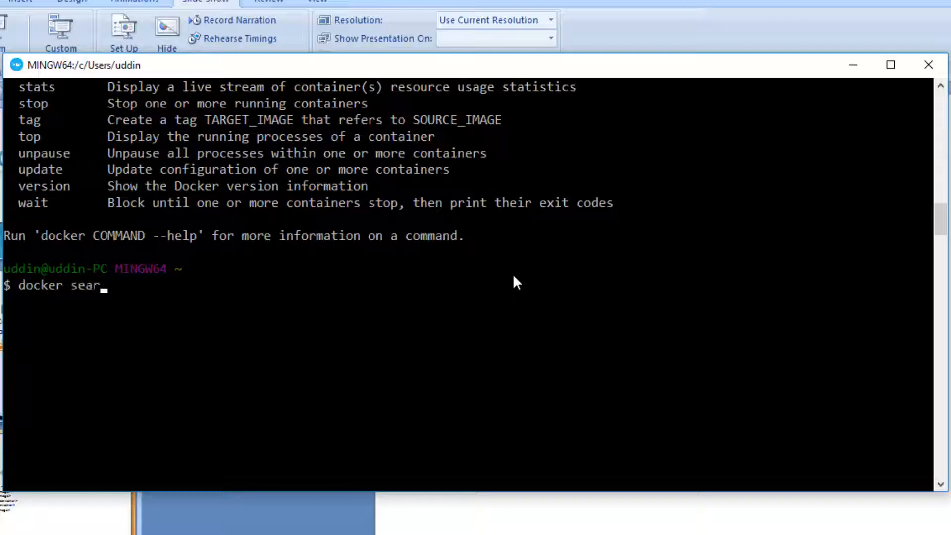
{"action": "type", "text": "ch"}
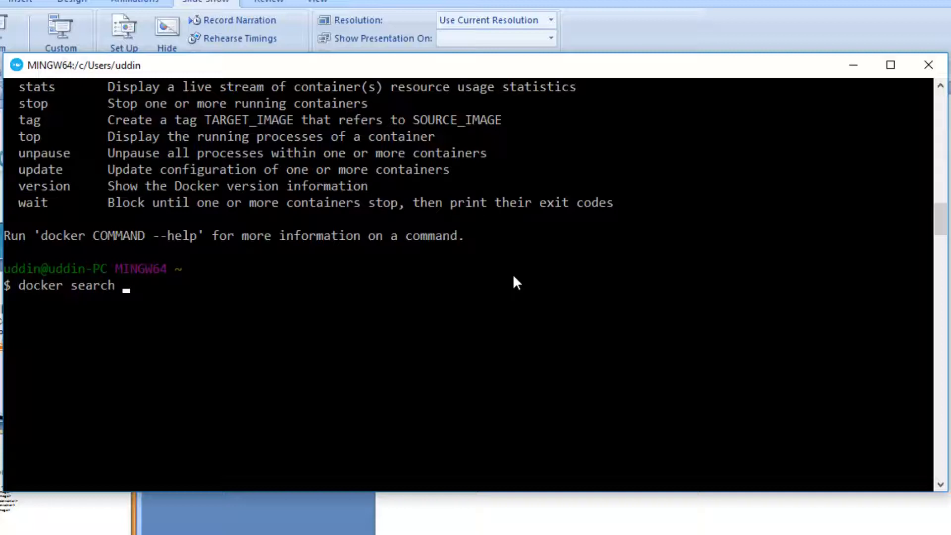
{"action": "type", "text": "ubuntu"}
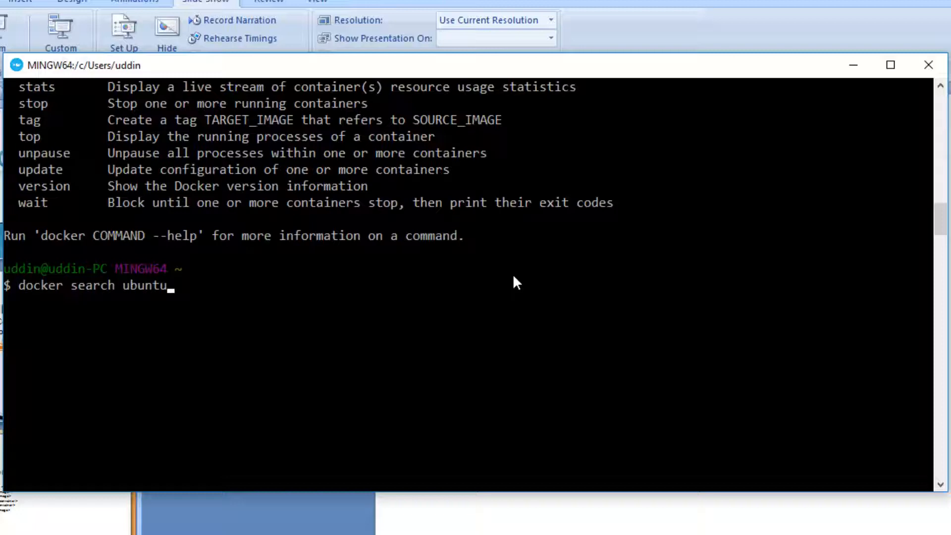
{"action": "key", "text": "Return"}
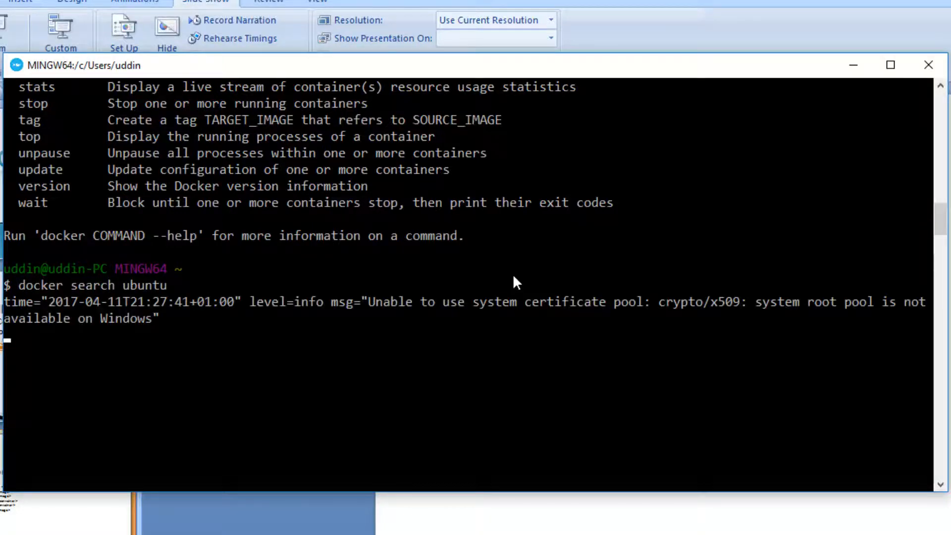
{"action": "key", "text": "Return"}
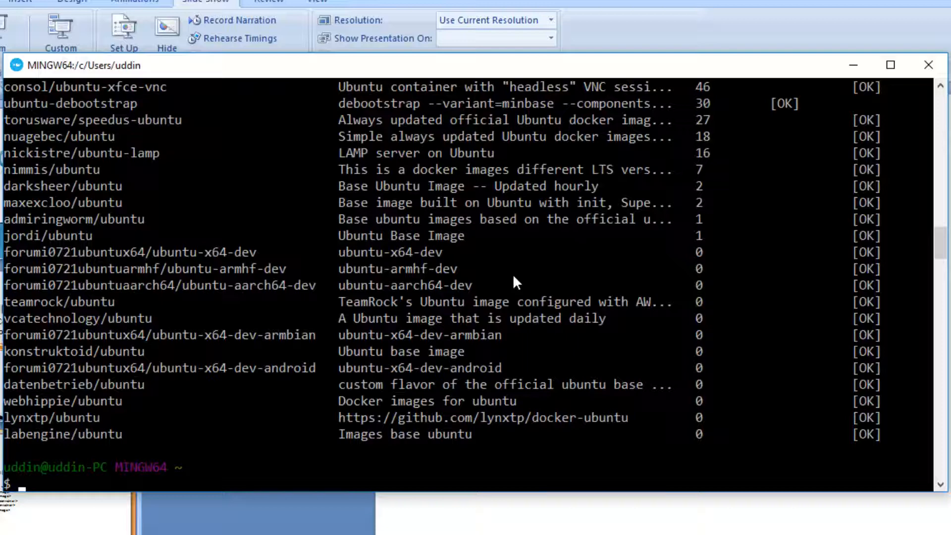
{"action": "mouse_move", "coordinate": [269, 356]}
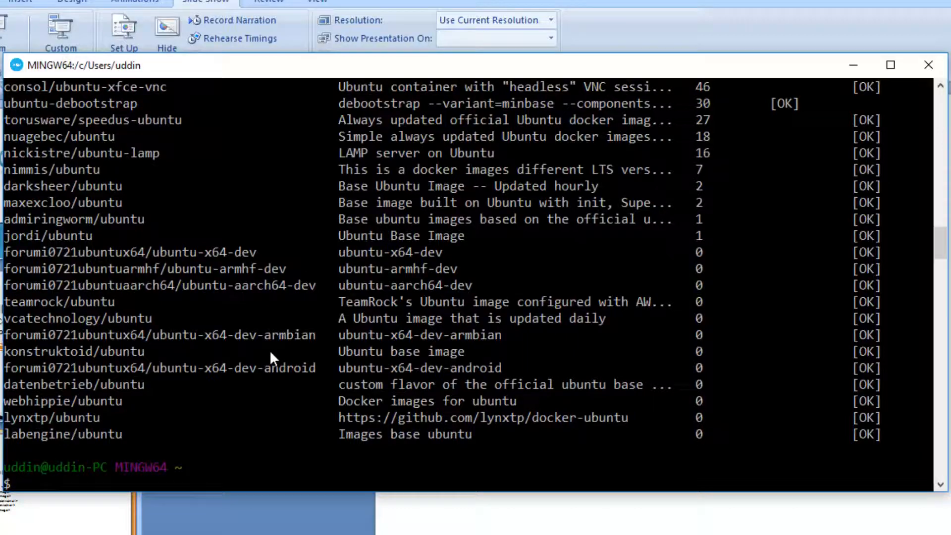
{"action": "scroll", "scroll_direction": "up", "scroll_amount": 3}
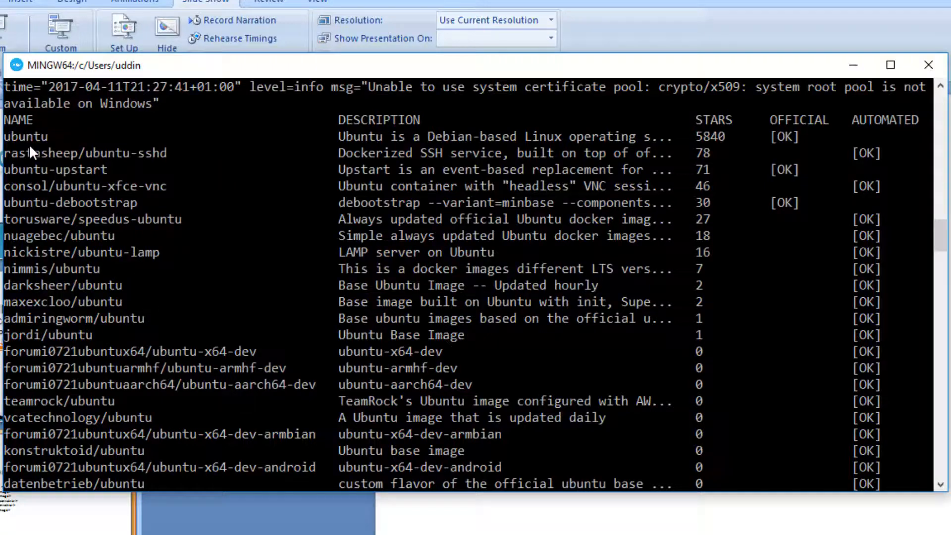
{"action": "scroll", "scroll_direction": "down", "scroll_amount": 3}
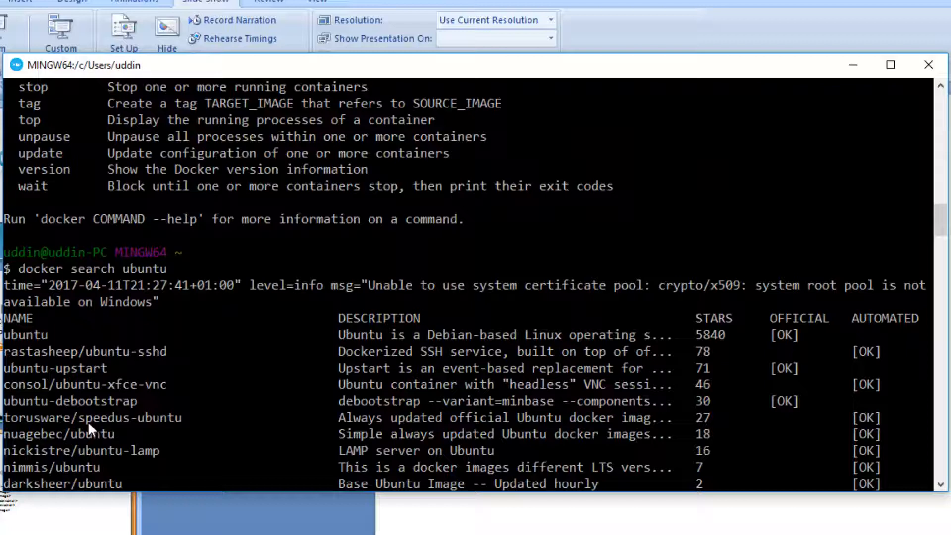
{"action": "mouse_move", "coordinate": [9, 339]}
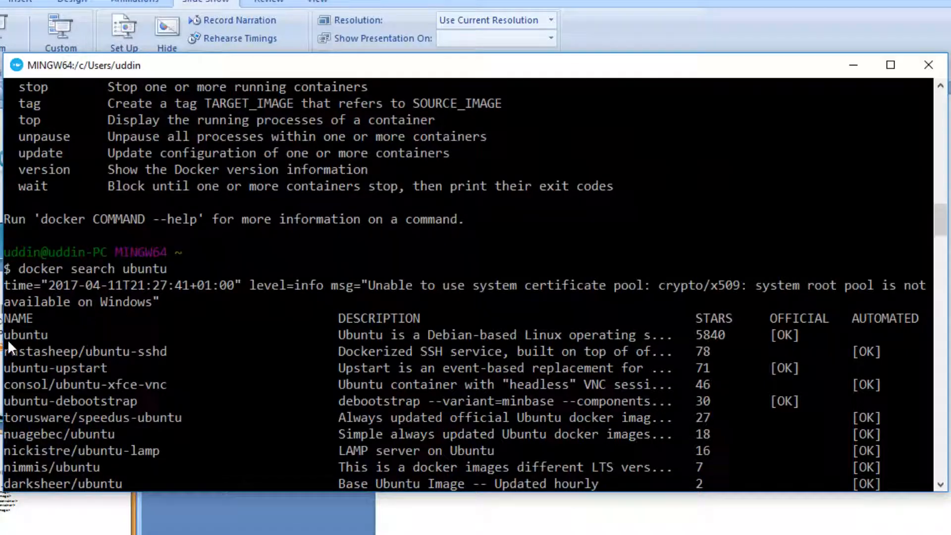
{"action": "scroll", "scroll_direction": "down", "scroll_amount": 3}
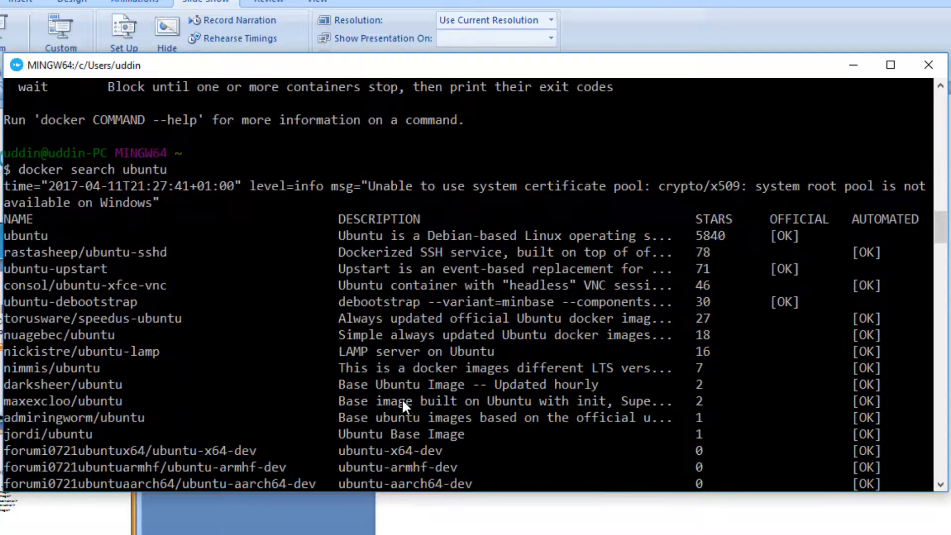
{"action": "scroll", "scroll_direction": "down", "scroll_amount": 3}
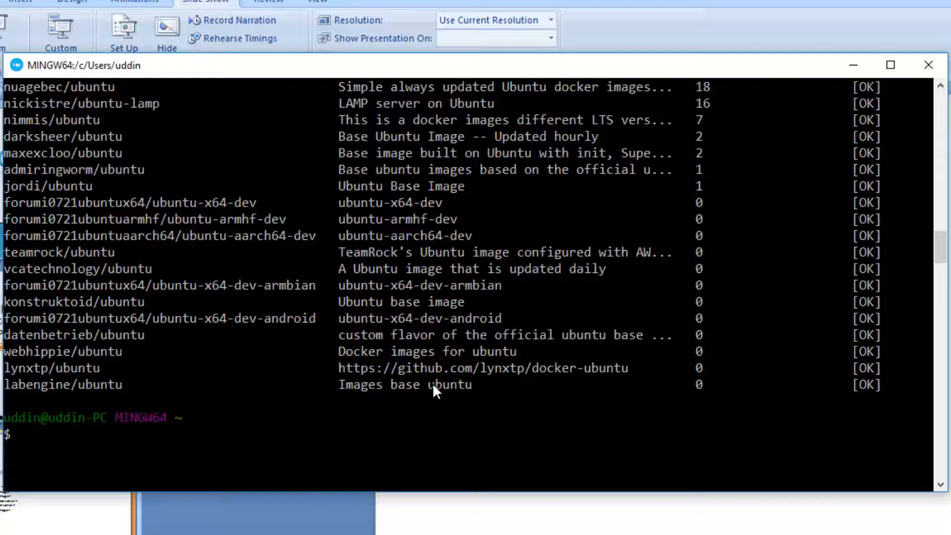
Run docker images to confirm the local image list is empty.
{"action": "type", "text": "docker"}
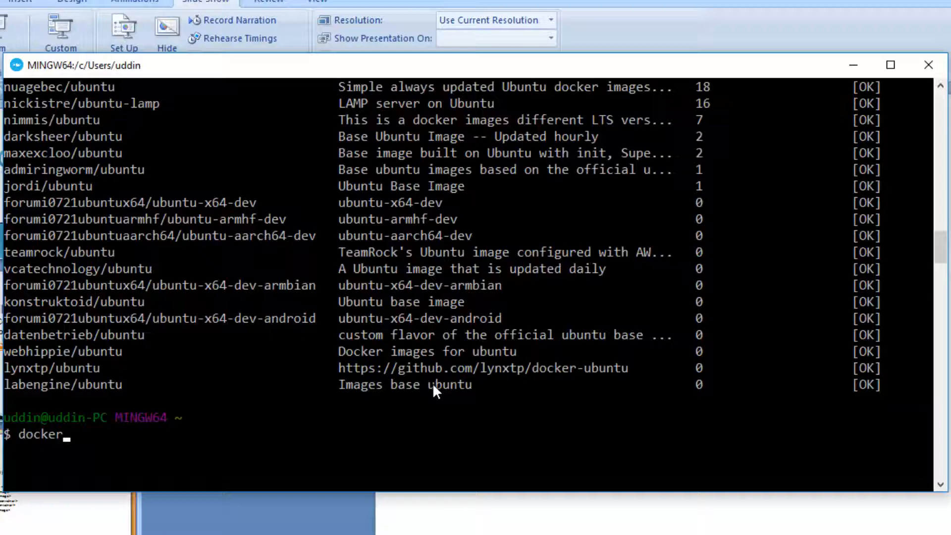
{"action": "type", "text": "images"}
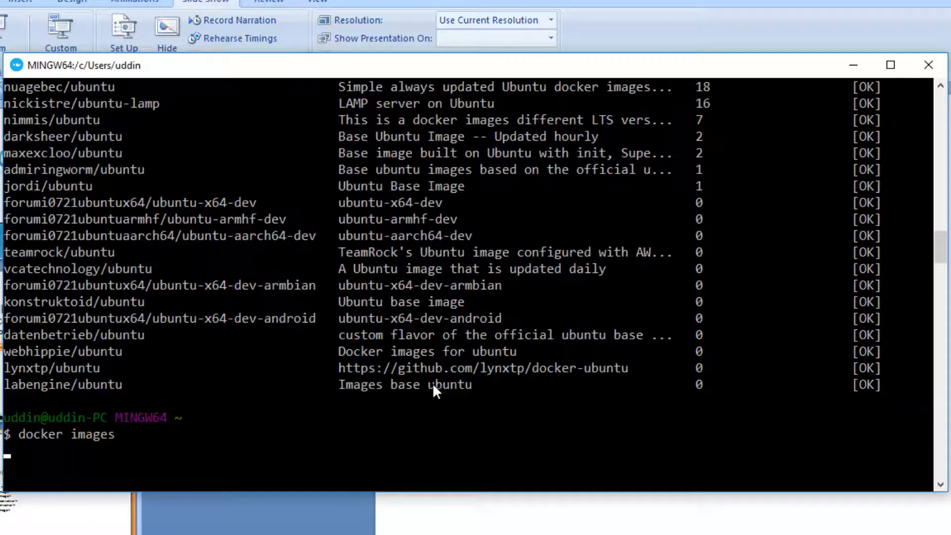
{"action": "key", "text": "Return"}
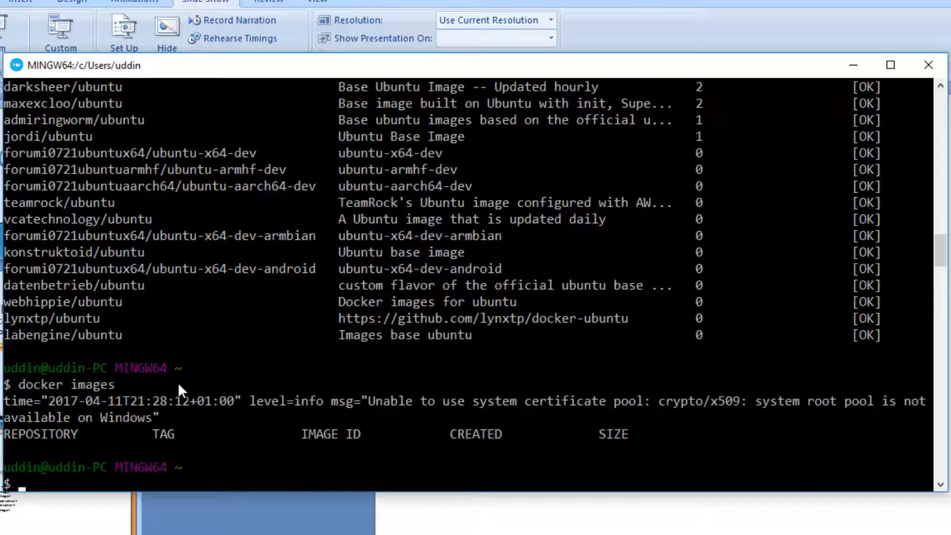
{"action": "mouse_move", "coordinate": [761, 440]}
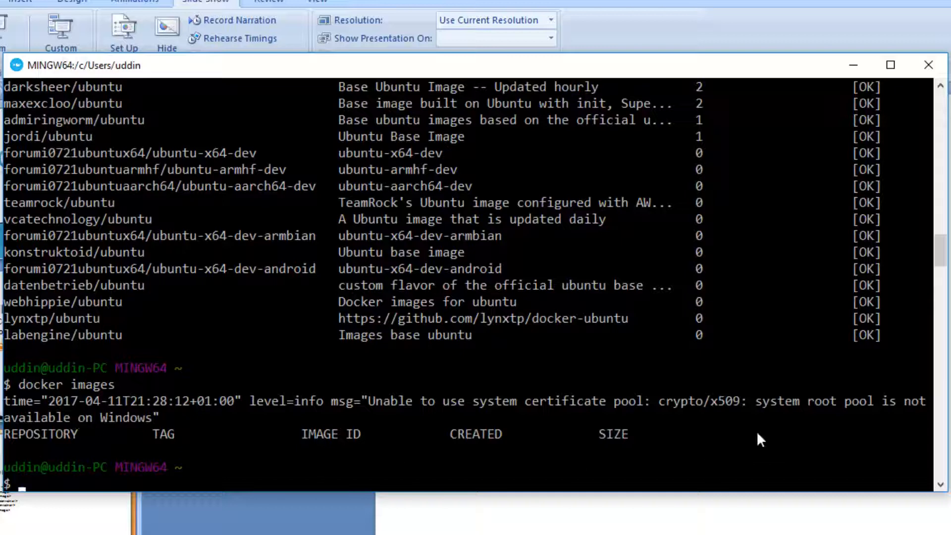
{"action": "mouse_move", "coordinate": [777, 424]}
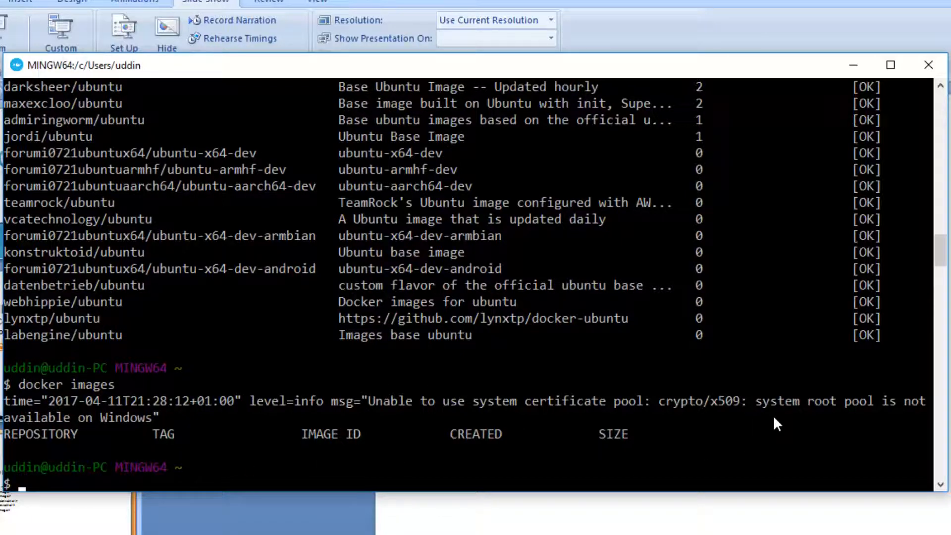
{"action": "mouse_move", "coordinate": [486, 391]}
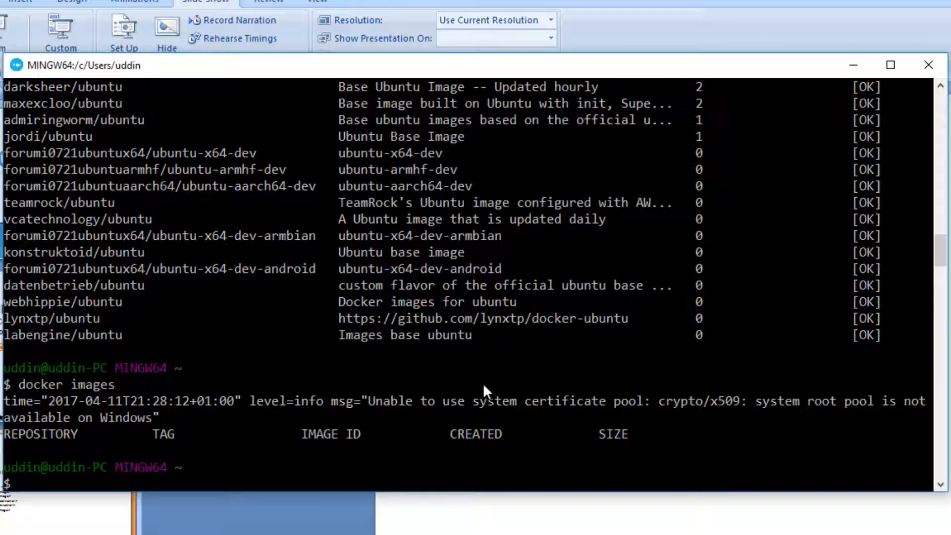
Run docker pull ubuntu to download the latest ubuntu image.
{"action": "type", "text": "docker"}
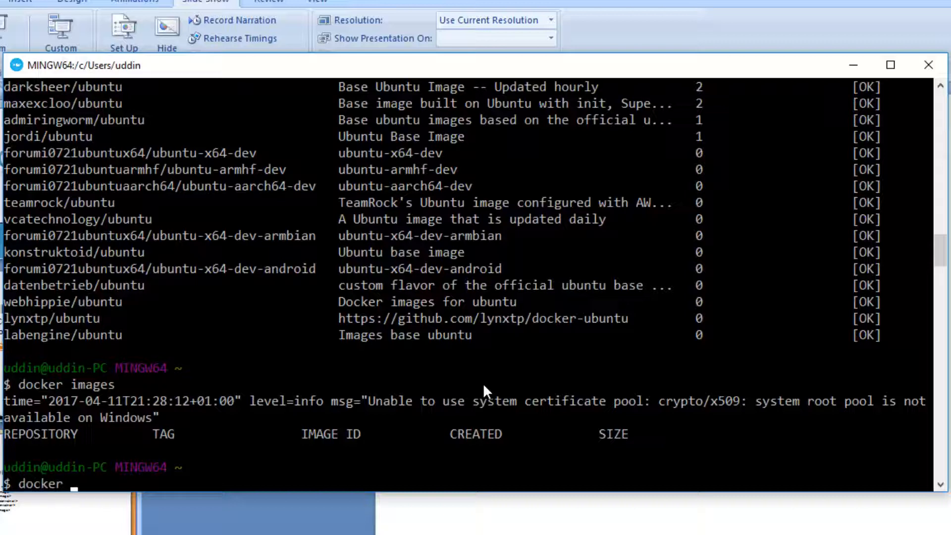
{"action": "type", "text": "pull"}
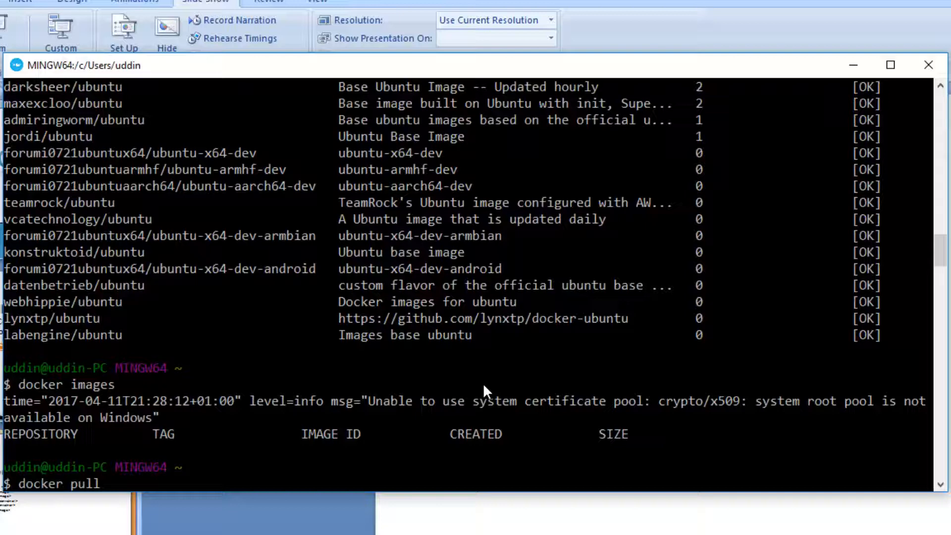
{"action": "type", "text": "ubu"}
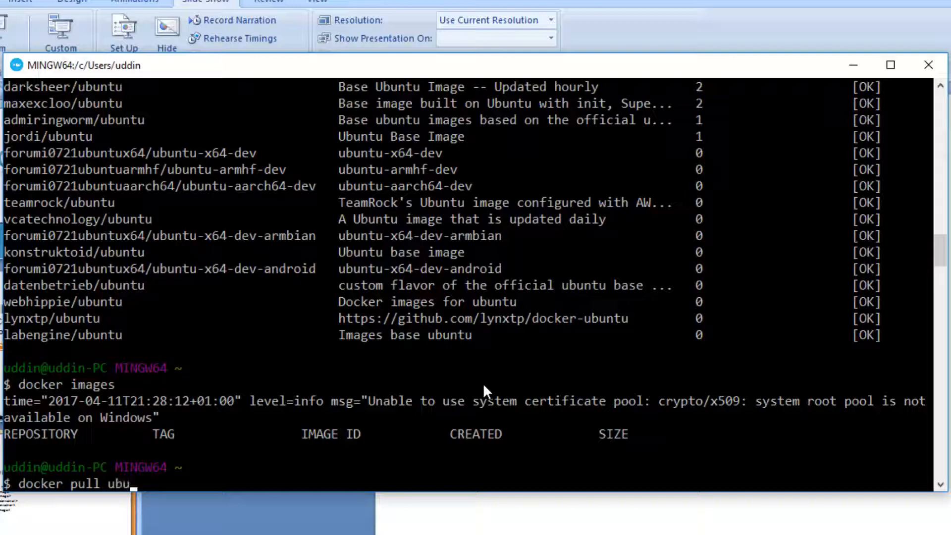
{"action": "type", "text": "ntu"}
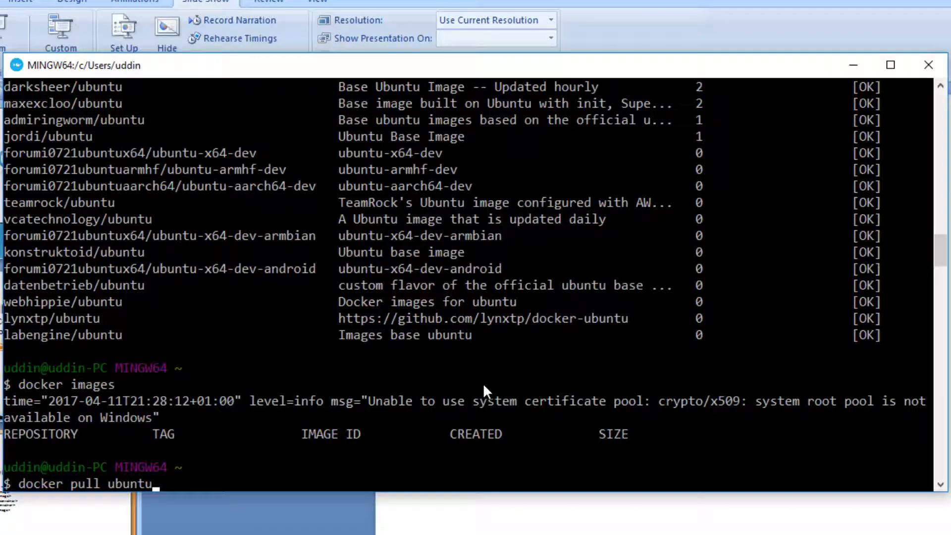
{"action": "key", "text": "Return"}
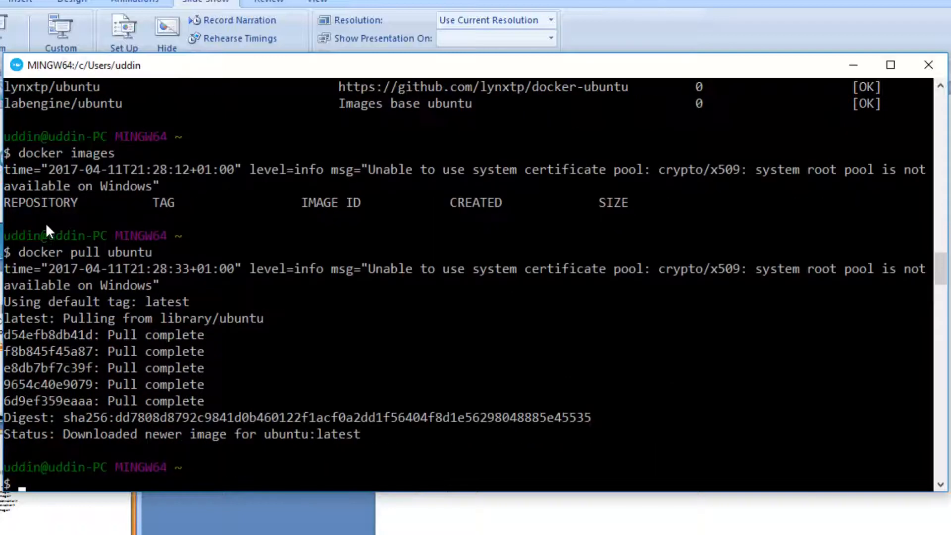
Run docker images to confirm ubuntu:latest (130 MB) is stored locally, then begin the next docker command.
{"action": "type", "text": "docker images"}
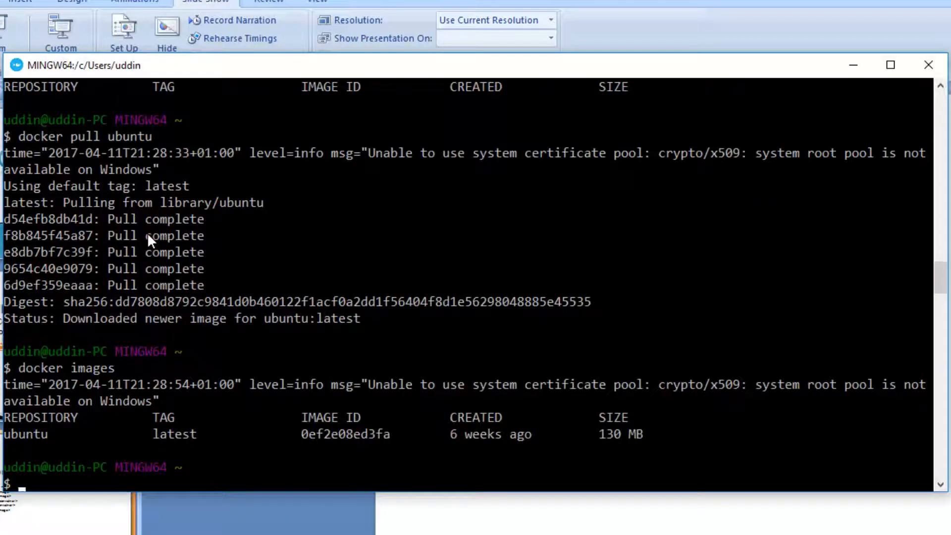
{"action": "mouse_move", "coordinate": [65, 455]}
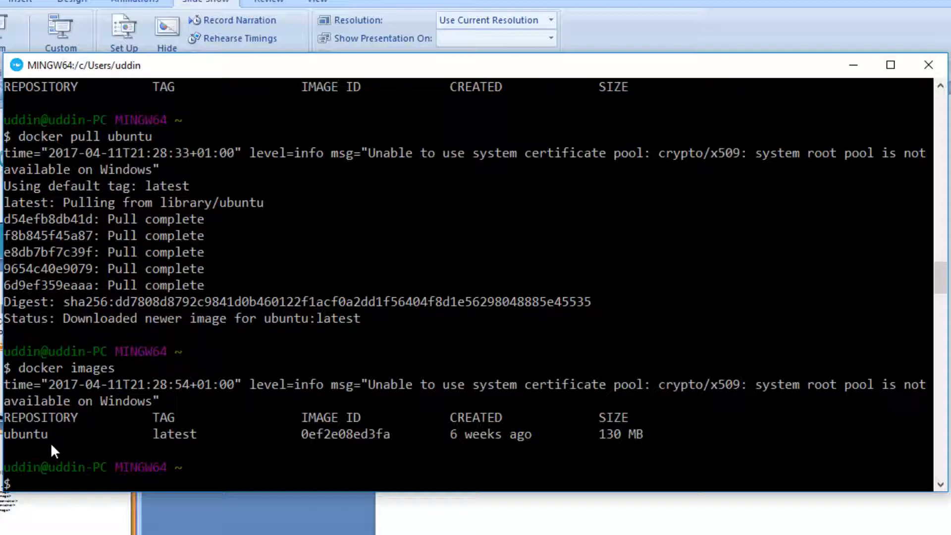
{"action": "mouse_move", "coordinate": [613, 183]}
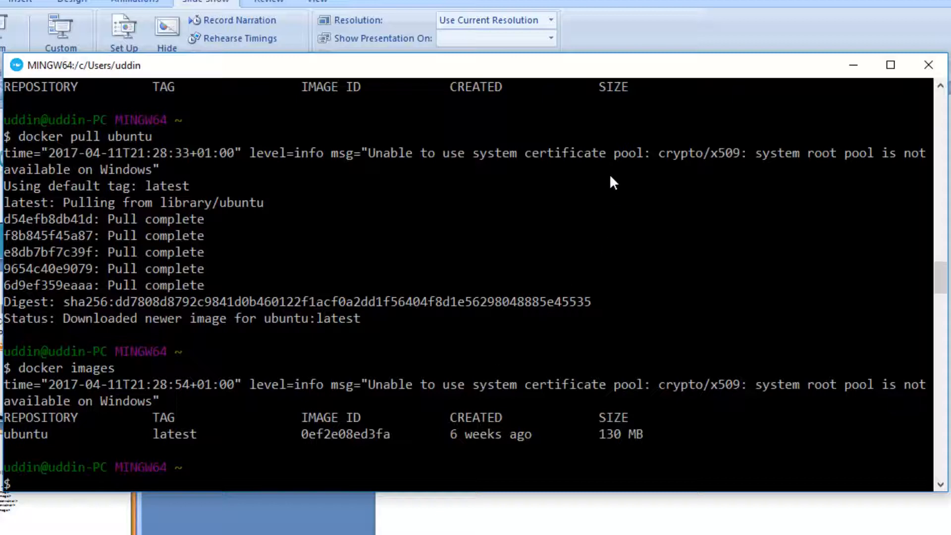
{"action": "mouse_move", "coordinate": [200, 437]}
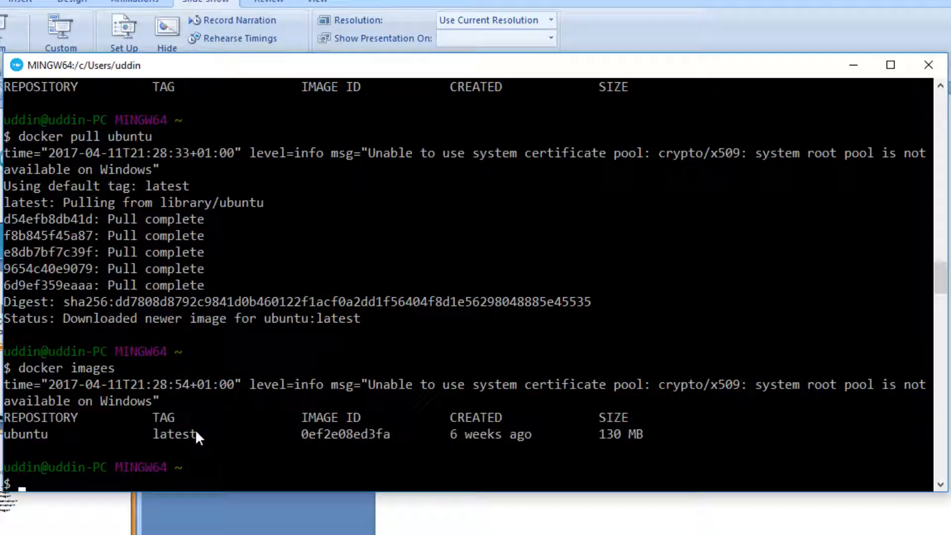
{"action": "mouse_move", "coordinate": [379, 415]}
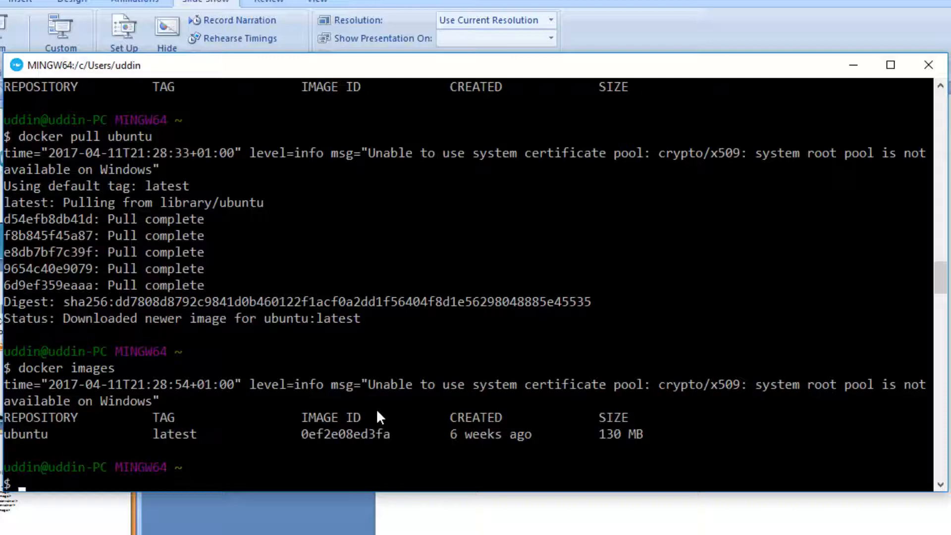
{"action": "type", "text": "docker"}
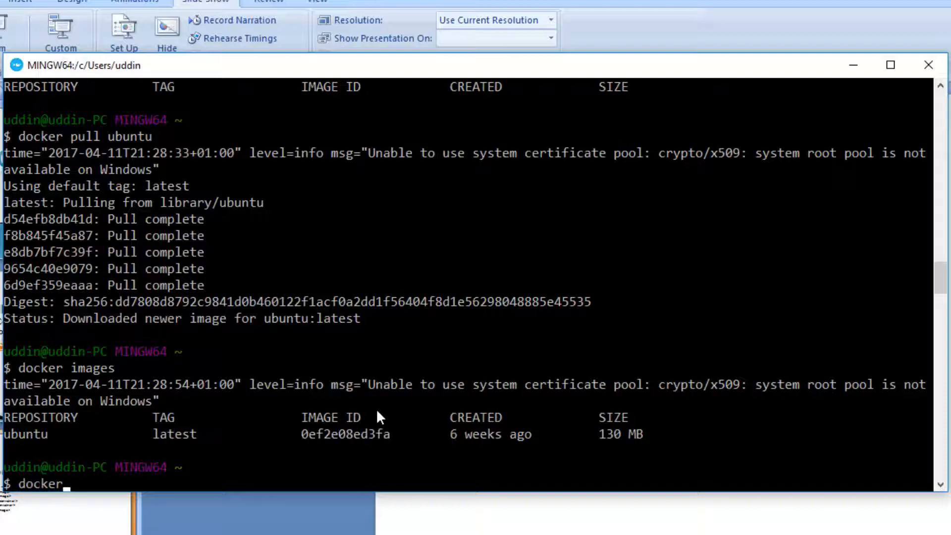
Continue entering docker ps -a to list all containers including stopped ones.
{"action": "type", "text": "ps"}
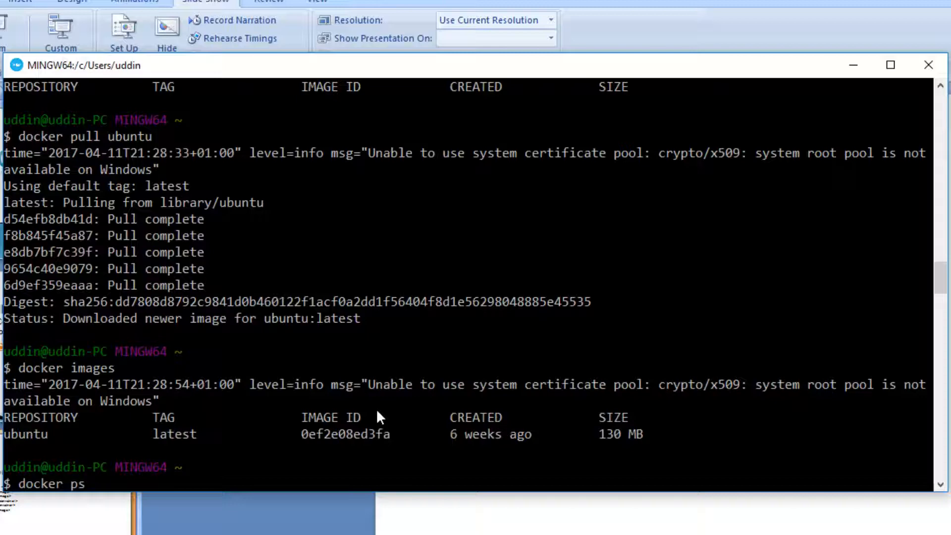
{"action": "type", "text": "-a"}
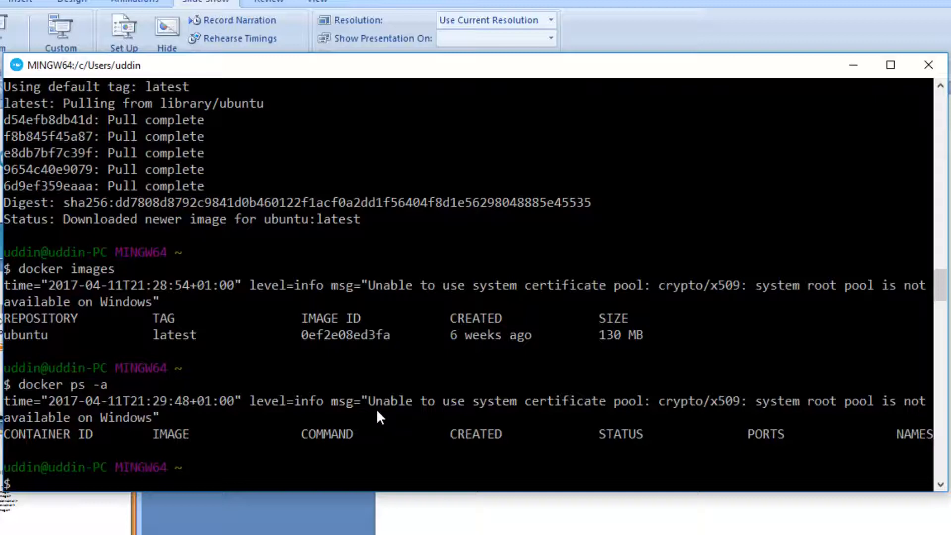
{"action": "mouse_move", "coordinate": [256, 476]}
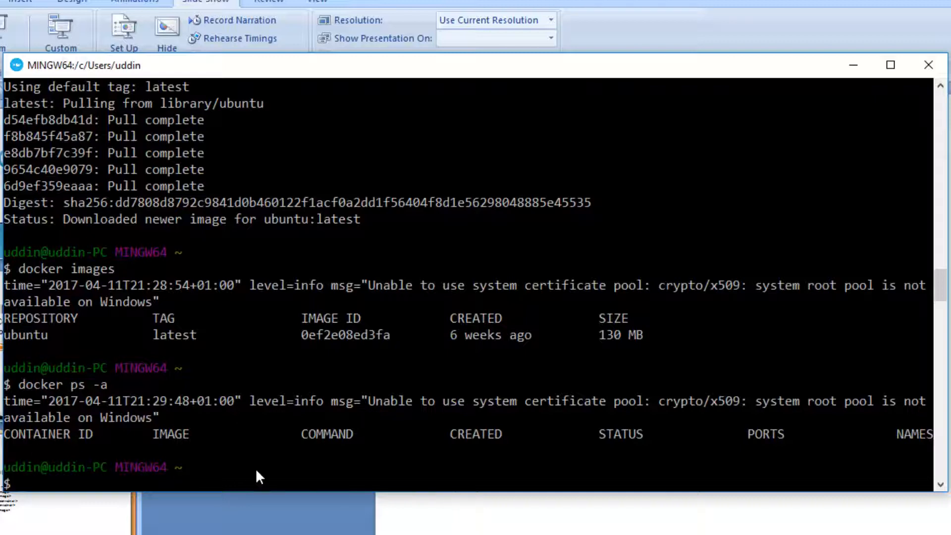
{"action": "mouse_move", "coordinate": [461, 407]}
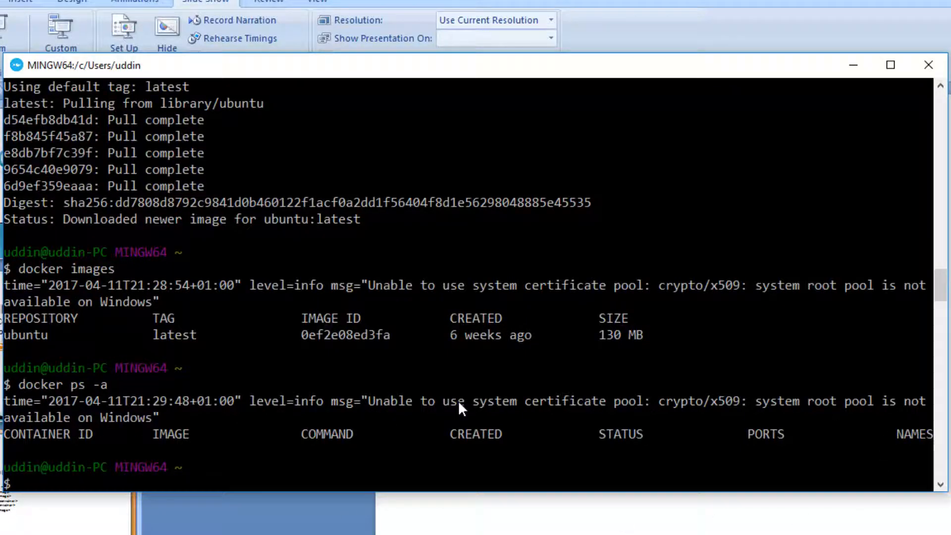
{"action": "mouse_move", "coordinate": [412, 363]}
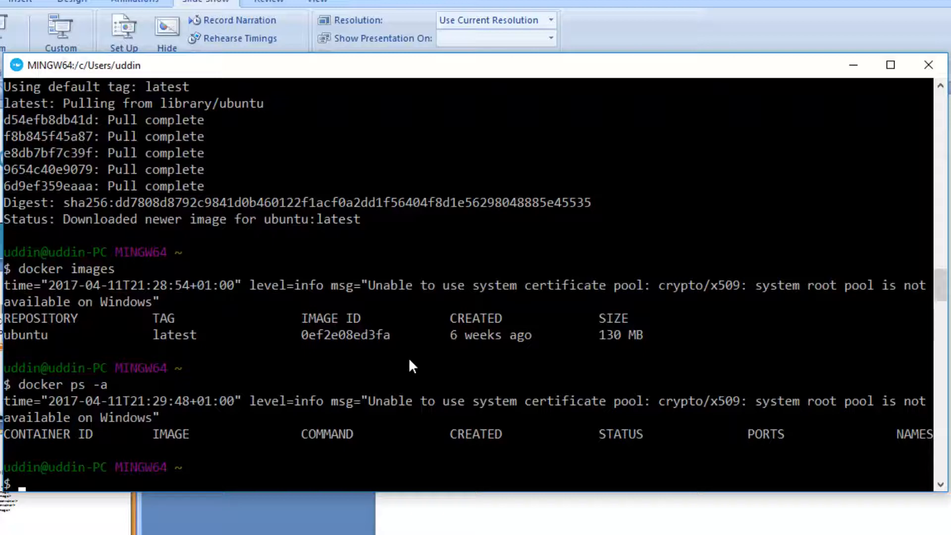
{"action": "type", "text": "docker r"}
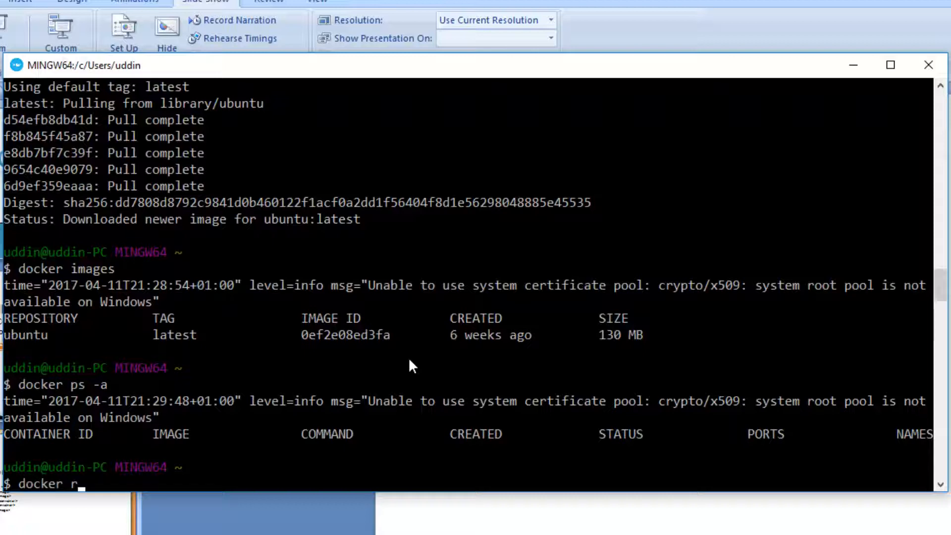
{"action": "type", "text": "un"}
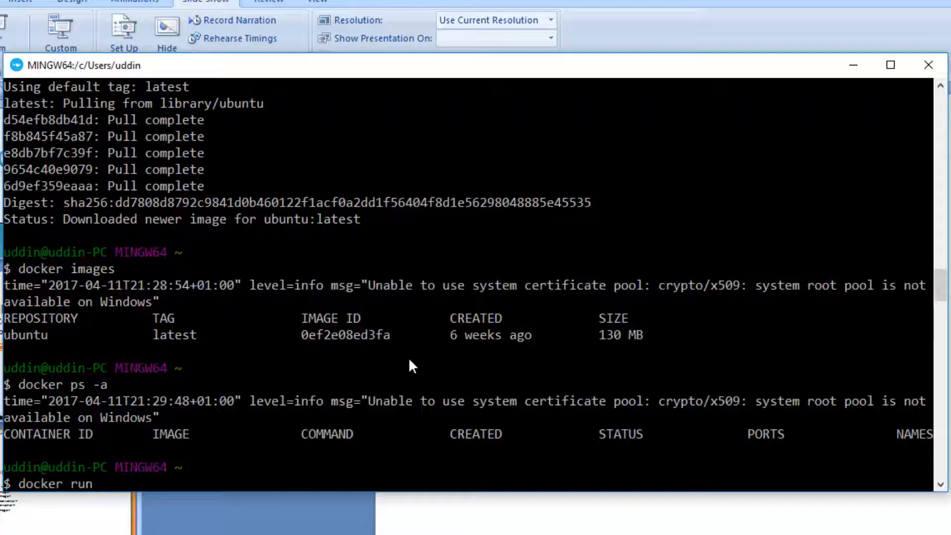
{"action": "type", "text": "ubuntu"}
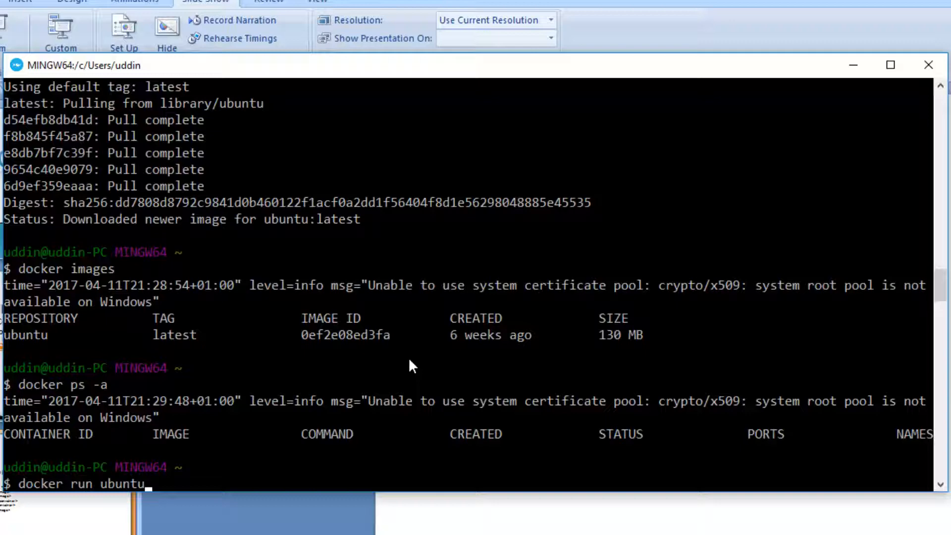
{"action": "key", "text": "Return"}
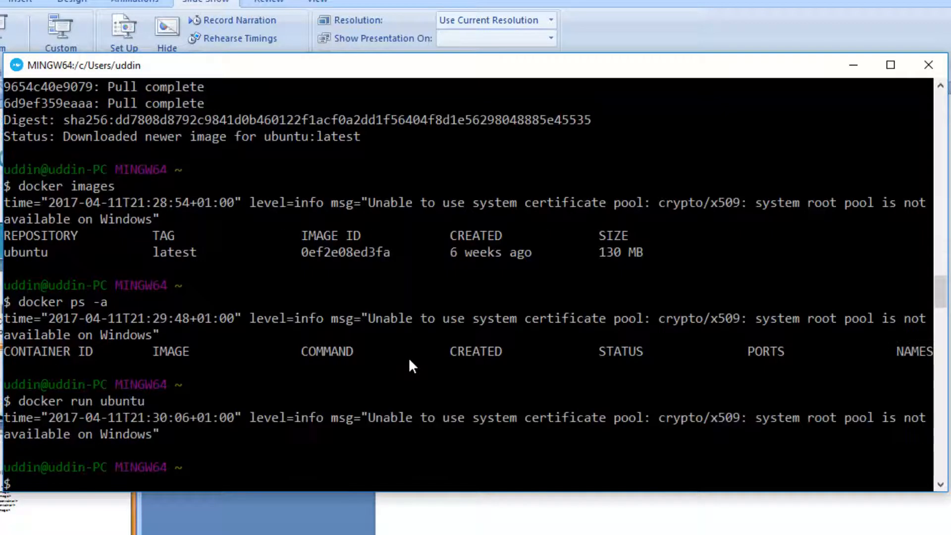
{"action": "mouse_move", "coordinate": [121, 434]}
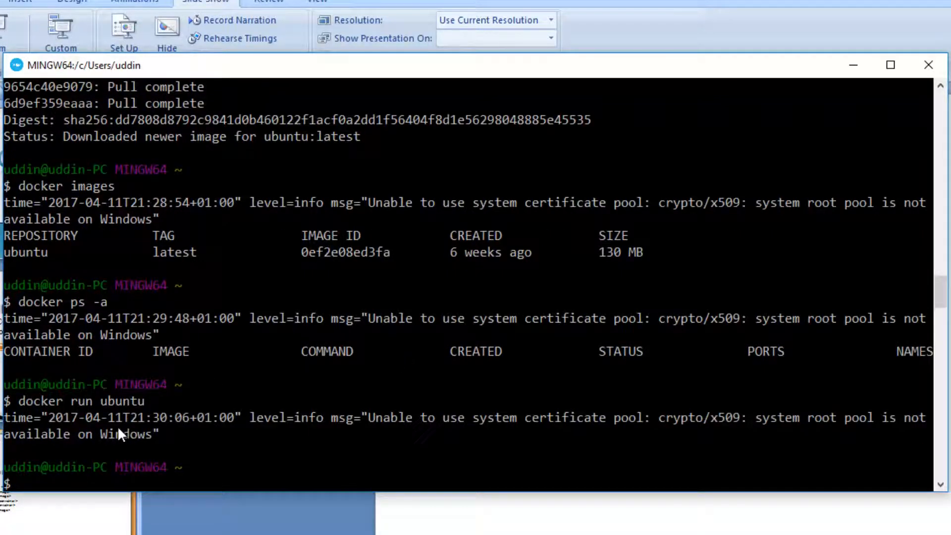
{"action": "mouse_move", "coordinate": [149, 439]}
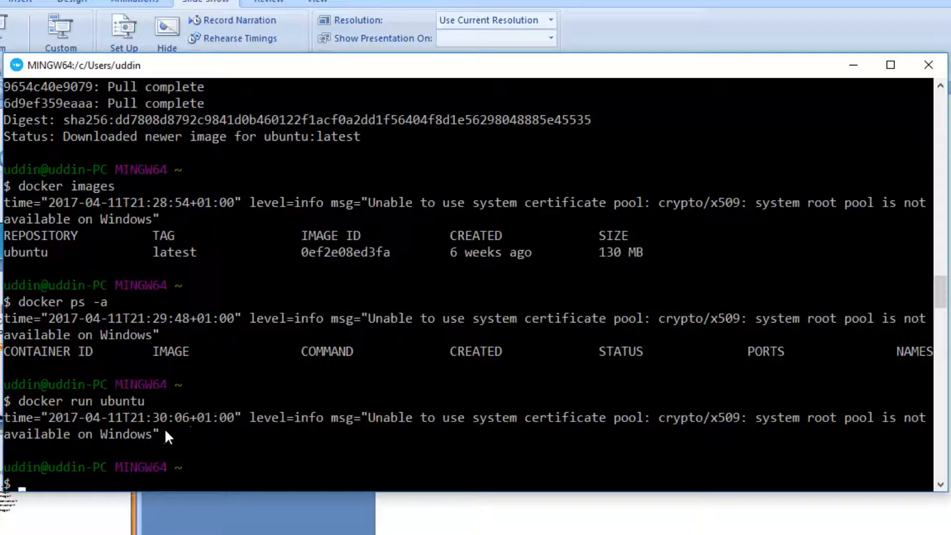
{"action": "mouse_move", "coordinate": [89, 415]}
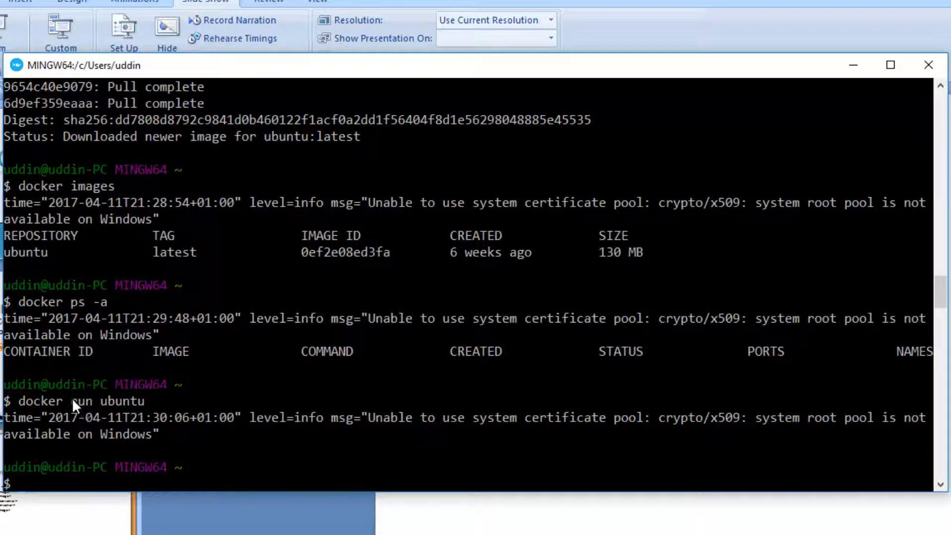
{"action": "mouse_move", "coordinate": [90, 412]}
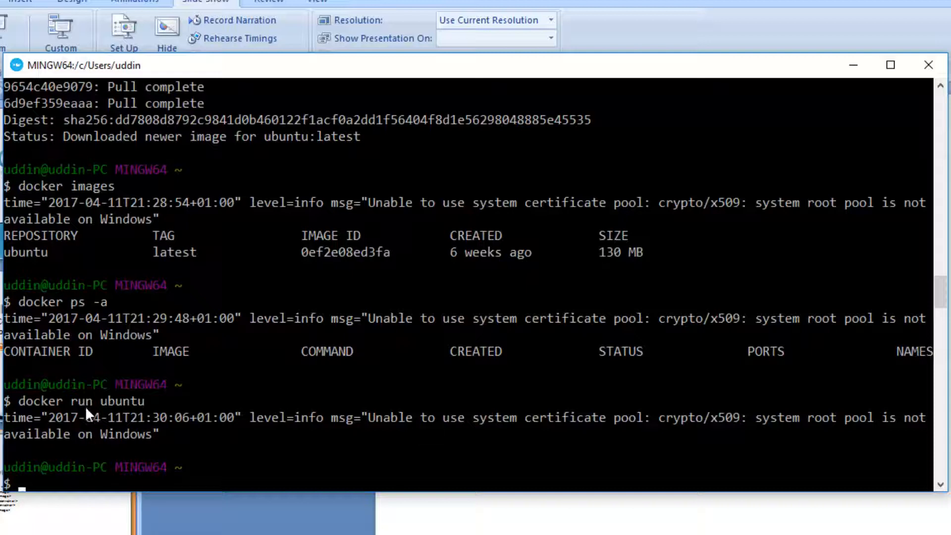
{"action": "mouse_move", "coordinate": [140, 417]}
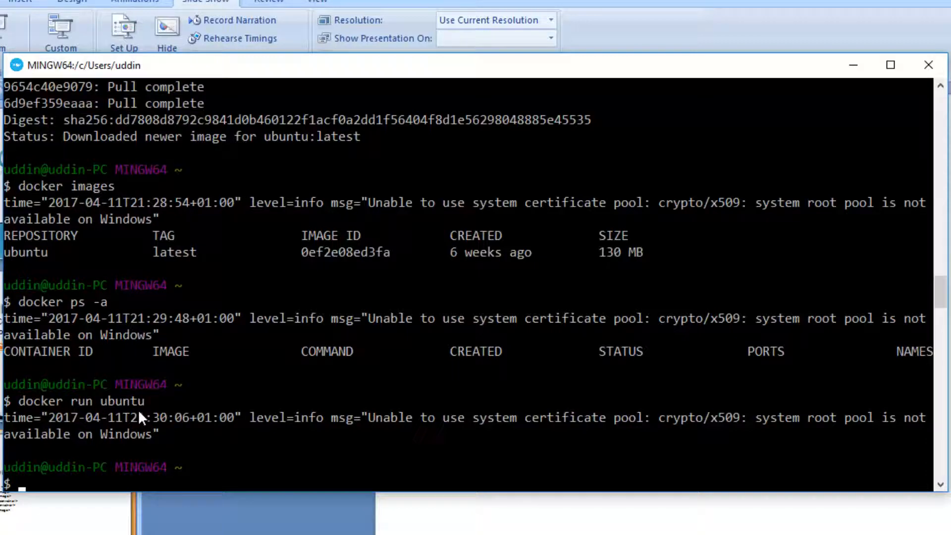
{"action": "mouse_move", "coordinate": [497, 400]}
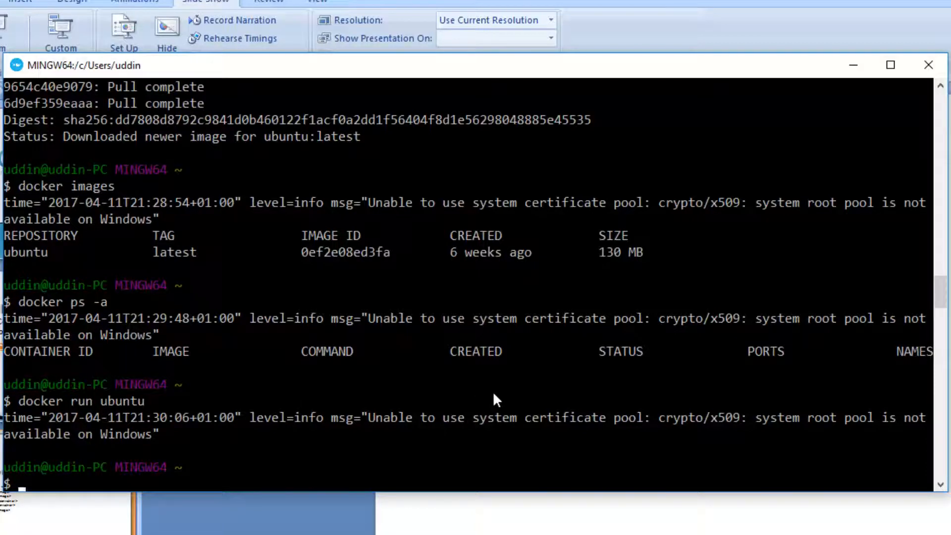
{"action": "mouse_move", "coordinate": [502, 393]}
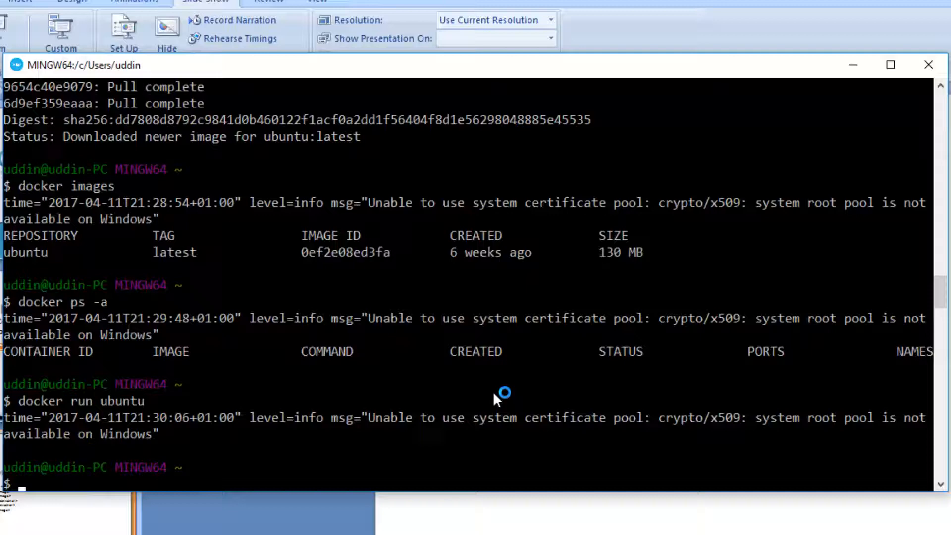
{"action": "mouse_move", "coordinate": [497, 399]}
{"action": "type", "text": "docker ps -a"}
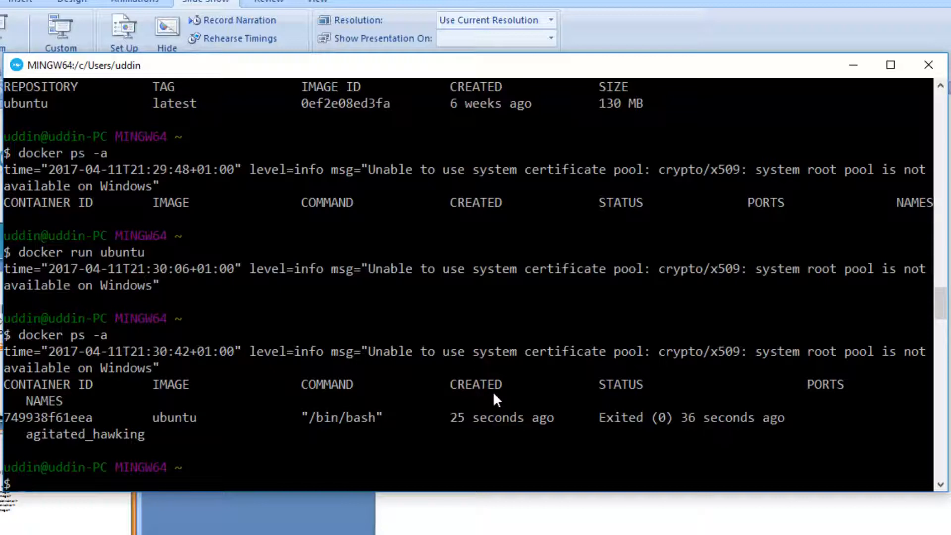
{"action": "mouse_move", "coordinate": [54, 428]}
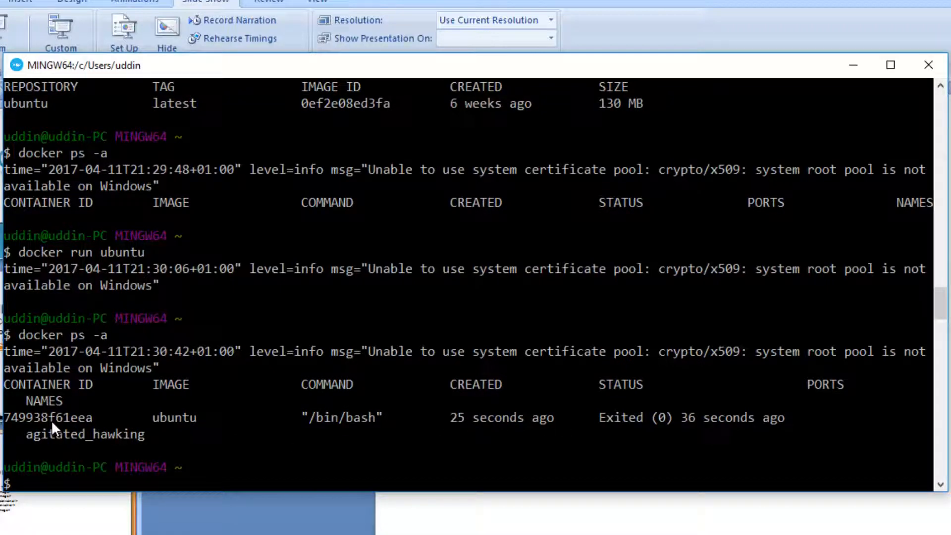
{"action": "mouse_move", "coordinate": [209, 432]}
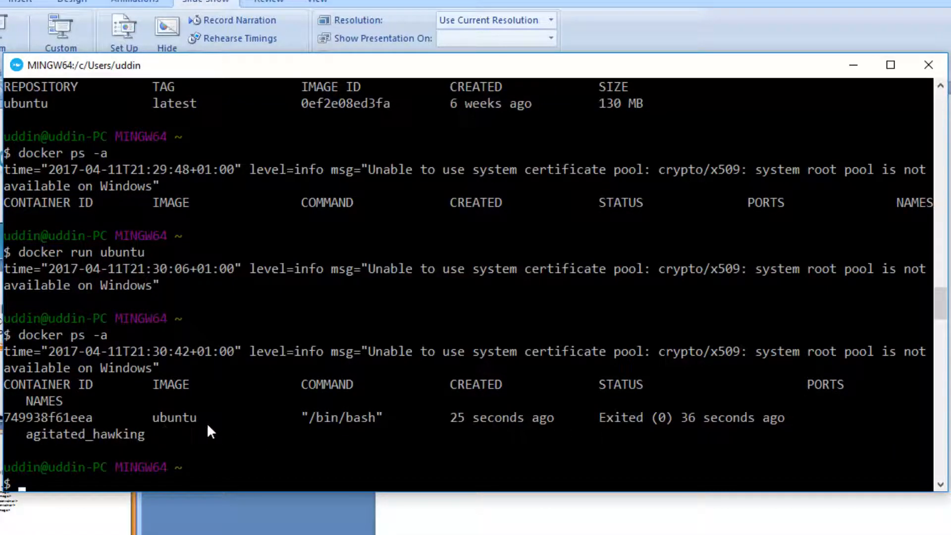
{"action": "mouse_move", "coordinate": [515, 441]}
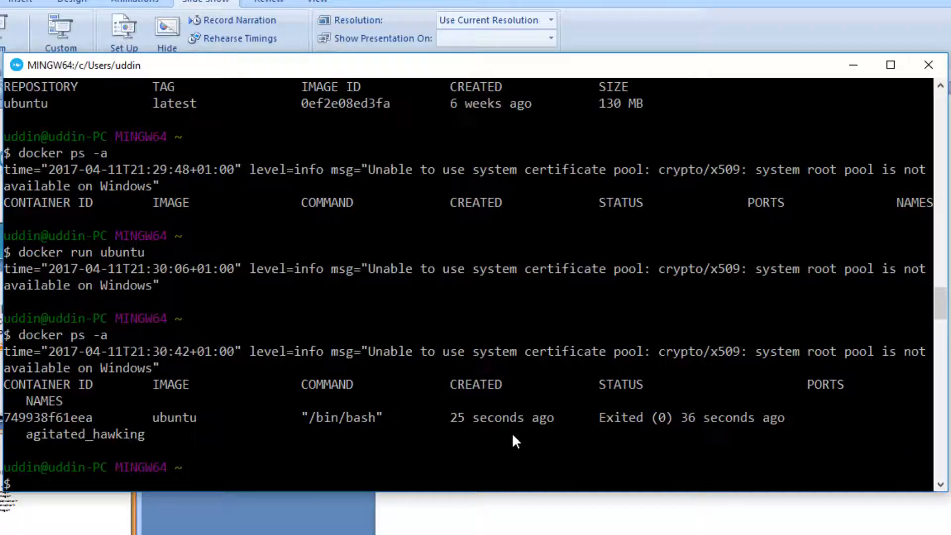
{"action": "mouse_move", "coordinate": [594, 425]}
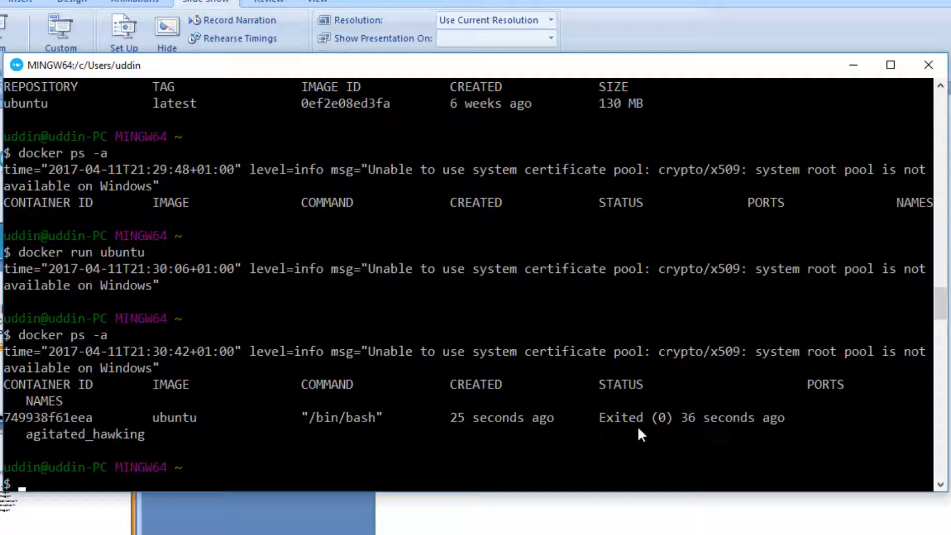
{"action": "mouse_move", "coordinate": [306, 409]}
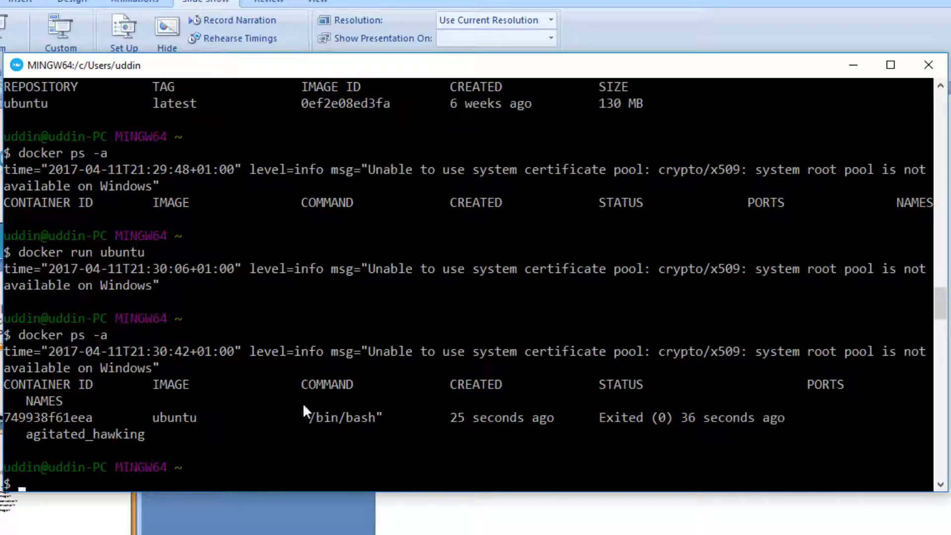
{"action": "mouse_move", "coordinate": [128, 369]}
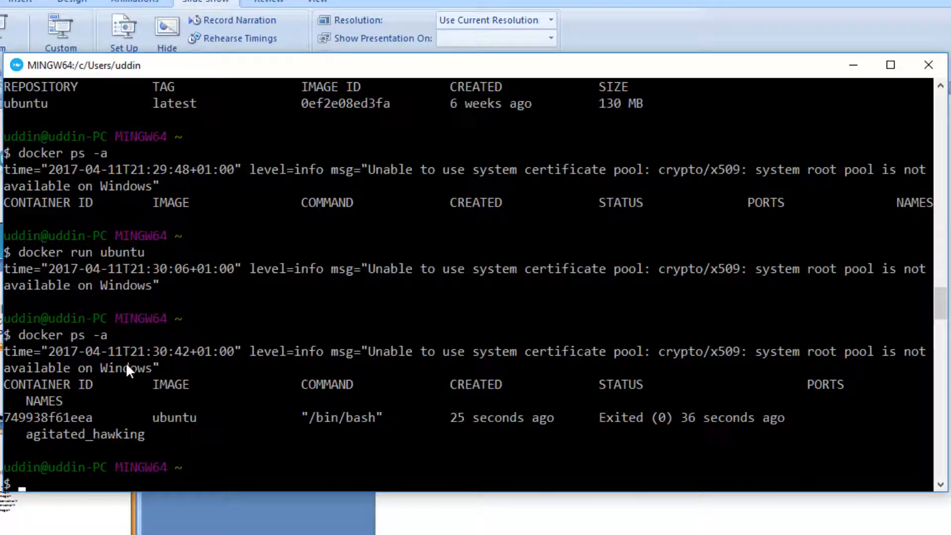
{"action": "mouse_move", "coordinate": [114, 277]}
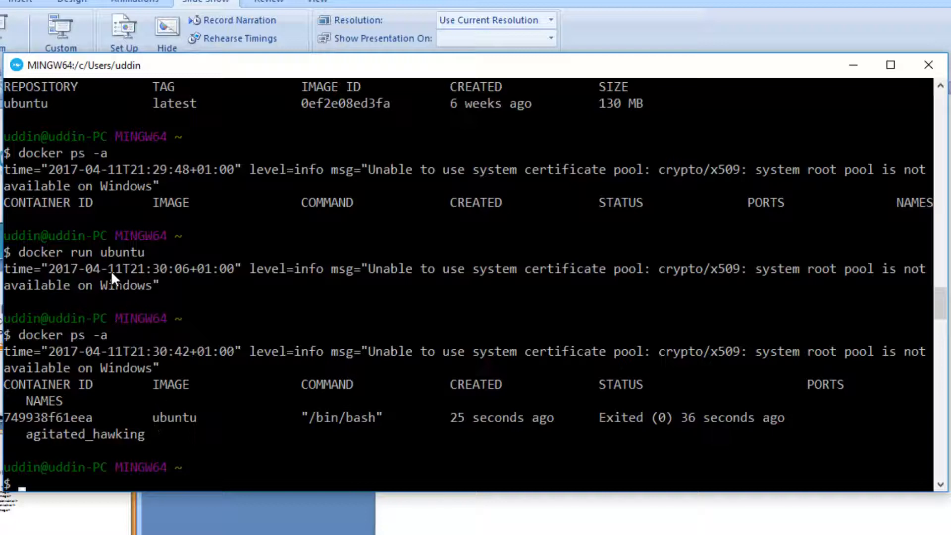
{"action": "mouse_move", "coordinate": [644, 423]}
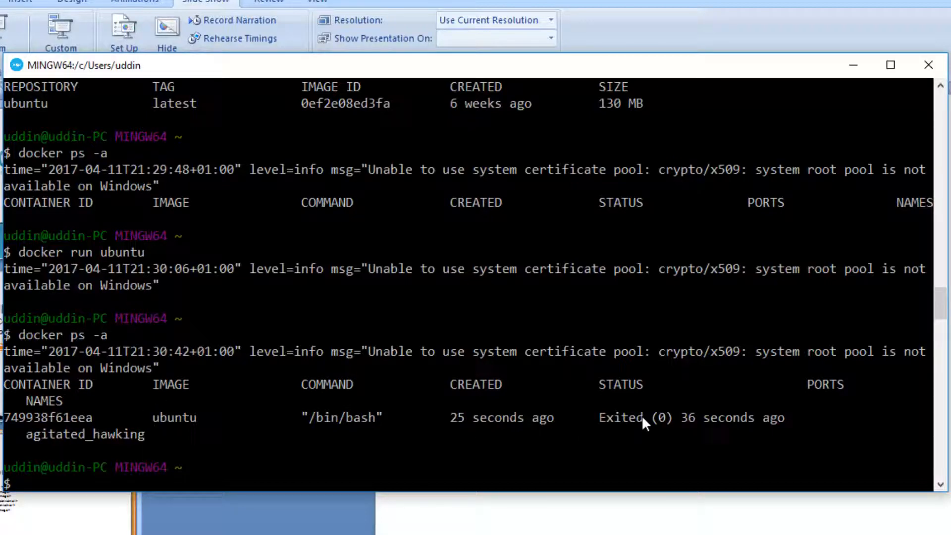
{"action": "mouse_move", "coordinate": [297, 409]}
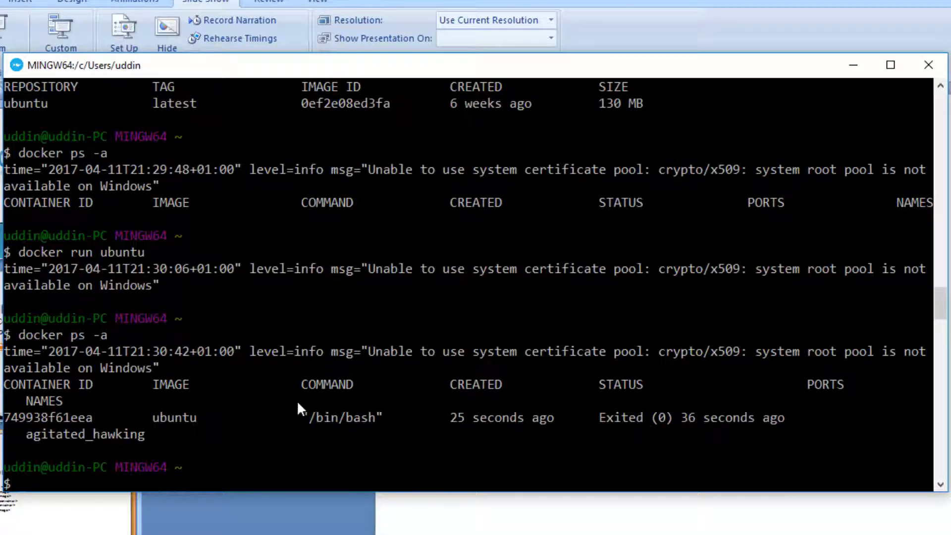
{"action": "mouse_move", "coordinate": [203, 418]}
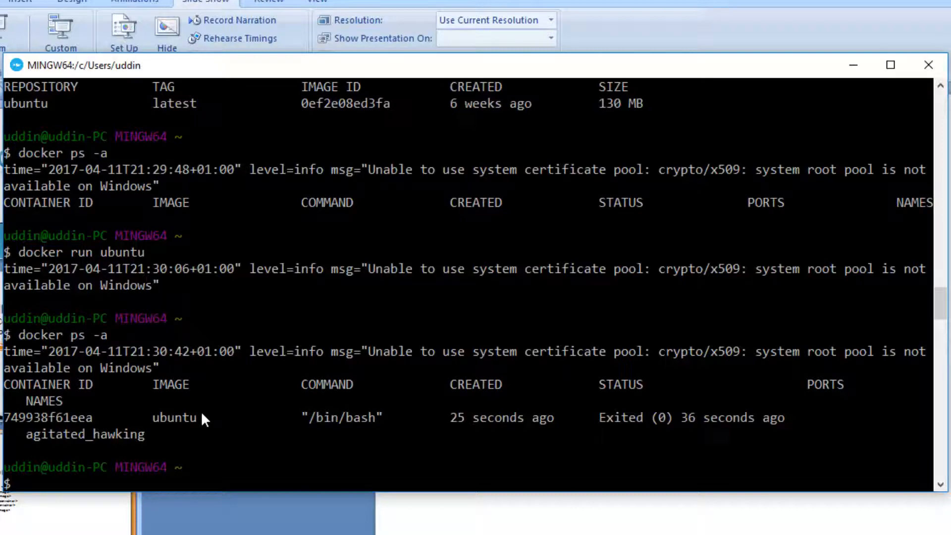
{"action": "mouse_move", "coordinate": [182, 428]}
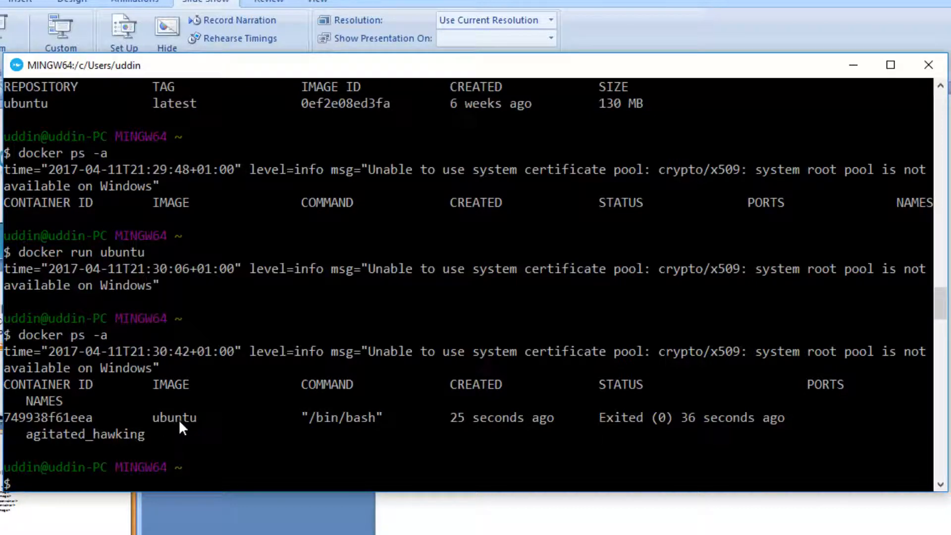
{"action": "mouse_move", "coordinate": [264, 428]}
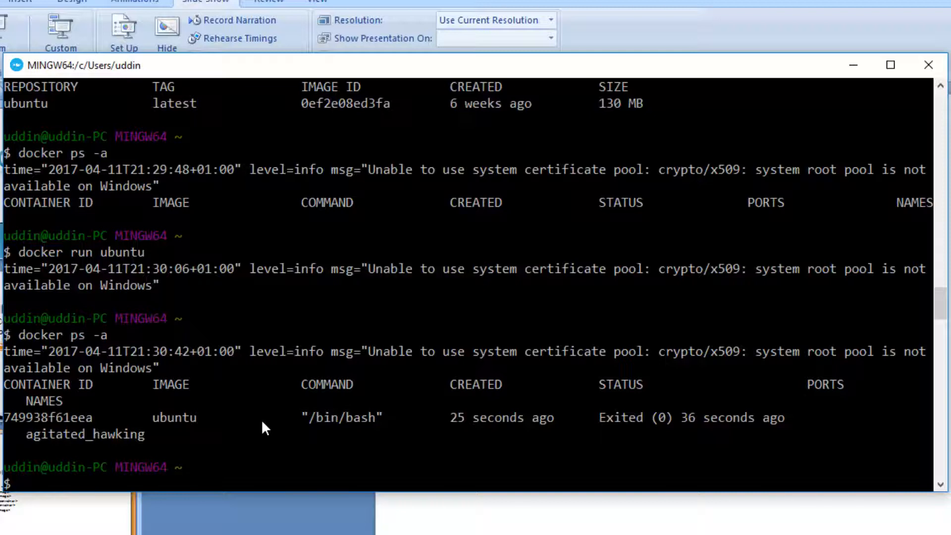
Run docker run -it ubuntu bash to start an interactive shell in a new ubuntu container.
{"action": "type", "text": "docker r"}
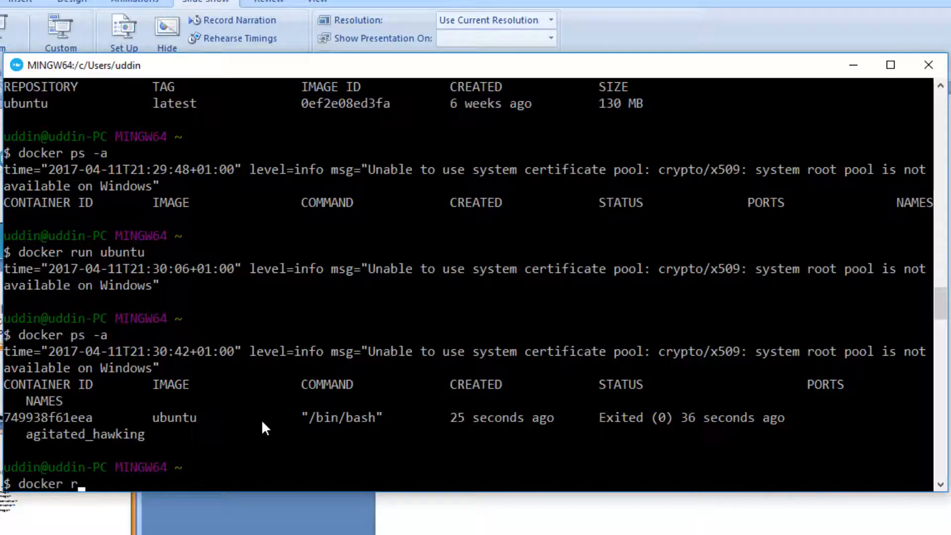
{"action": "type", "text": "un -"}
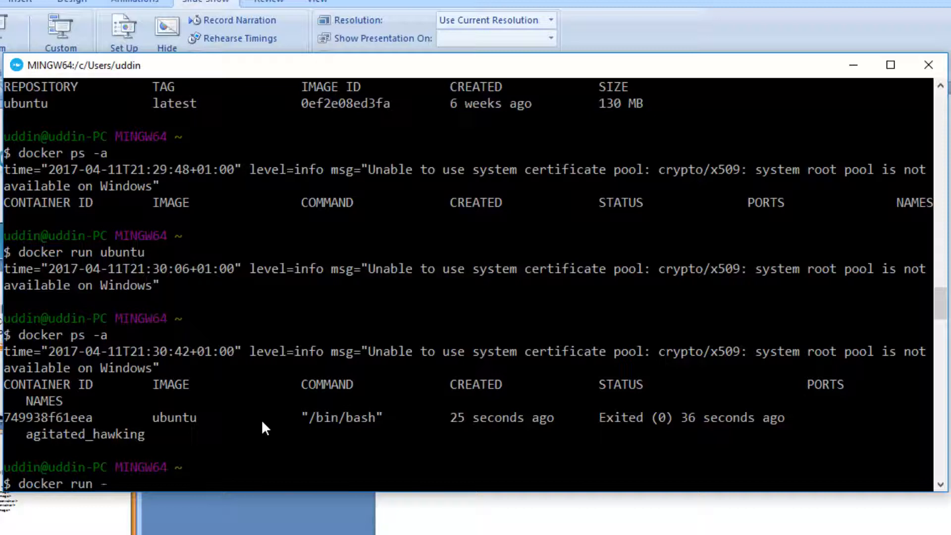
{"action": "type", "text": "it"}
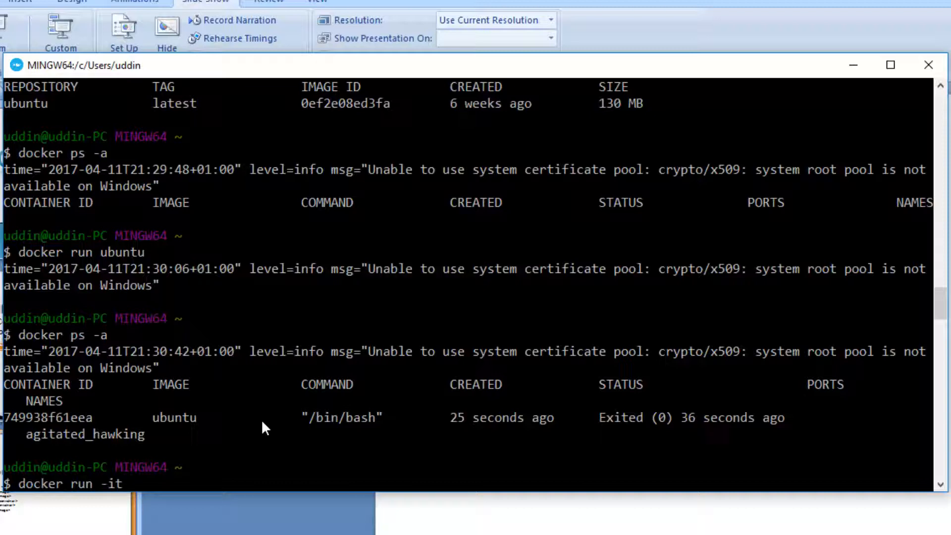
{"action": "type", "text": "ubunt"}
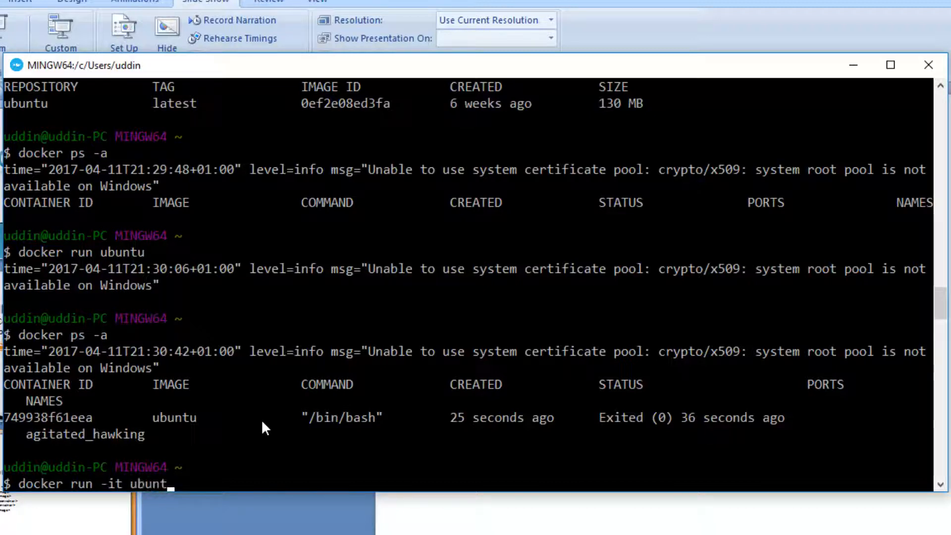
{"action": "type", "text": "u bash"}
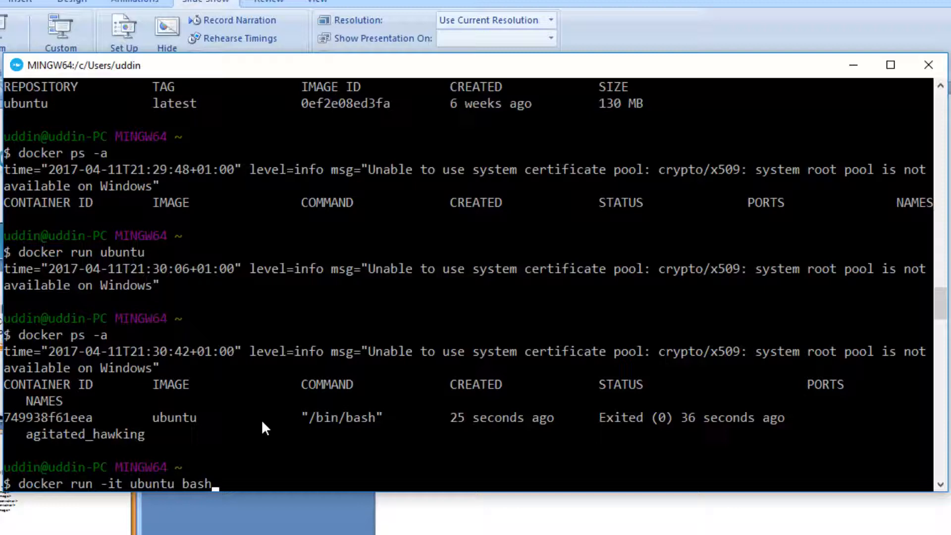
{"action": "key", "text": "Return"}
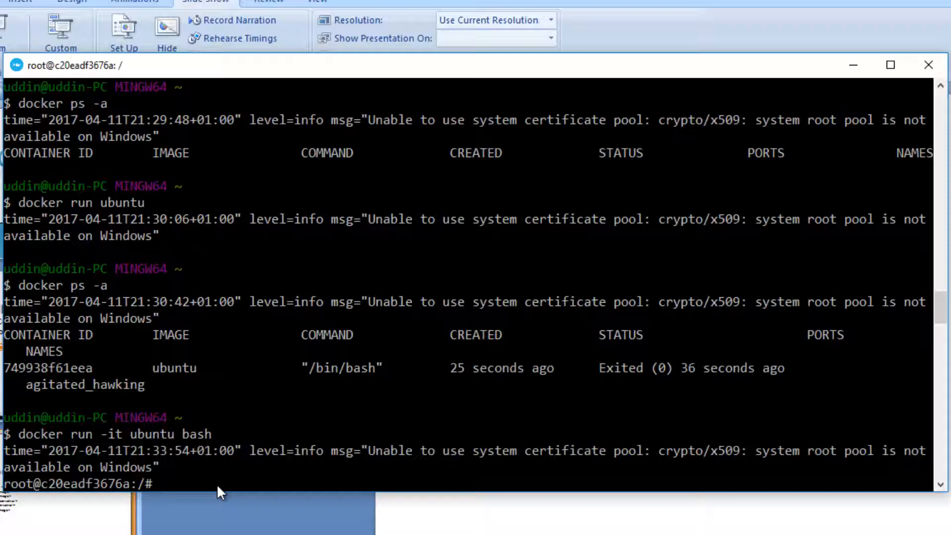
Inside the container, show the working directory / and list the root directory contents.
{"action": "type", "text": "pwd"}
{"action": "type", "text": "ls"}
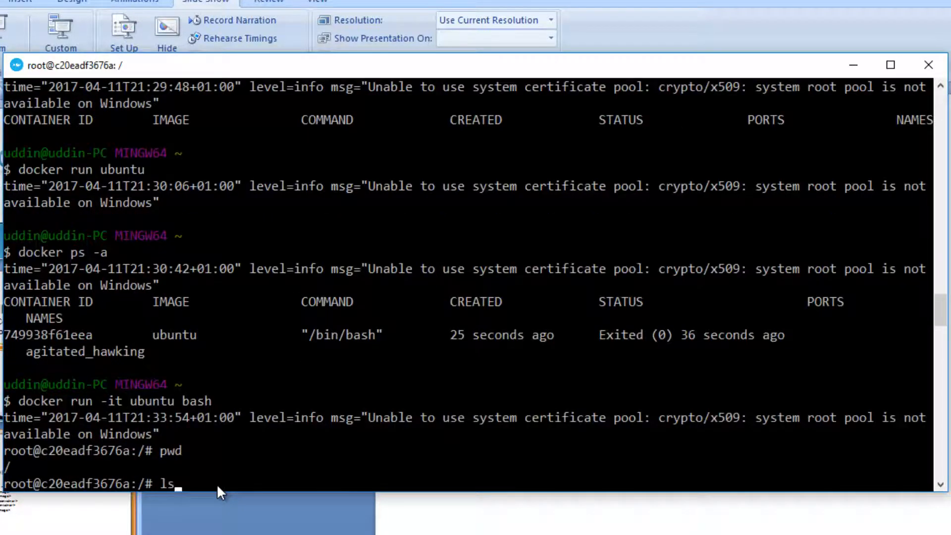
{"action": "key", "text": "Return"}
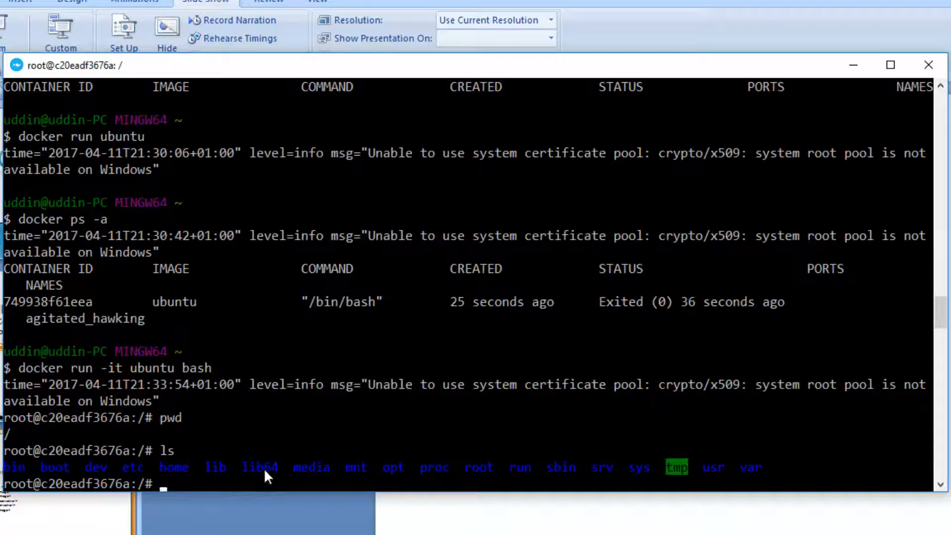
{"action": "mouse_move", "coordinate": [751, 474]}
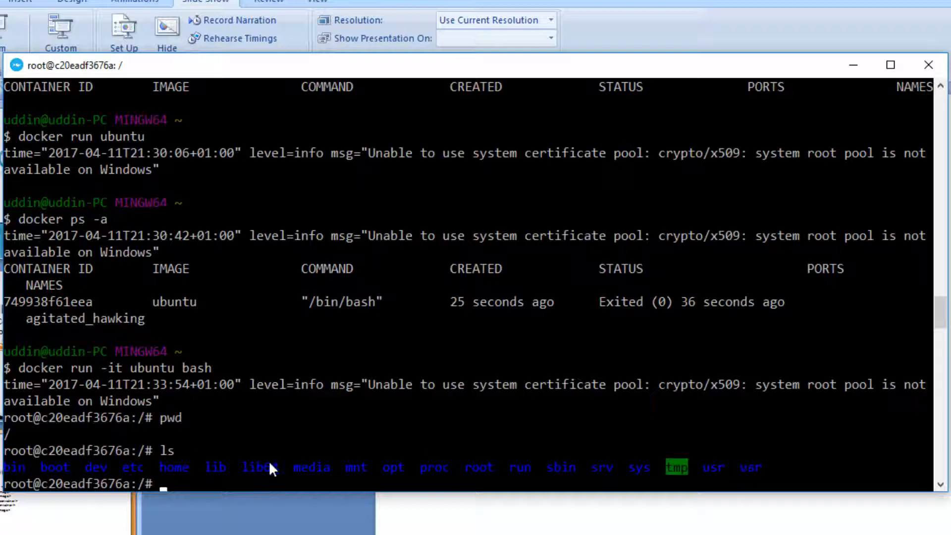
{"action": "mouse_move", "coordinate": [434, 466]}
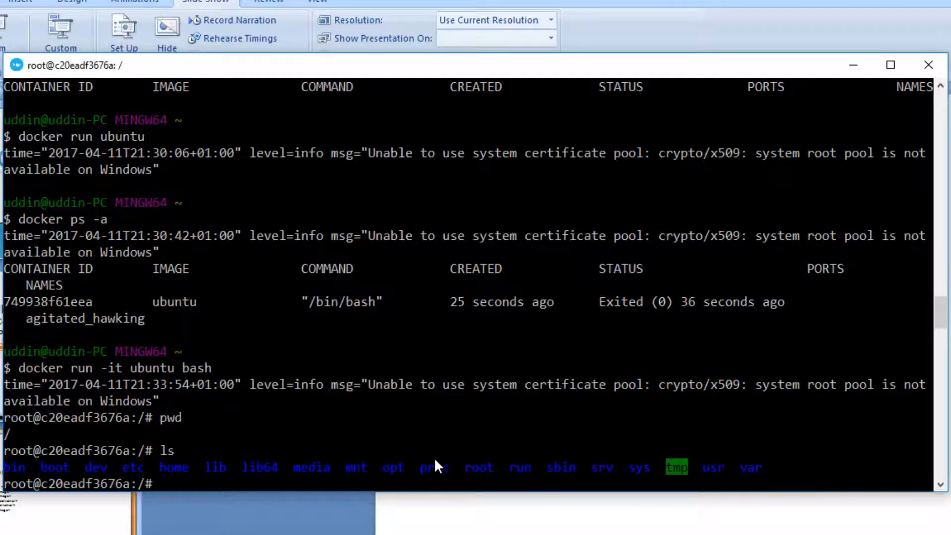
{"action": "mouse_move", "coordinate": [288, 479]}
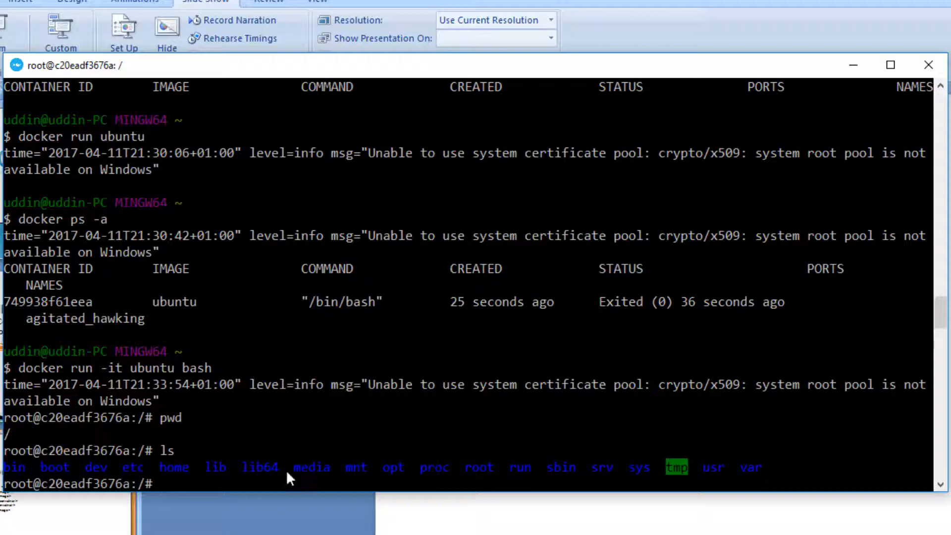
{"action": "mouse_move", "coordinate": [371, 443]}
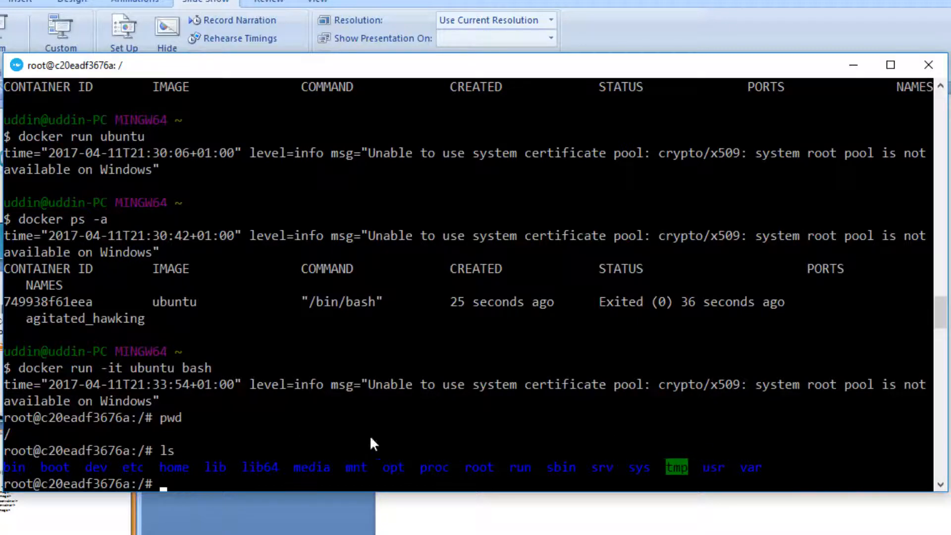
{"action": "mouse_move", "coordinate": [270, 432]}
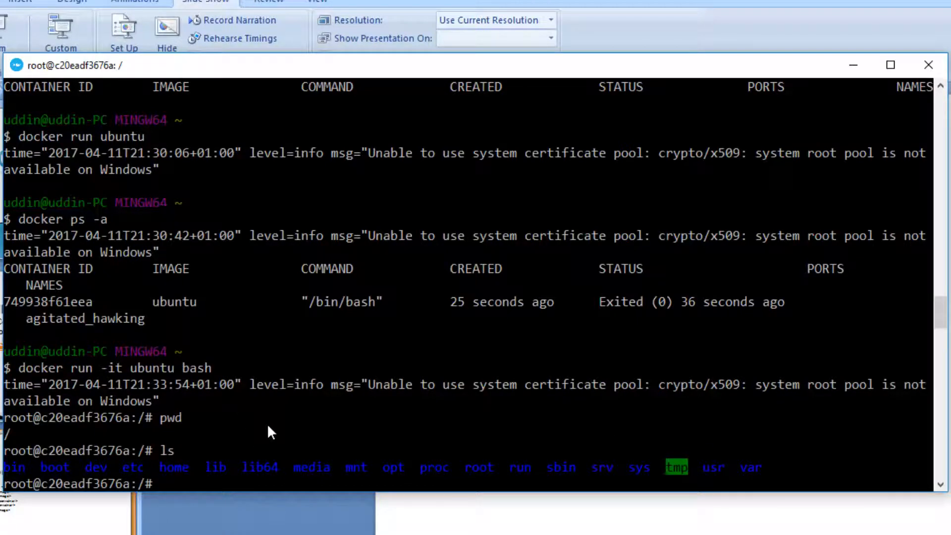
Exit the container shell and run docker ps -a, listing two exited ubuntu containers.
{"action": "type", "text": "exit"}
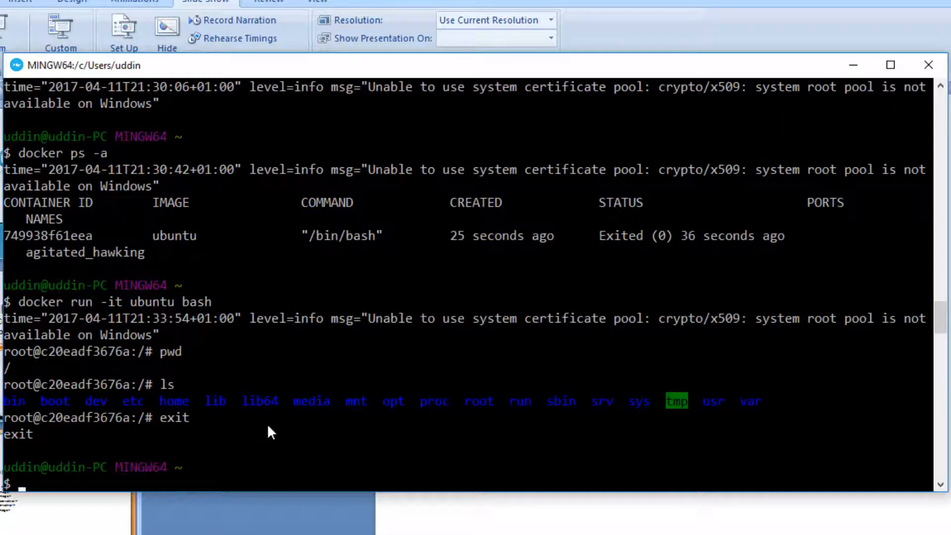
{"action": "type", "text": "docker ps -a"}
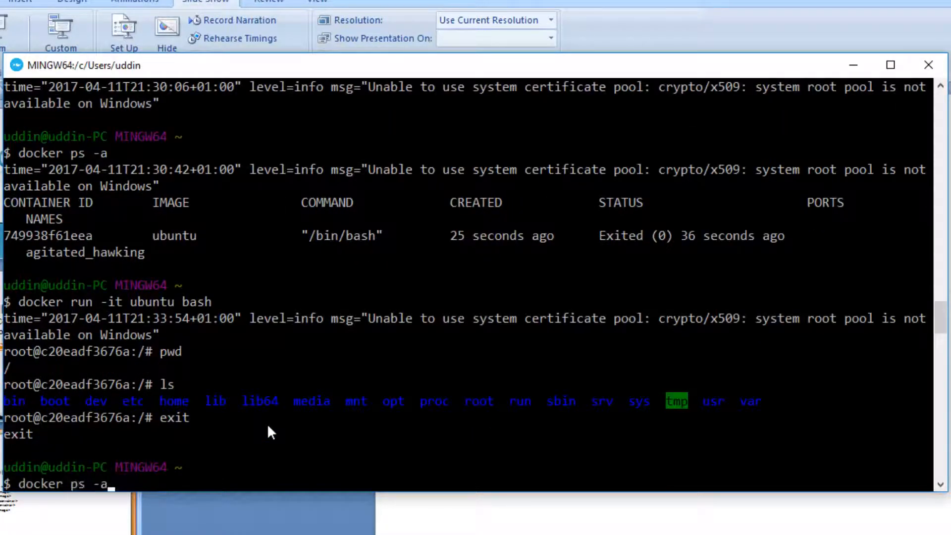
{"action": "key", "text": "Return"}
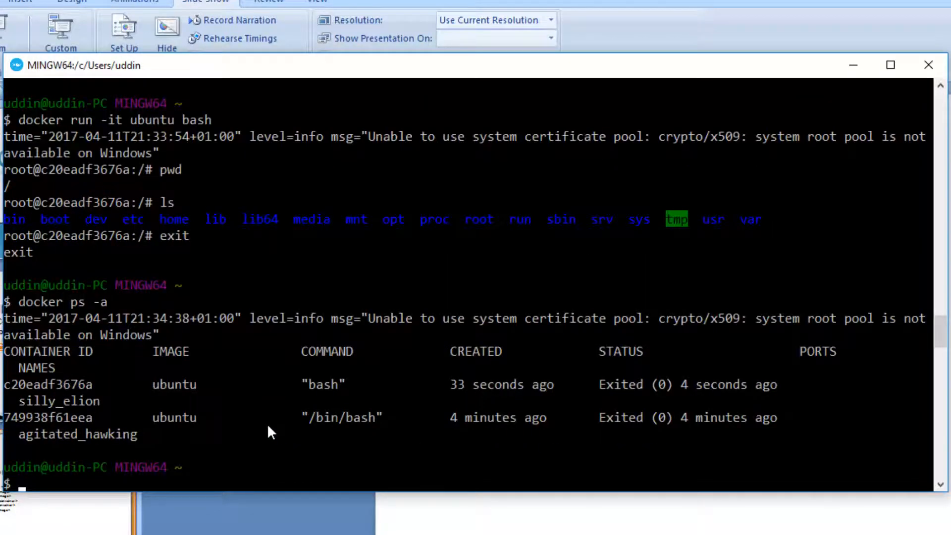
{"action": "mouse_move", "coordinate": [485, 443]}
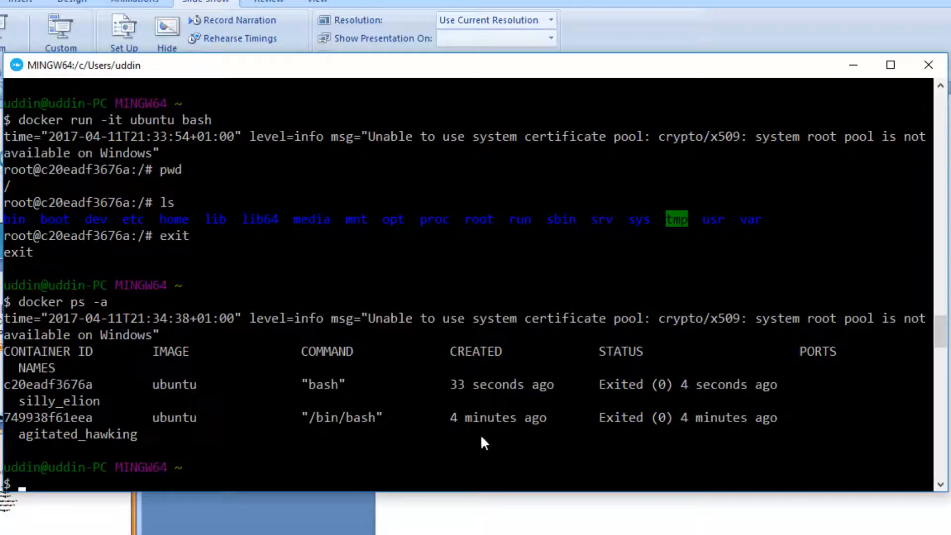
{"action": "mouse_move", "coordinate": [670, 374]}
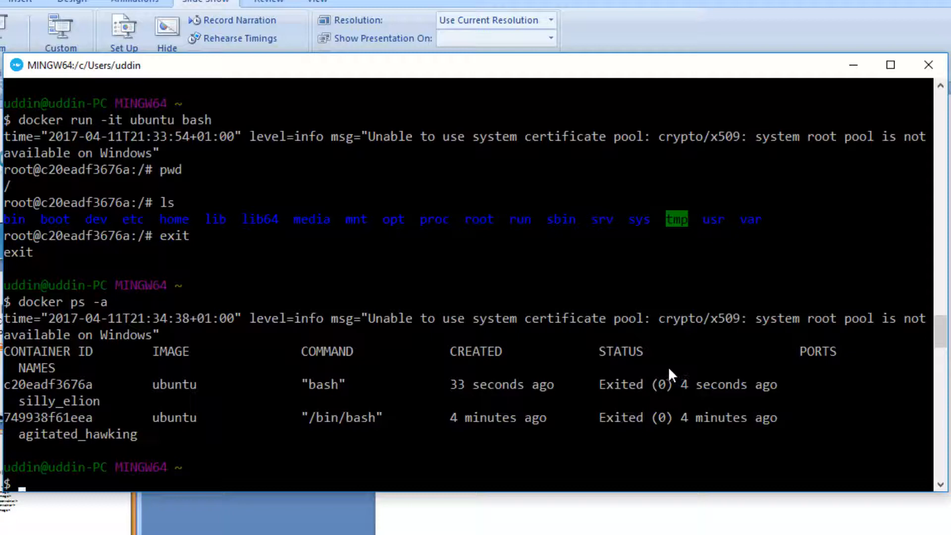
{"action": "mouse_move", "coordinate": [476, 317]}
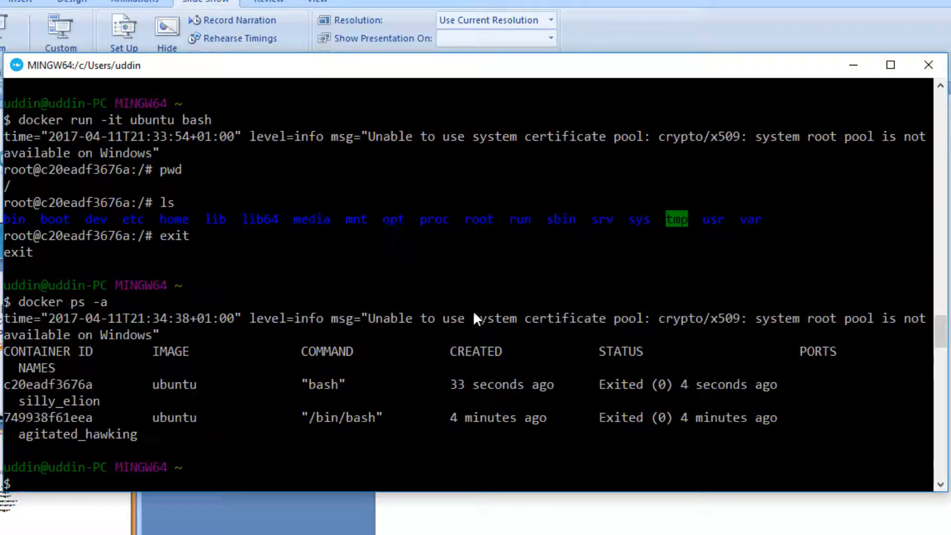
Launch a third interactive ubuntu container with docker run -it ubuntu bash.
{"action": "type", "text": "docker run -it ubuntu bash"}
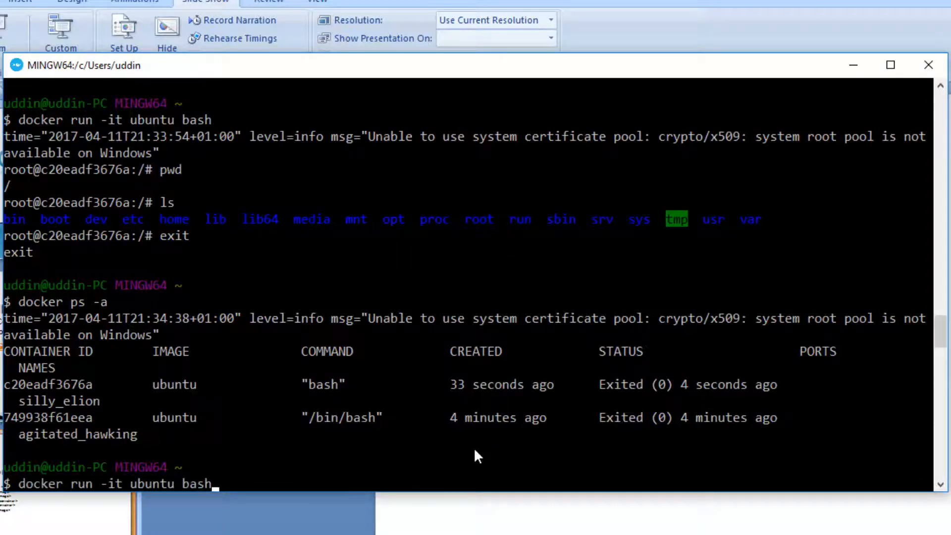
{"action": "key", "text": "Return"}
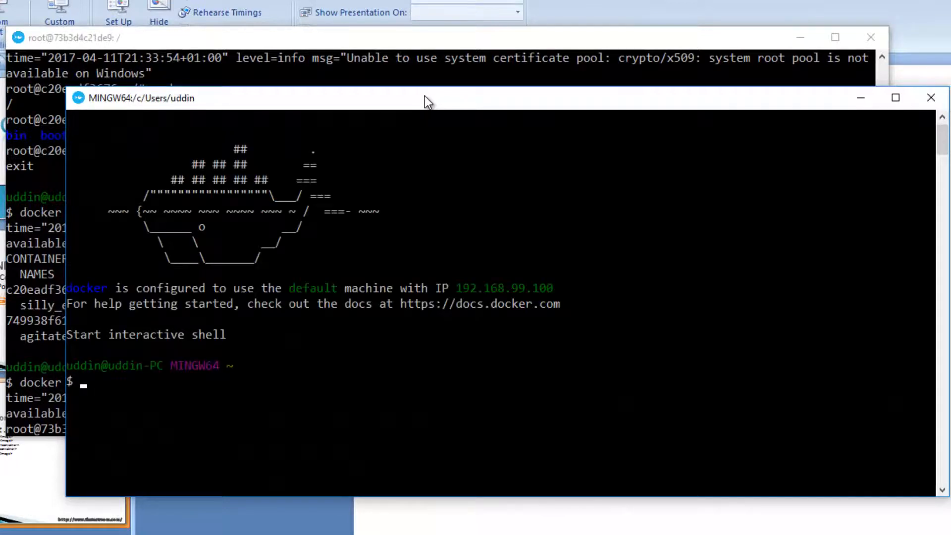
From a second Quickstart Terminal run docker ps -a to see it running, then exit the container.
{"action": "type", "text": "docker ps -a"}
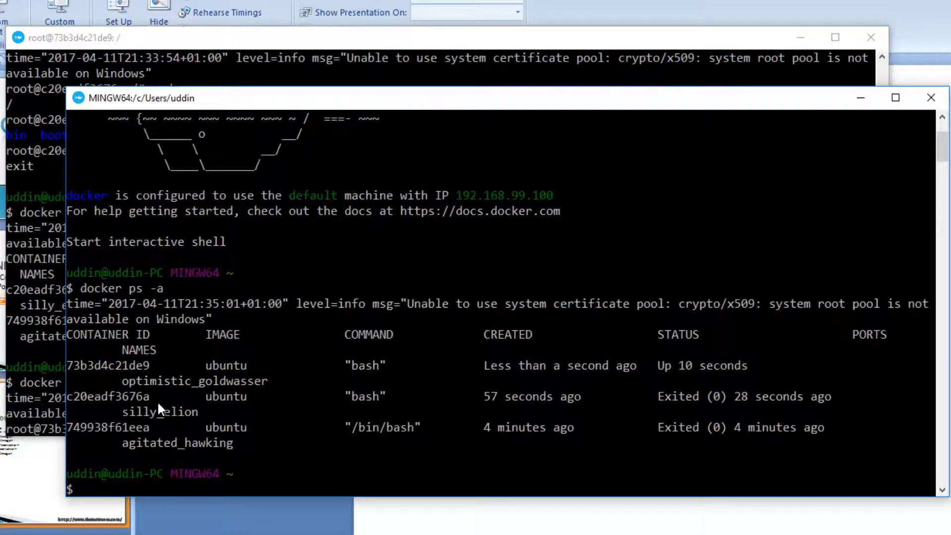
{"action": "mouse_move", "coordinate": [696, 434]}
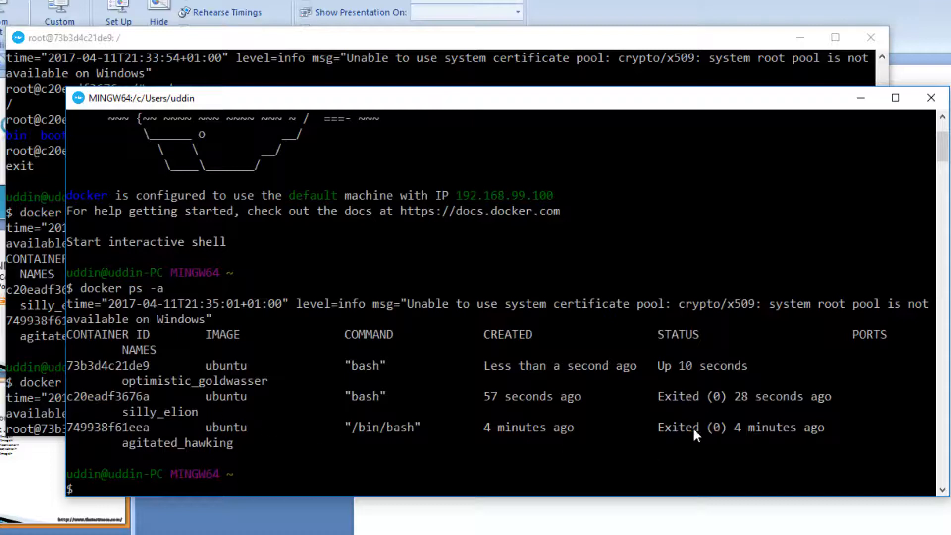
{"action": "mouse_move", "coordinate": [255, 367]}
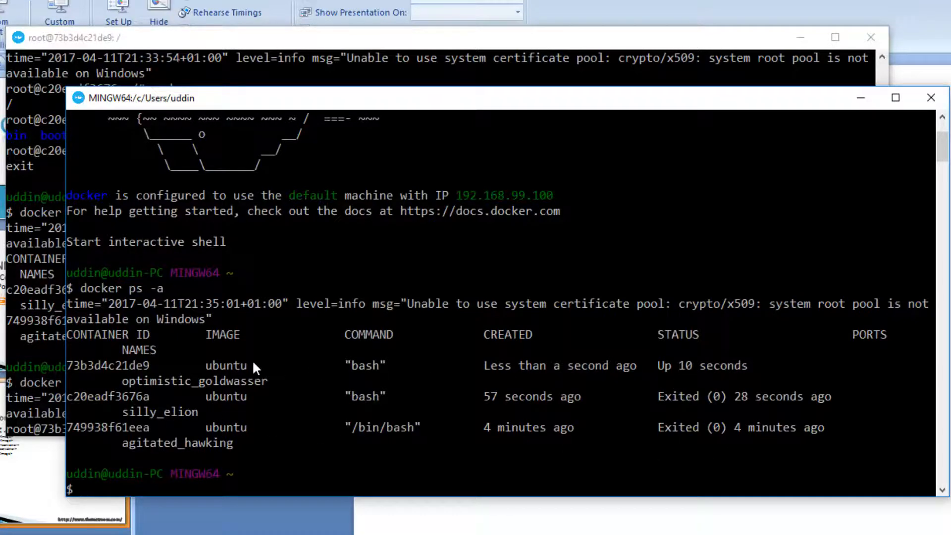
{"action": "mouse_move", "coordinate": [690, 383]}
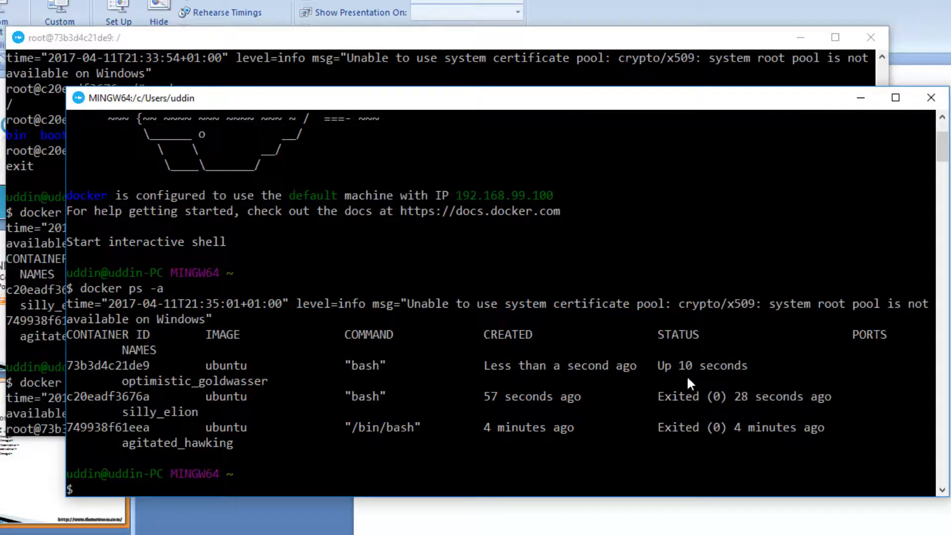
{"action": "type", "text": "docker ps -a"}
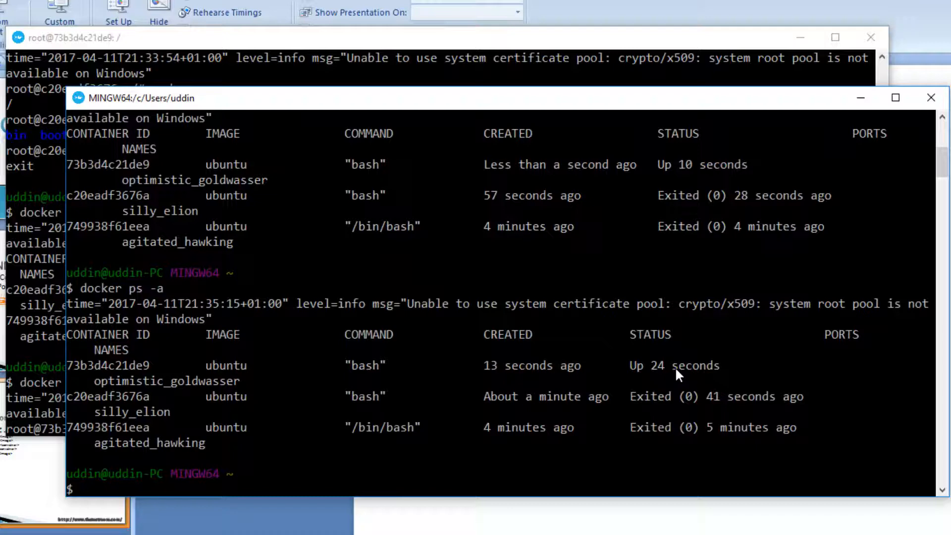
{"action": "type", "text": "exit"}
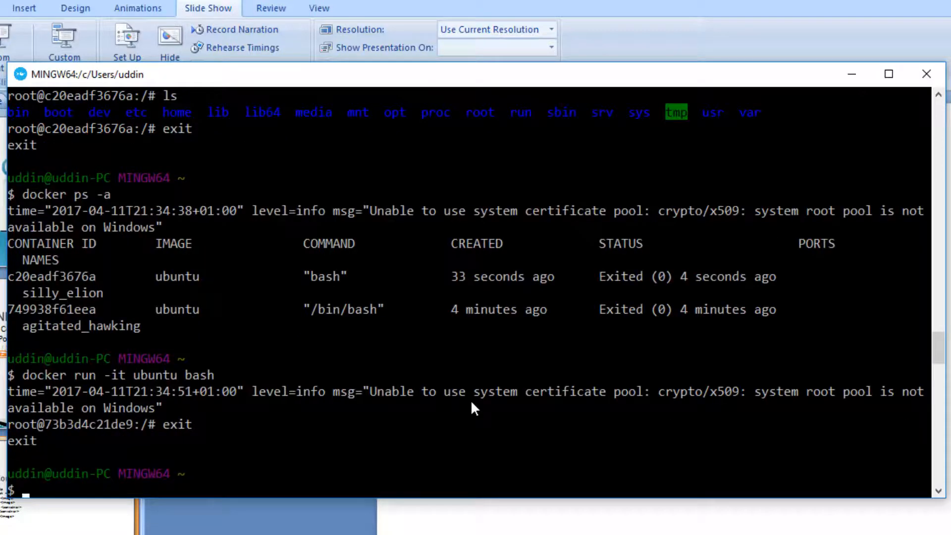
List all containers with docker ps -a, showing the three exited ubuntu containers.
{"action": "type", "text": "docker ps -a"}
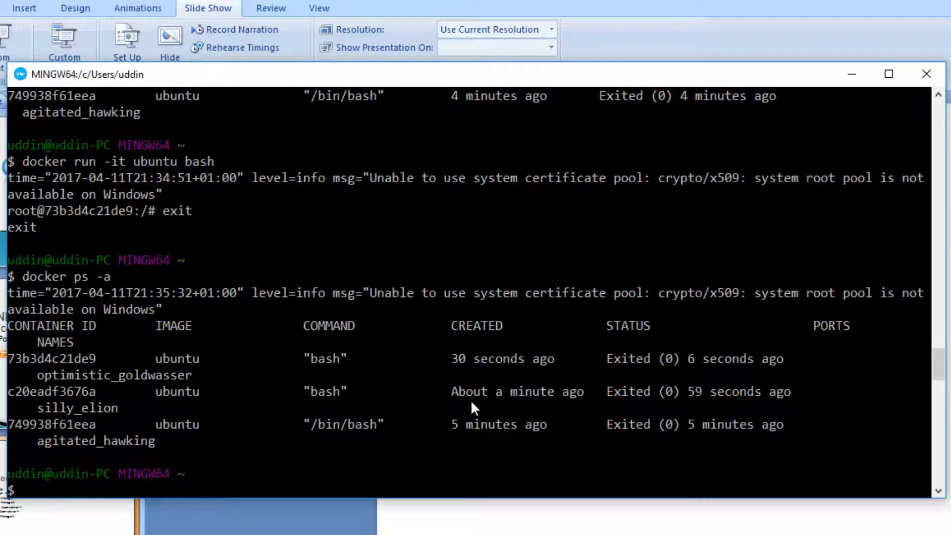
{"action": "mouse_move", "coordinate": [100, 363]}
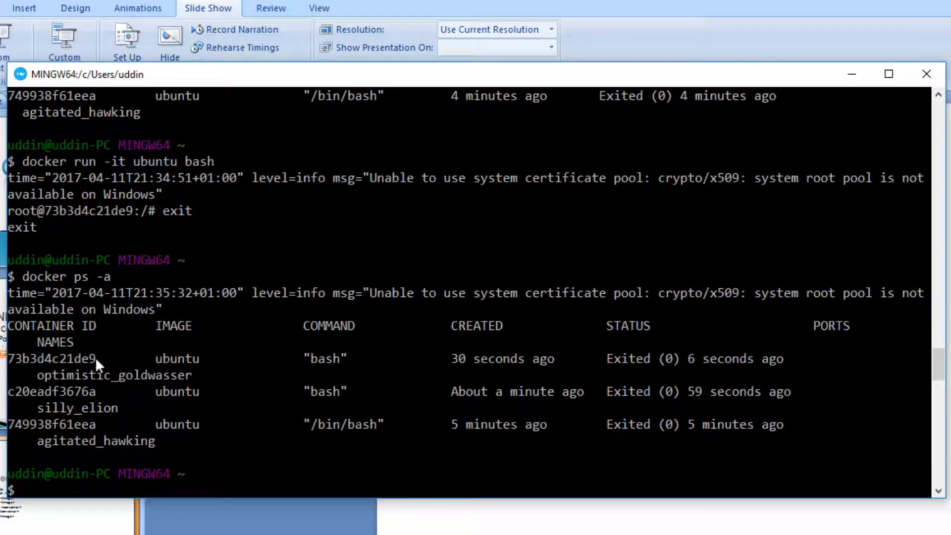
{"action": "mouse_move", "coordinate": [100, 433]}
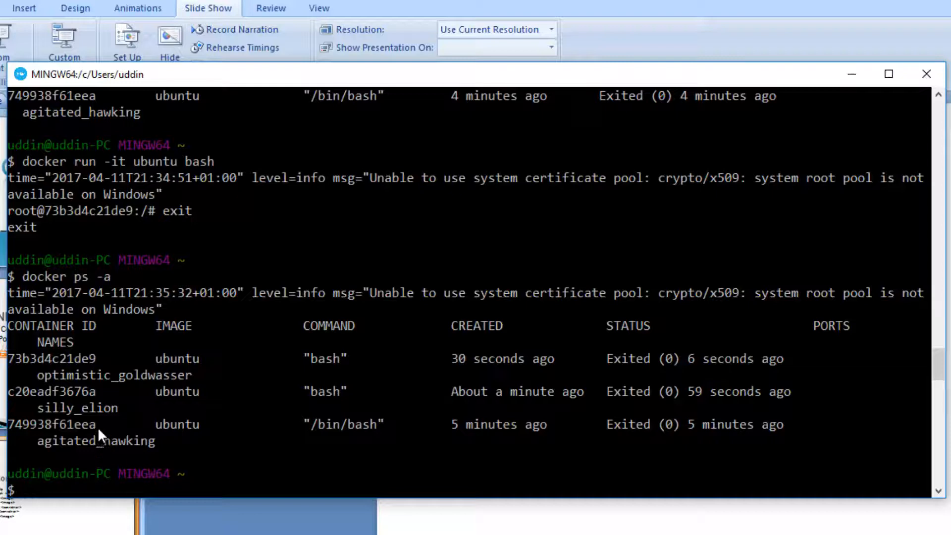
{"action": "mouse_move", "coordinate": [85, 360]}
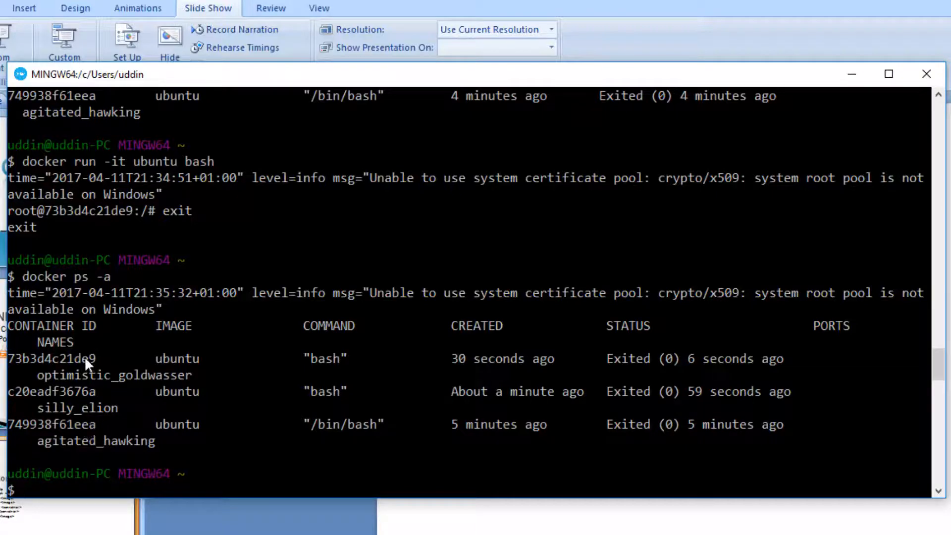
{"action": "mouse_move", "coordinate": [110, 363]}
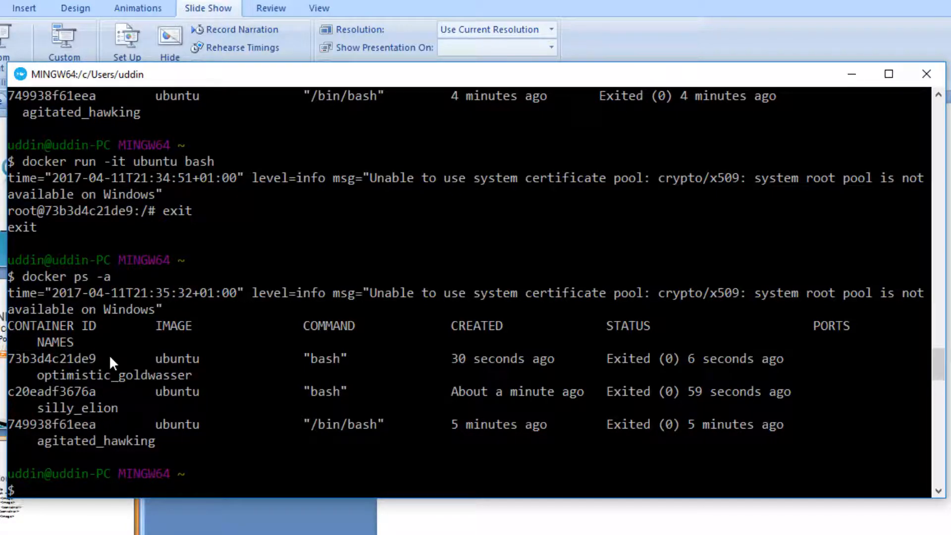
{"action": "mouse_move", "coordinate": [128, 432]}
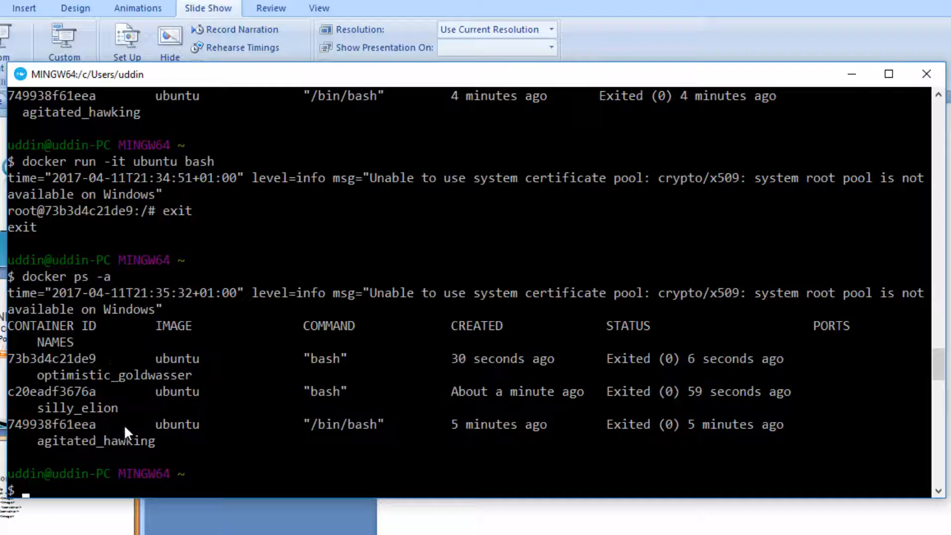
{"action": "mouse_move", "coordinate": [618, 362]}
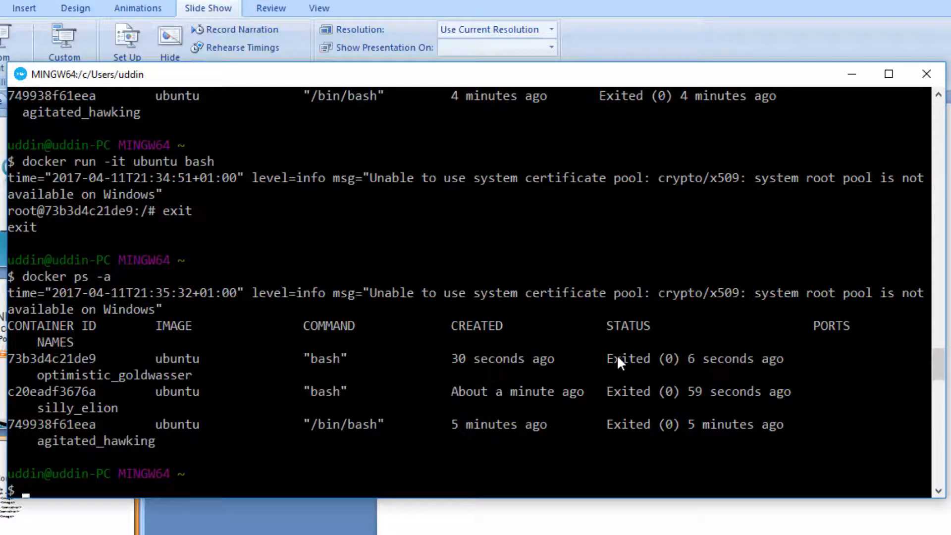
{"action": "mouse_move", "coordinate": [200, 382]}
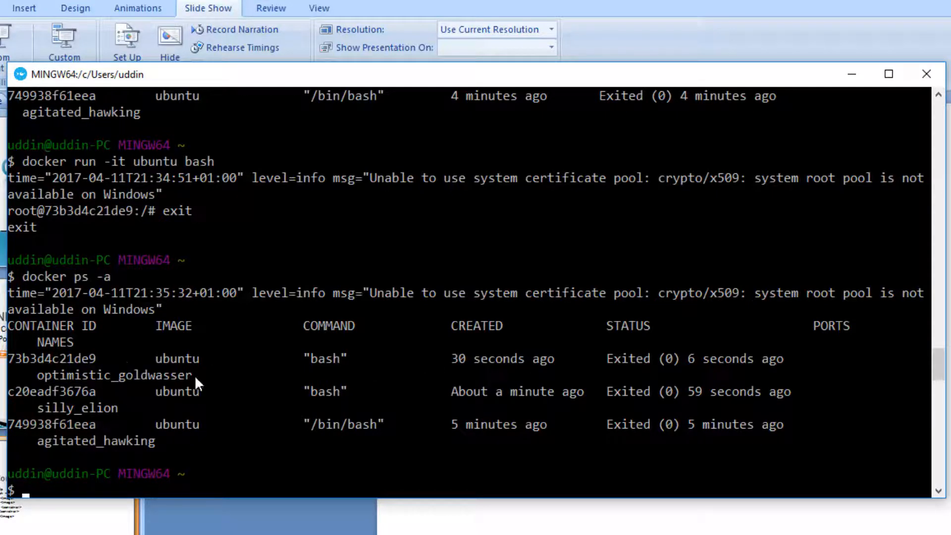
{"action": "mouse_move", "coordinate": [154, 363]}
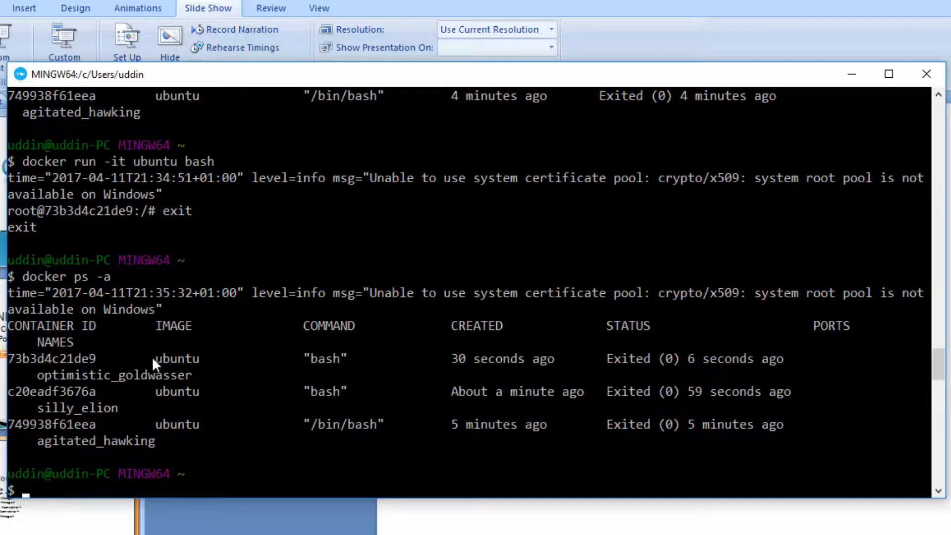
{"action": "mouse_move", "coordinate": [686, 358]}
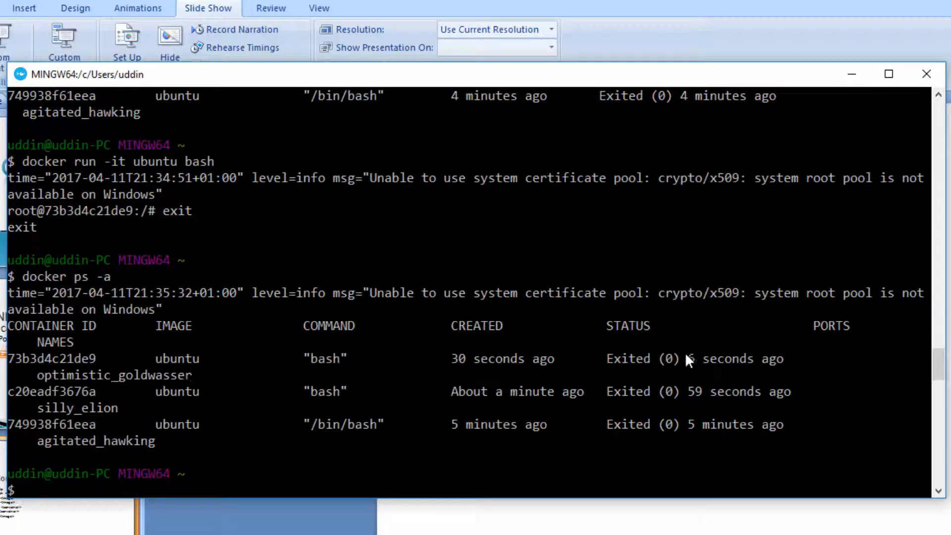
{"action": "mouse_move", "coordinate": [179, 395]}
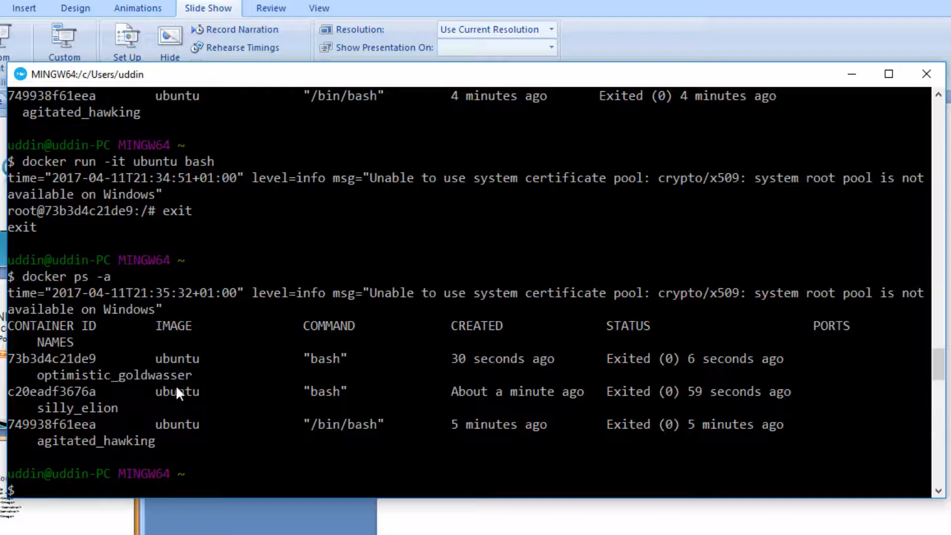
{"action": "mouse_move", "coordinate": [294, 399]}
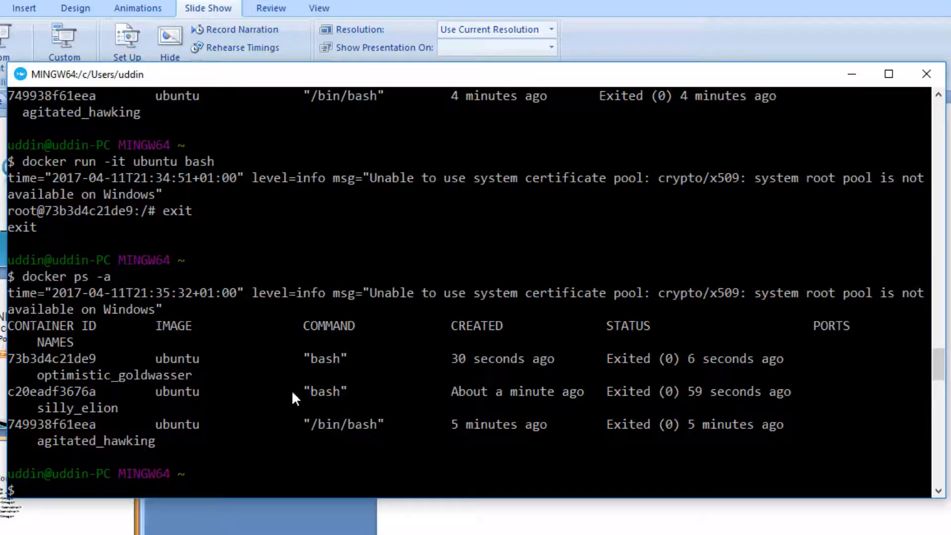
{"action": "mouse_move", "coordinate": [328, 401]}
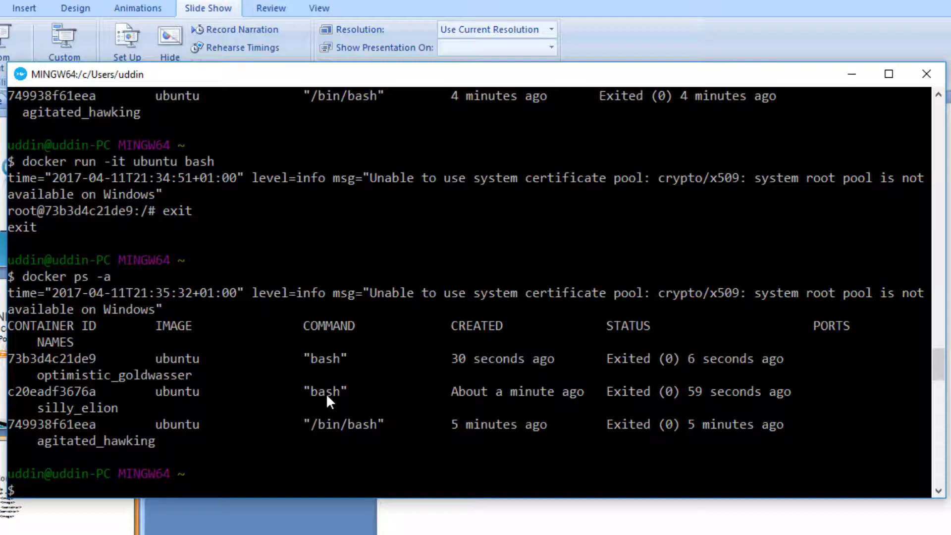
Remove the exited ubuntu container 73b3d4c21de9 with docker rm.
{"action": "type", "text": "docker"}
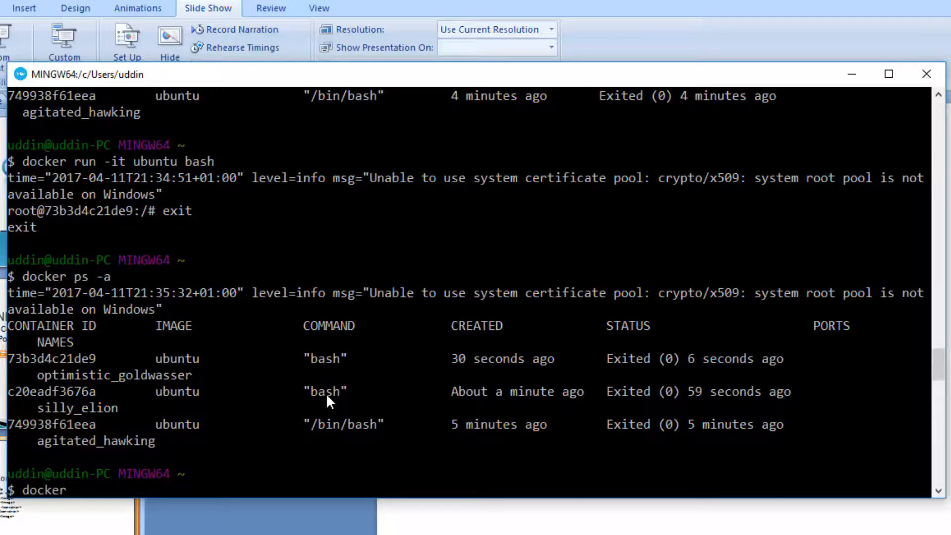
{"action": "type", "text": "rm"}
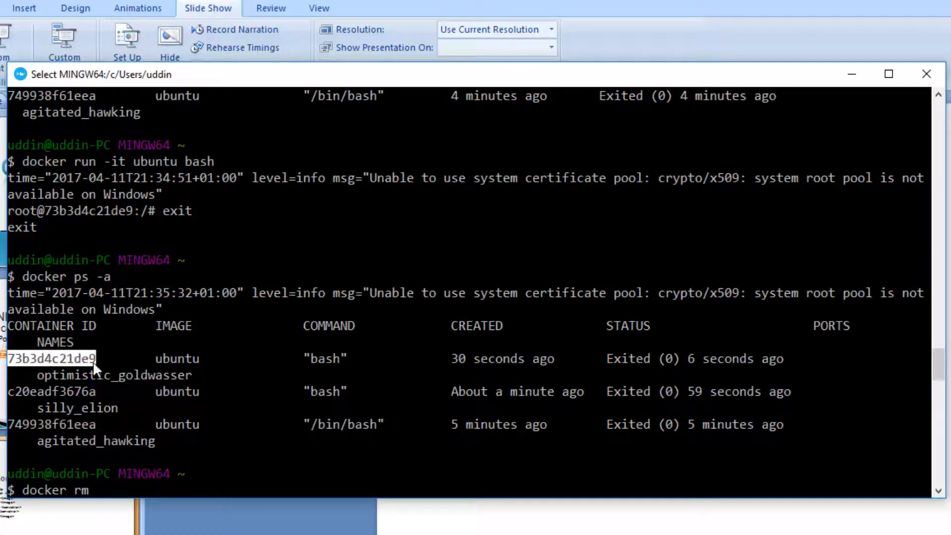
{"action": "type", "text": "73b3d4c21de9"}
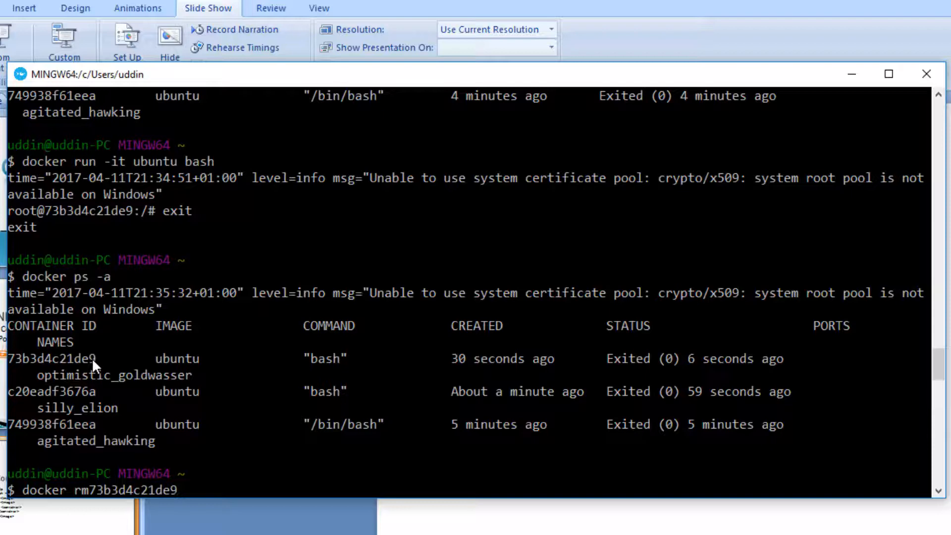
{"action": "key", "text": "Return"}
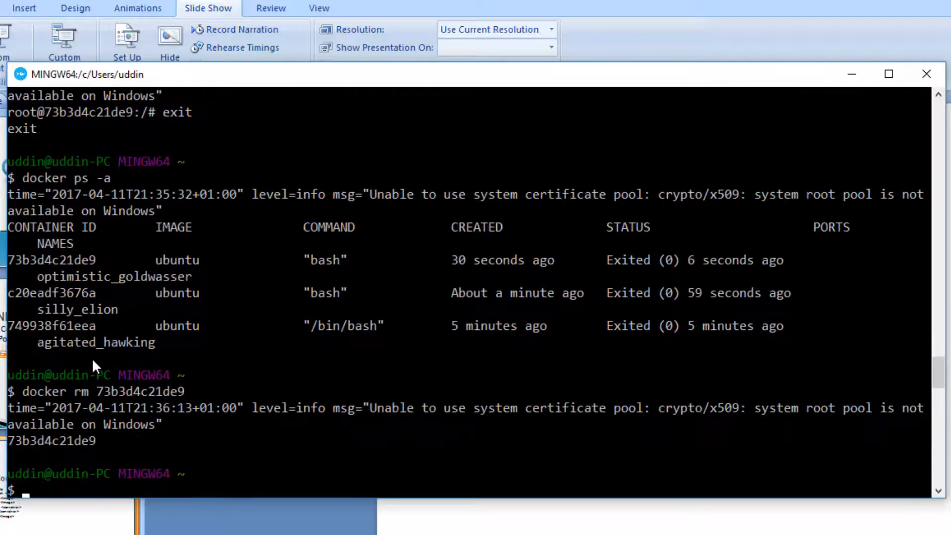
{"action": "mouse_move", "coordinate": [79, 455]}
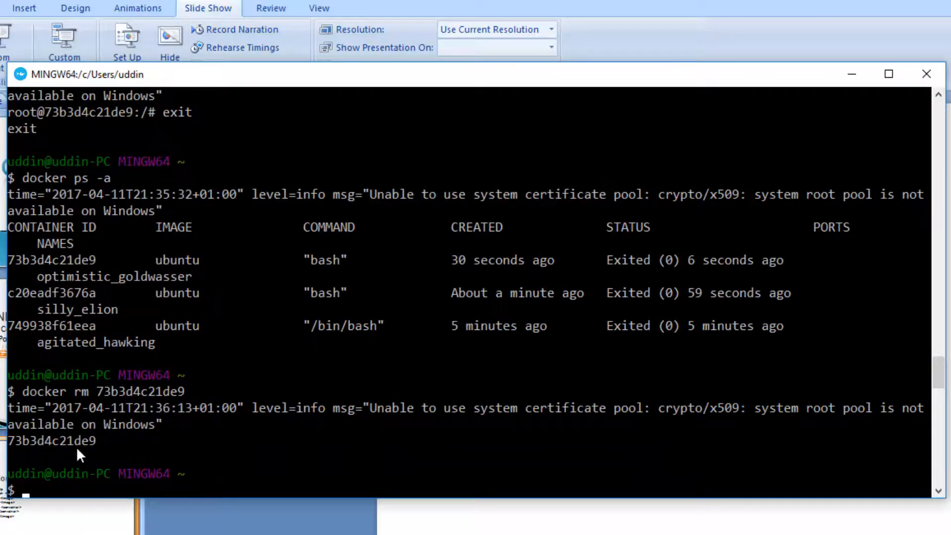
Remove containers c20eadf3676a and 749938f61eea, then confirm docker ps -a lists nothing.
{"action": "type", "text": "d"}
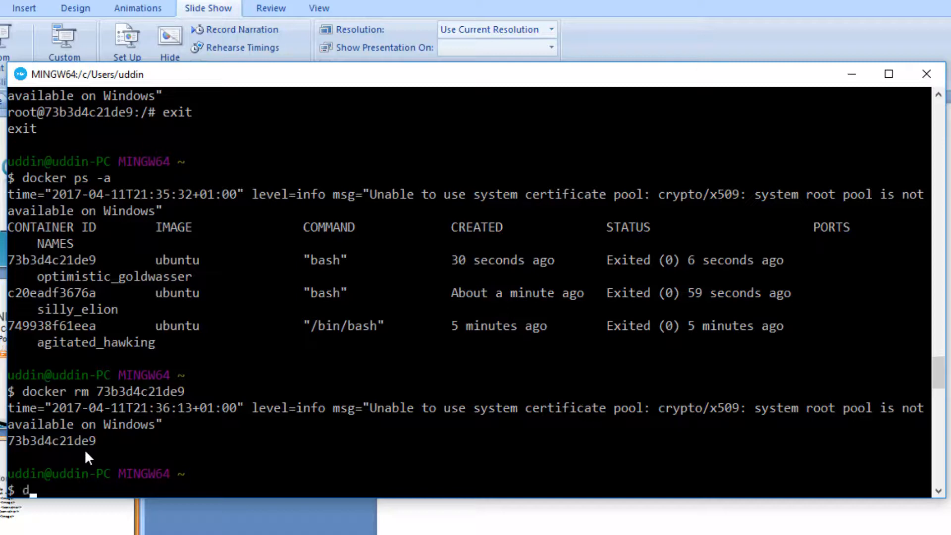
{"action": "type", "text": "ocker rm c20eadf3676a"}
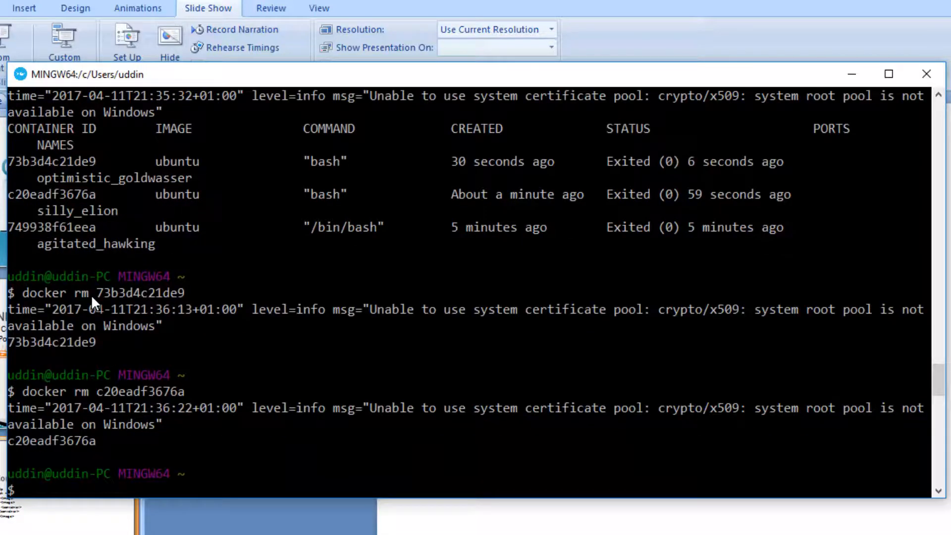
{"action": "type", "text": "docker rm 749938f61eea"}
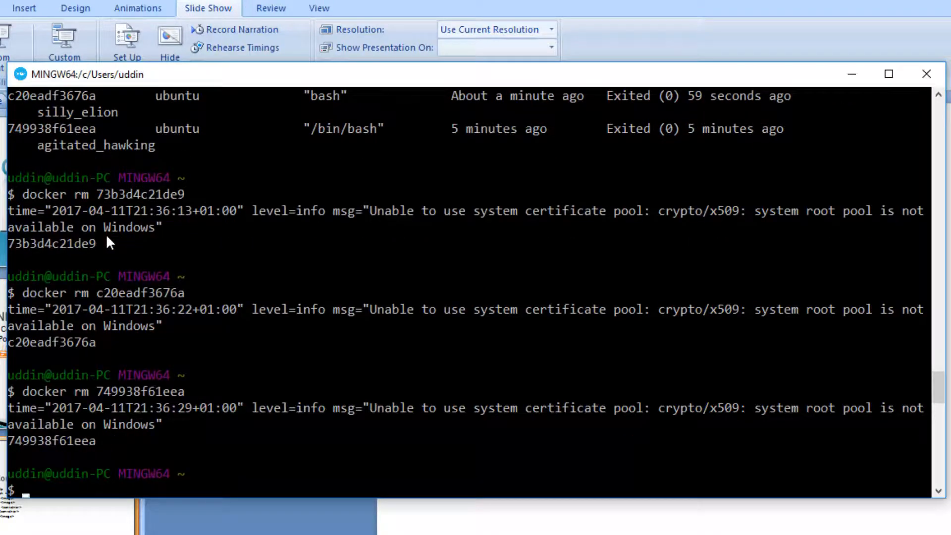
{"action": "type", "text": "dock"}
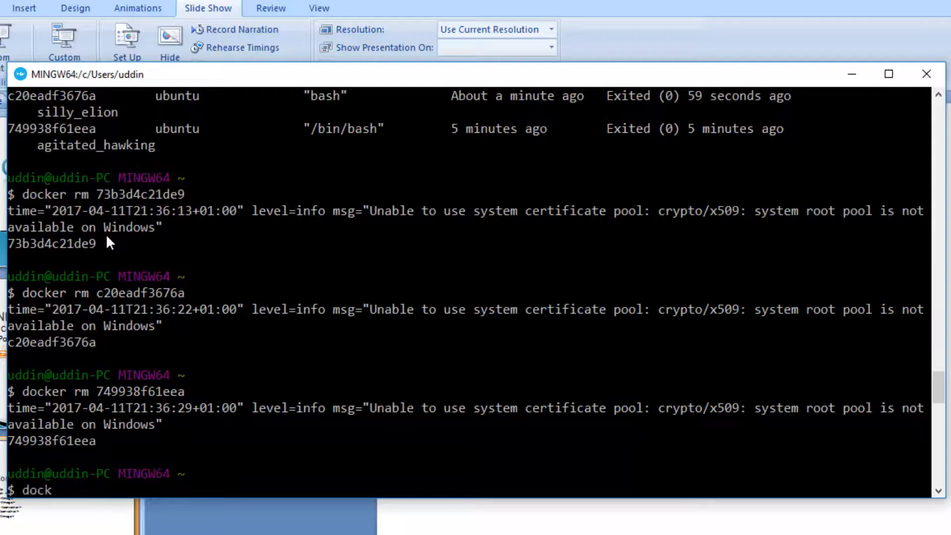
{"action": "key", "text": "Return"}
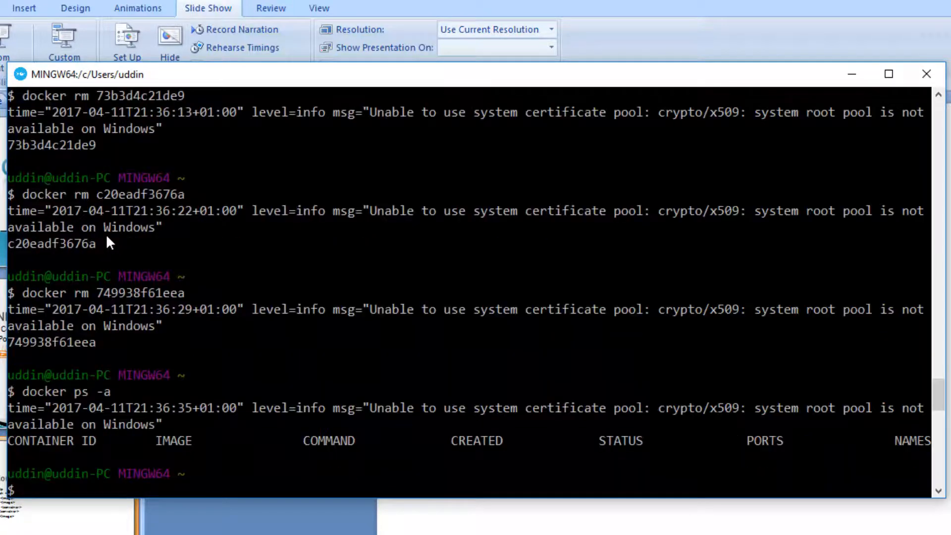
{"action": "mouse_move", "coordinate": [424, 443]}
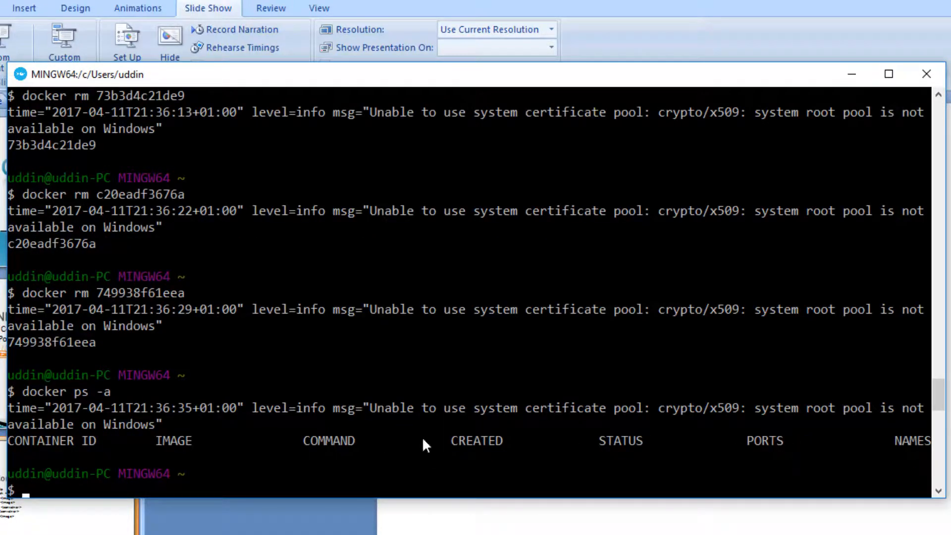
{"action": "mouse_move", "coordinate": [322, 457]}
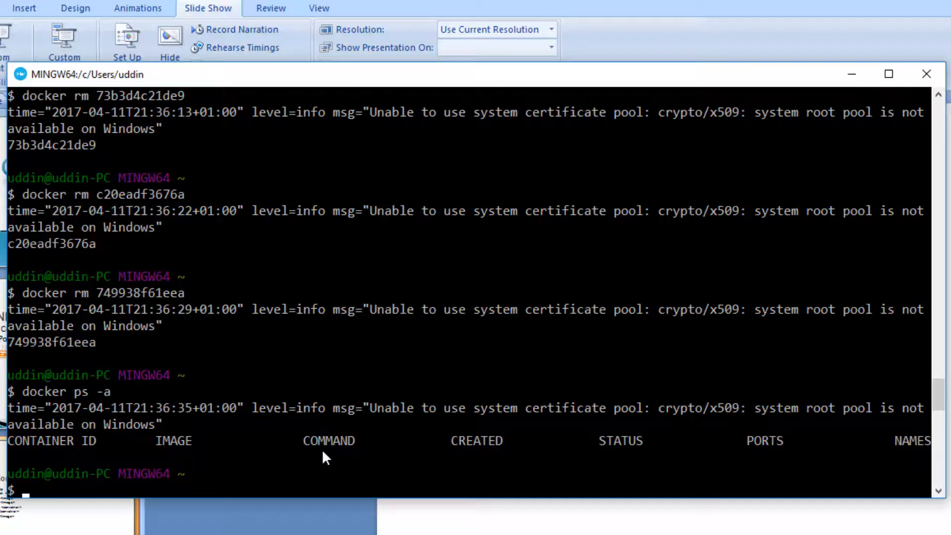
Run docker images to show ubuntu:latest (130 MB) and hello-world stored locally.
{"action": "type", "text": "docker images"}
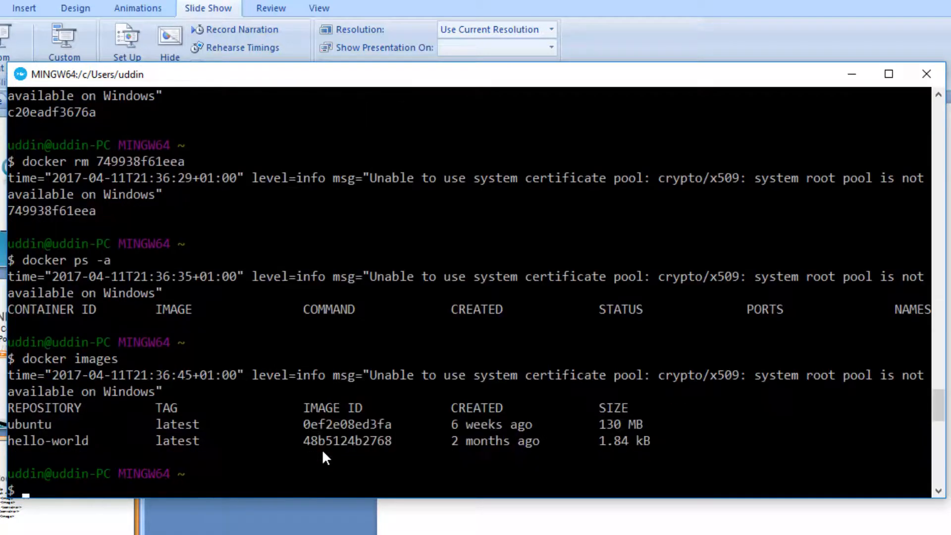
{"action": "mouse_move", "coordinate": [315, 455]}
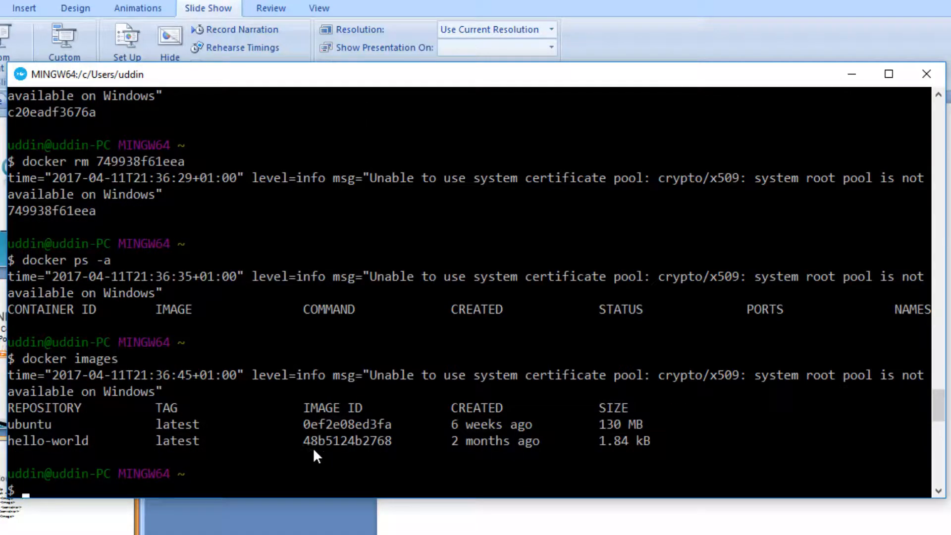
{"action": "mouse_move", "coordinate": [85, 441]}
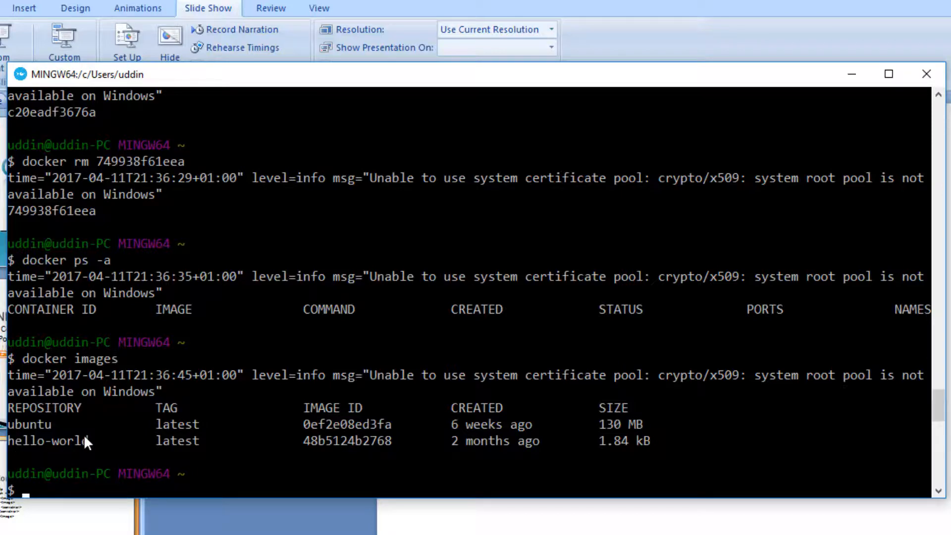
{"action": "mouse_move", "coordinate": [15, 428]}
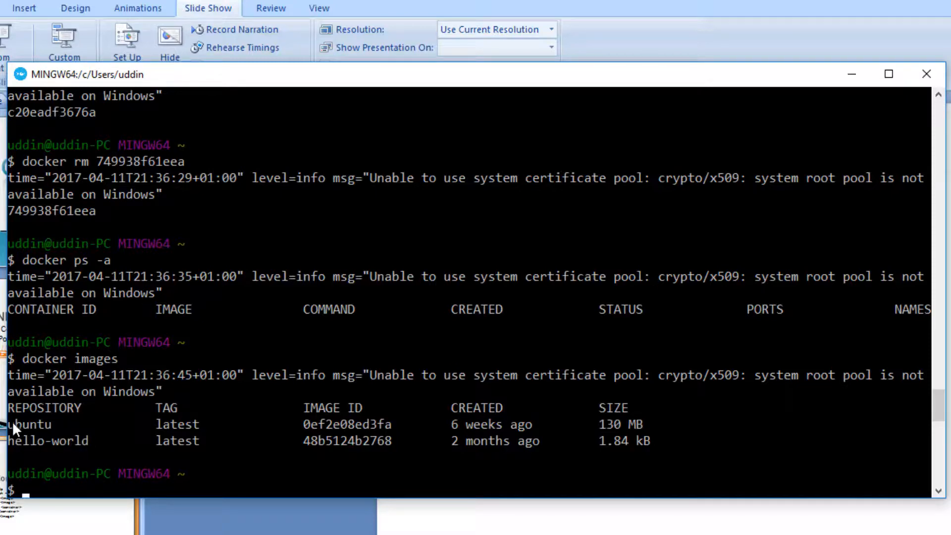
{"action": "mouse_move", "coordinate": [32, 429]}
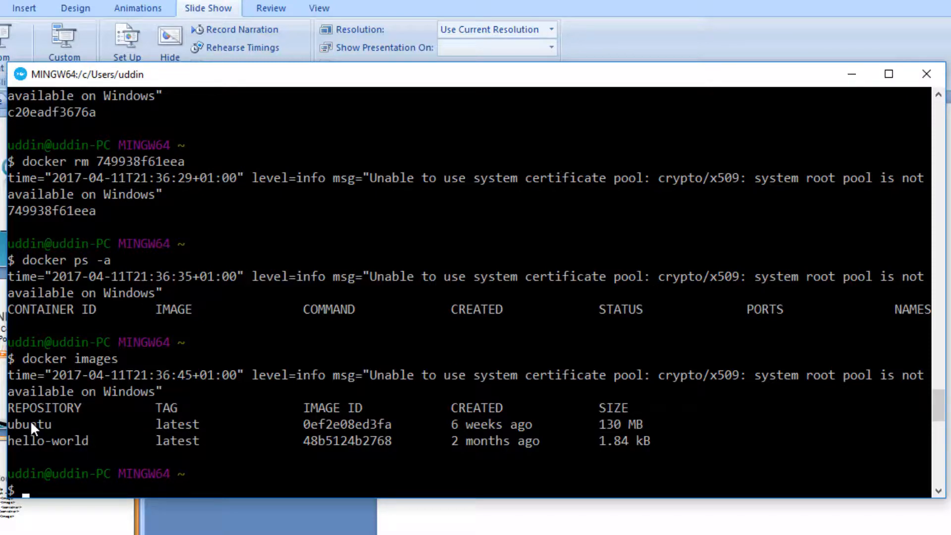
Delete the ubuntu image with docker rmi and confirm docker images lists only hello-world.
{"action": "type", "text": "docker"}
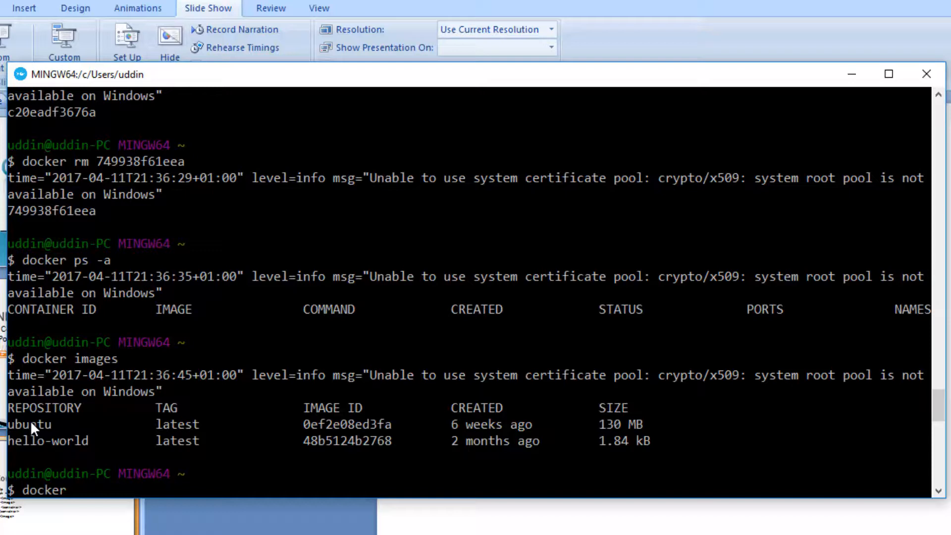
{"action": "type", "text": "rmi"}
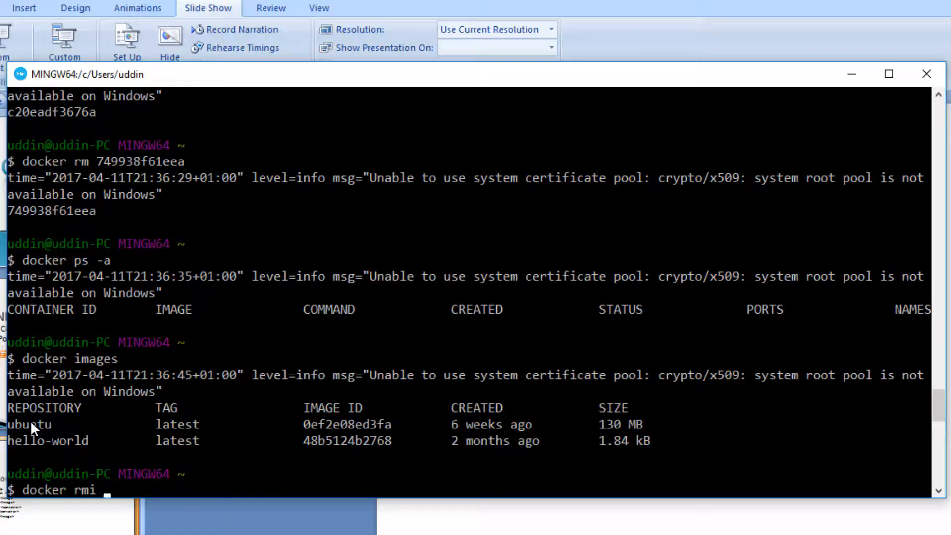
{"action": "type", "text": "ubuntu"}
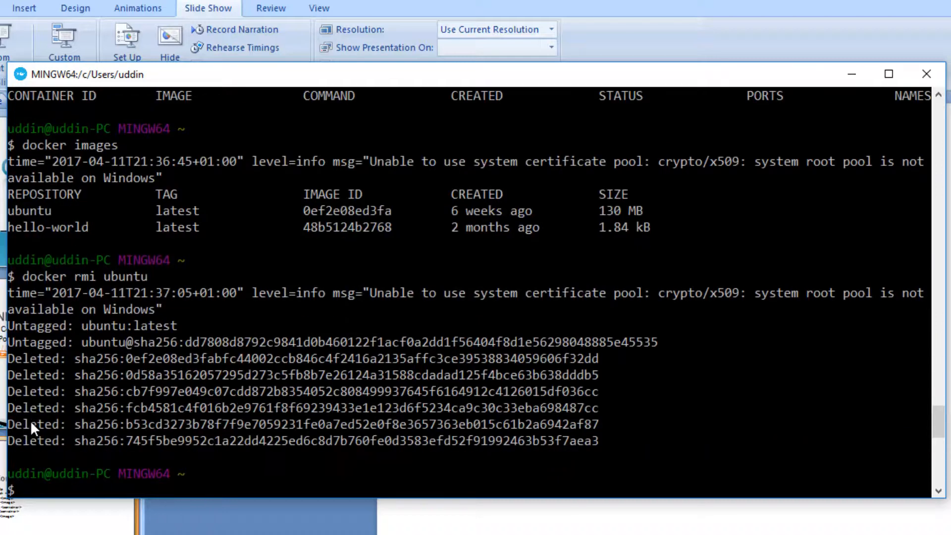
{"action": "mouse_move", "coordinate": [100, 375]}
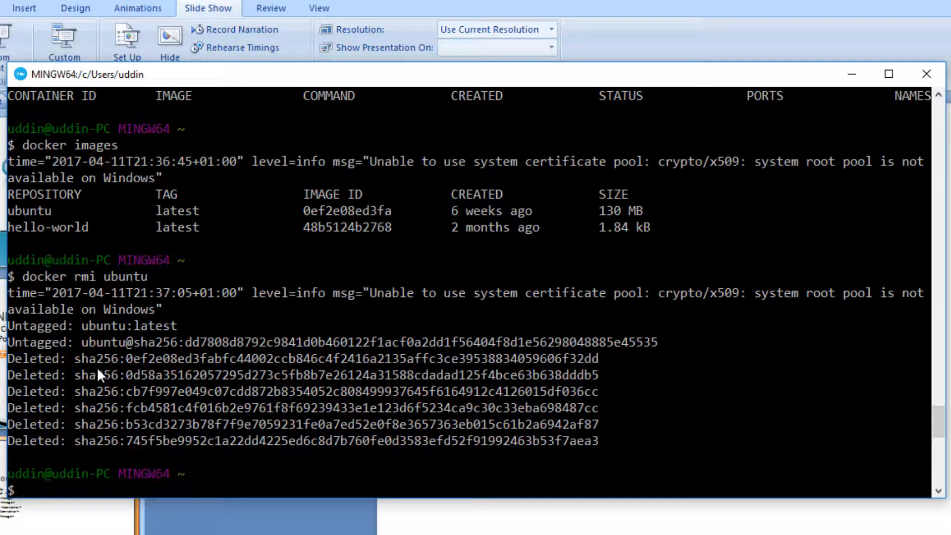
{"action": "mouse_move", "coordinate": [128, 409]}
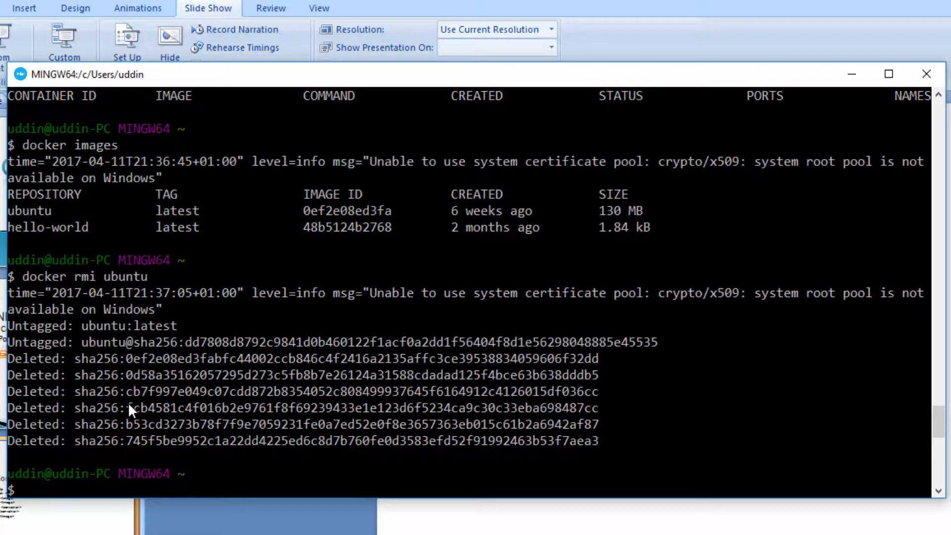
{"action": "type", "text": "docker images"}
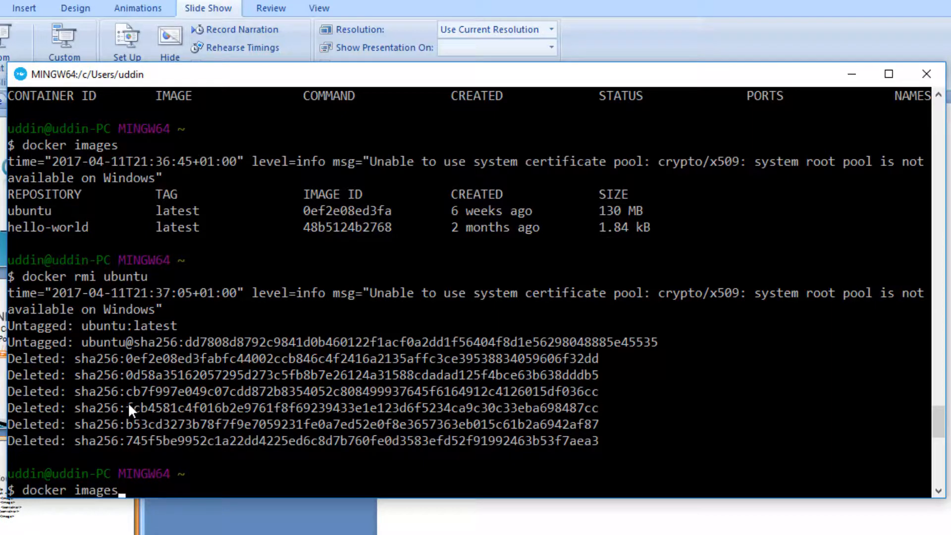
{"action": "key", "text": "Return"}
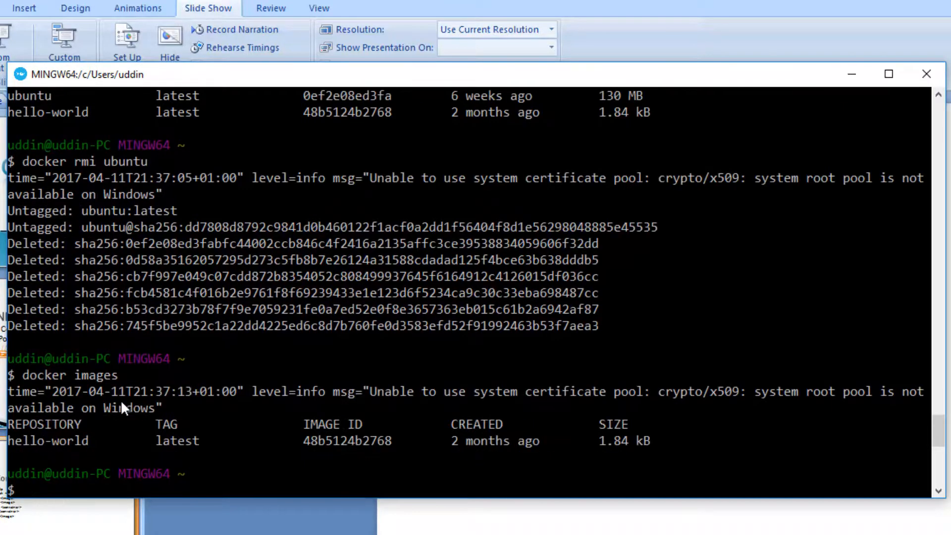
{"action": "mouse_move", "coordinate": [406, 458]}
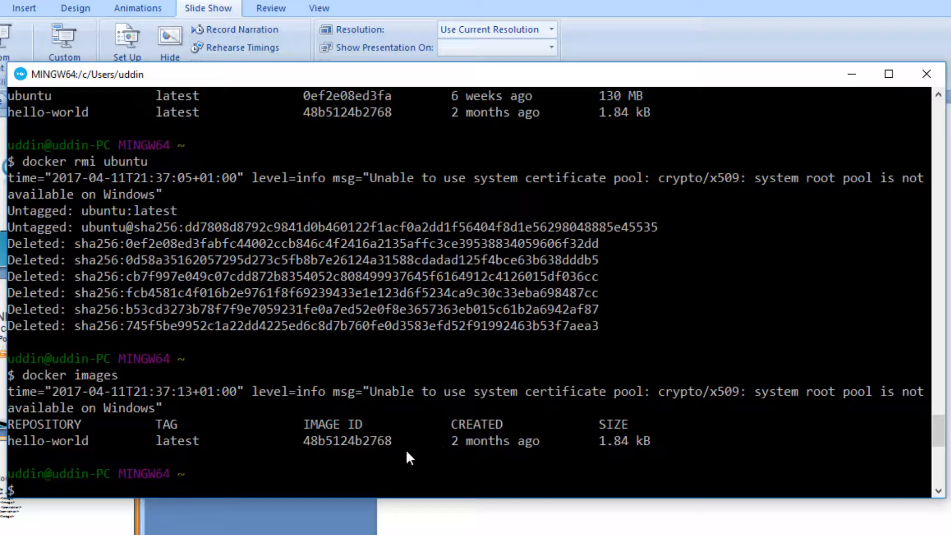